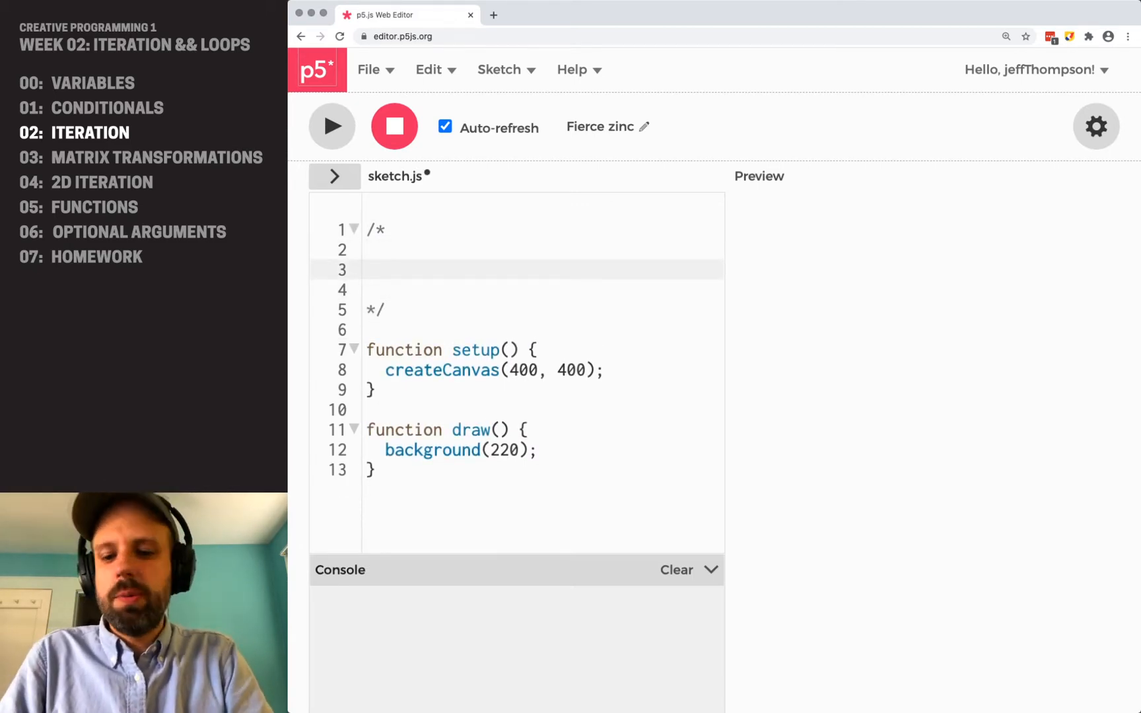
# List 'while loop' and 'for loop' as topic lines in the header comment
pyautogui.write('while loop')
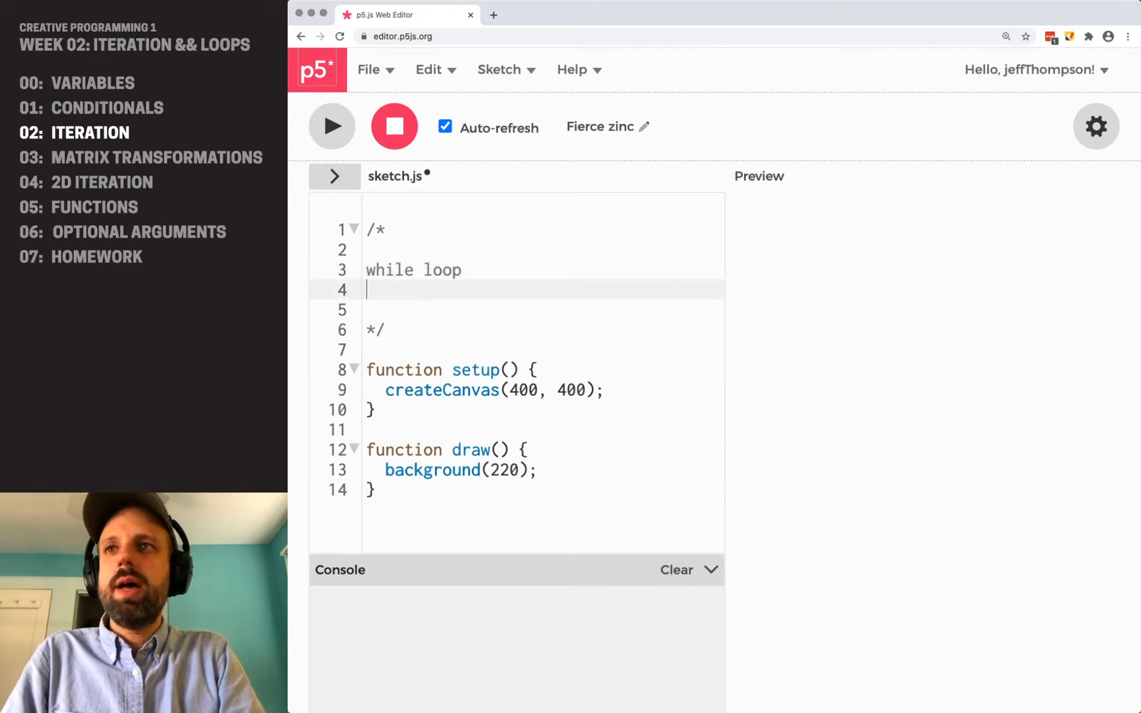
pyautogui.write('for')
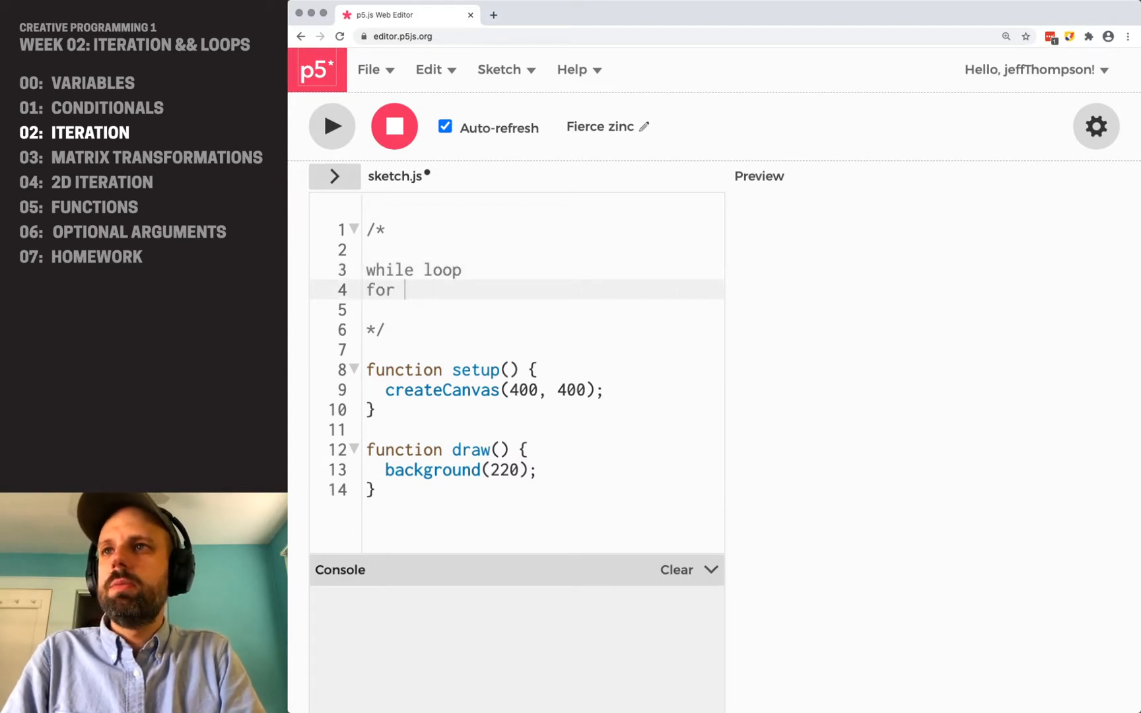
pyautogui.write('loop')
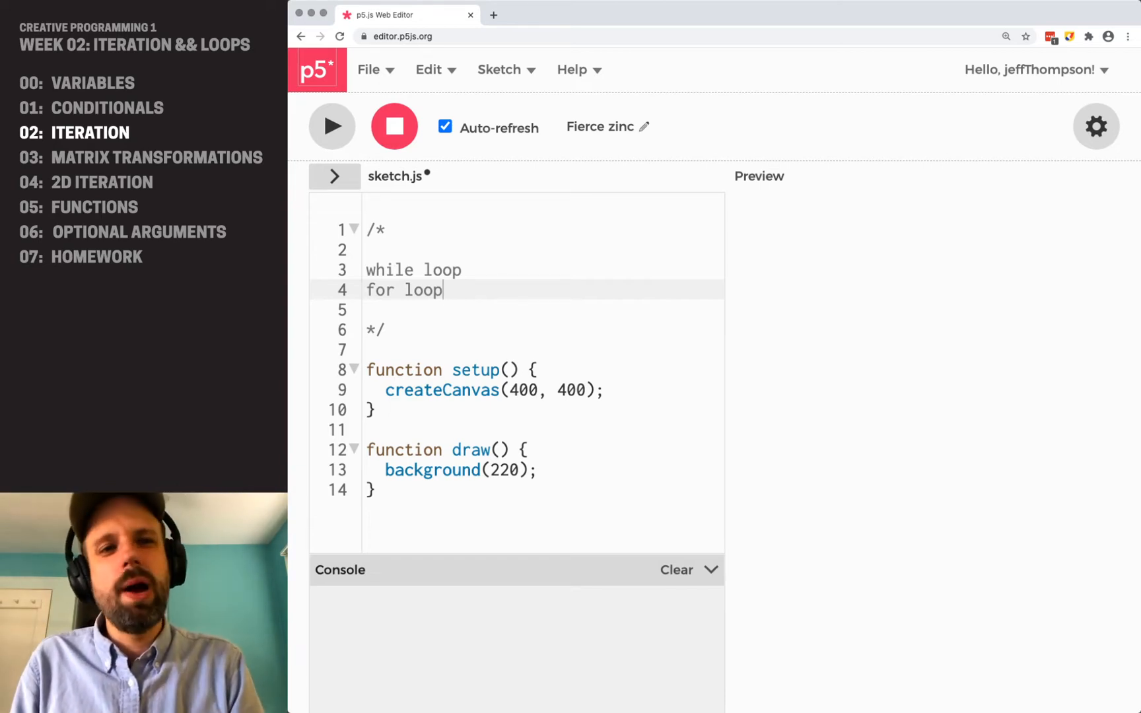
pyautogui.moveTo(619, 374)
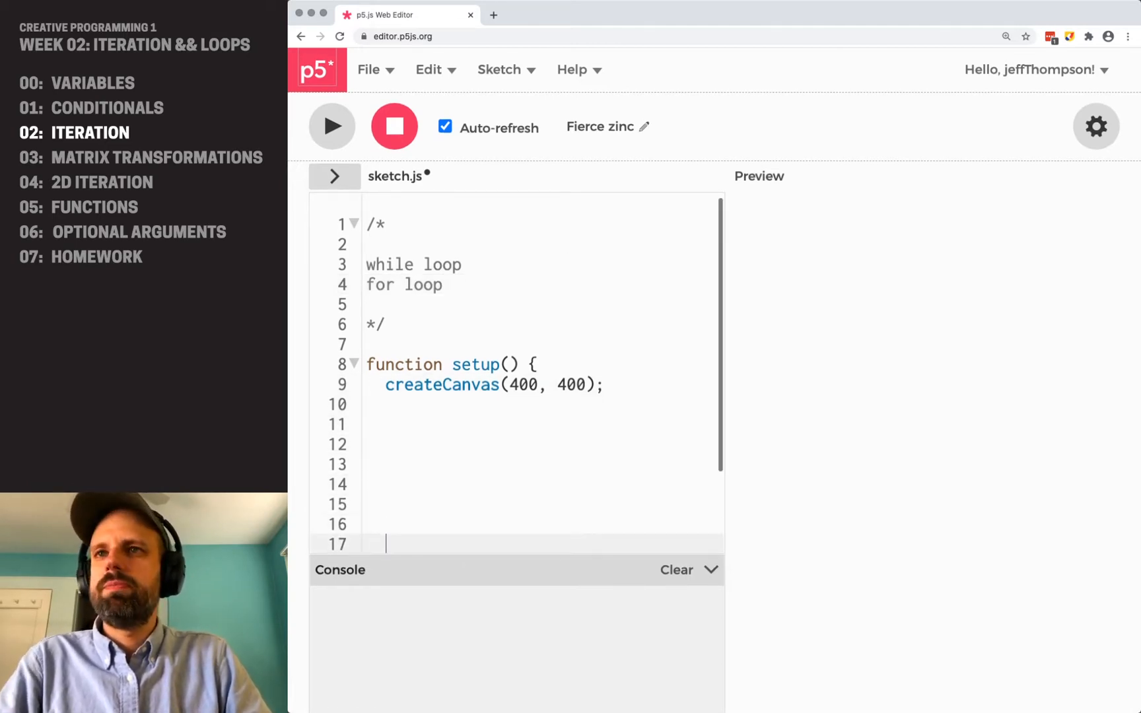
# In setup, add the comment '// count 10 to 0' and 'let count = 10;'
pyautogui.scroll(-3)
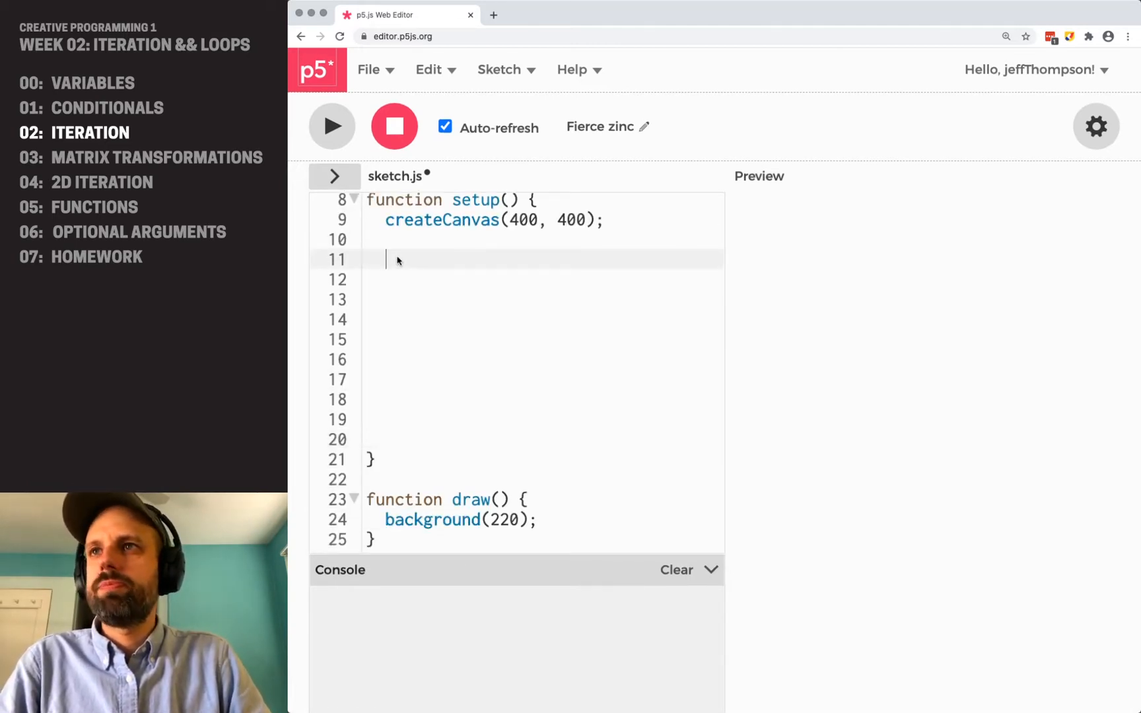
pyautogui.write('// count 1')
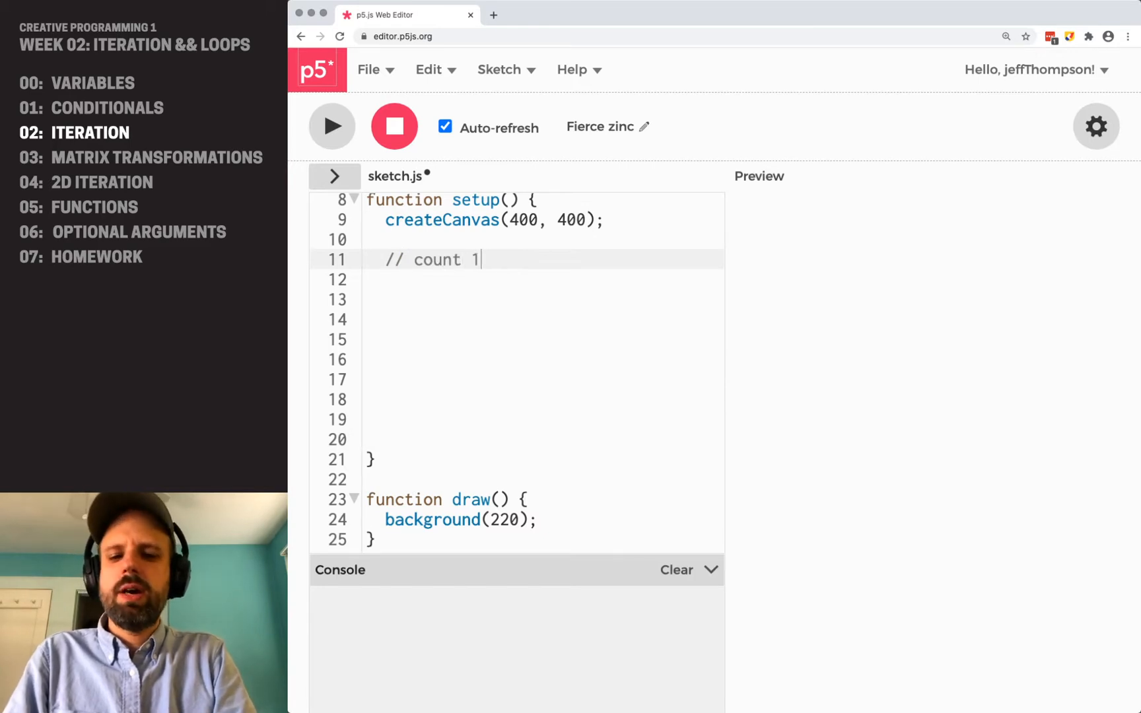
pyautogui.write('0 to 0')
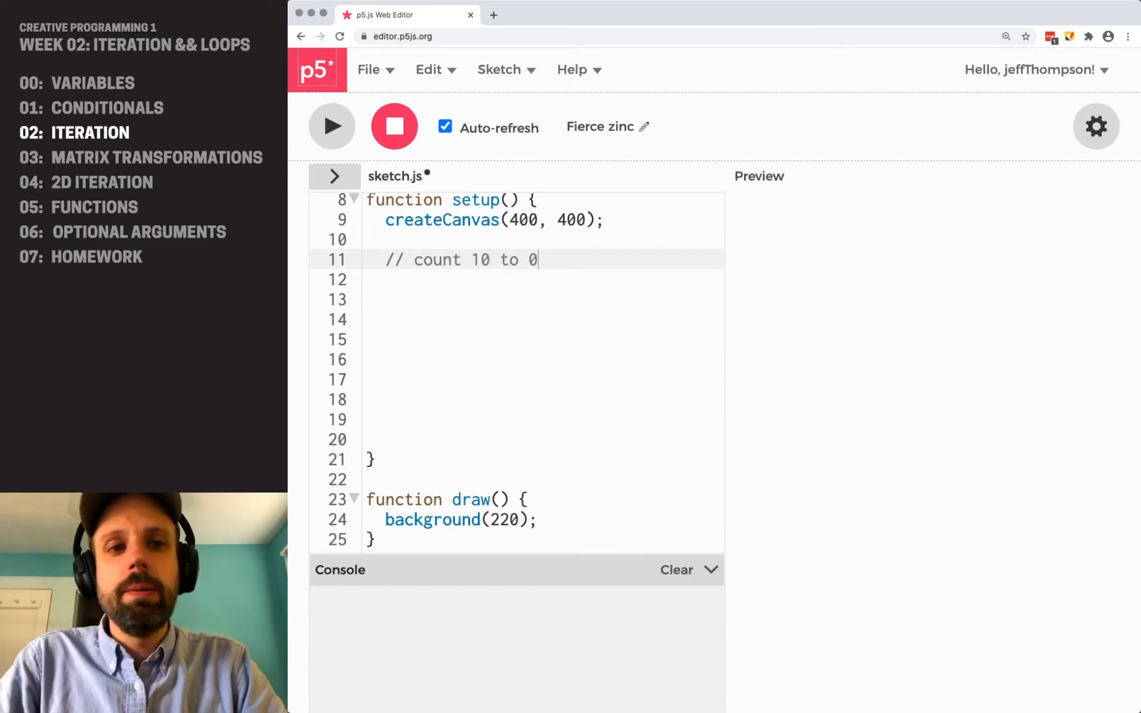
pyautogui.press('Return')
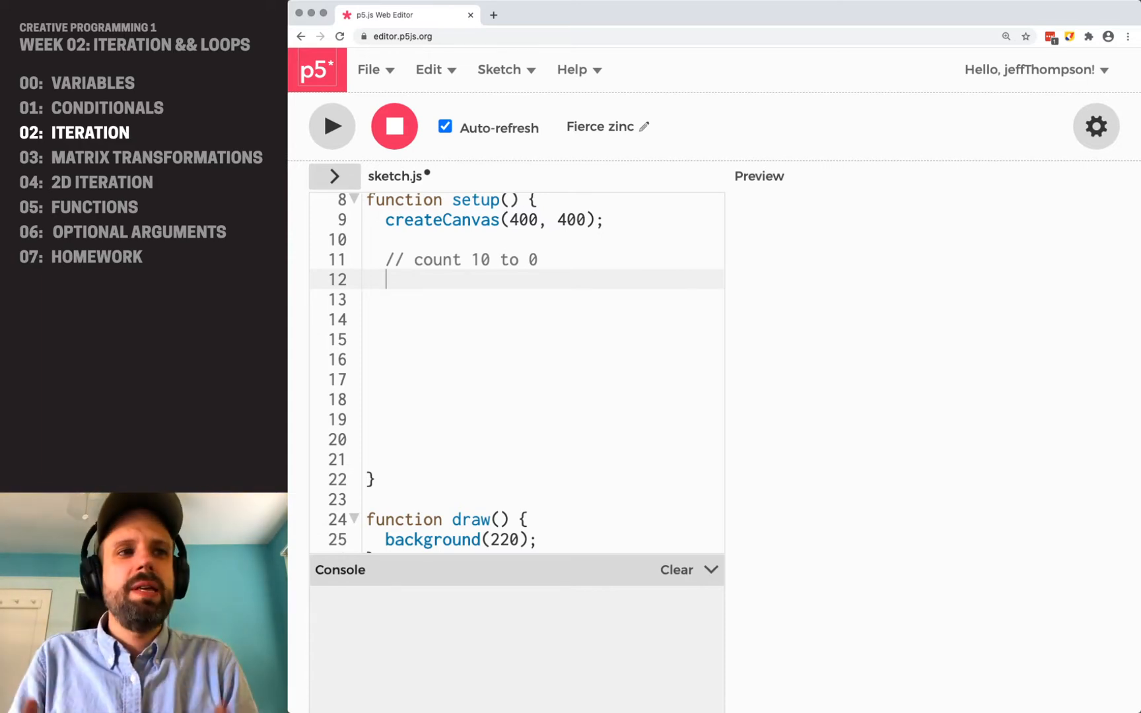
pyautogui.write('let cou')
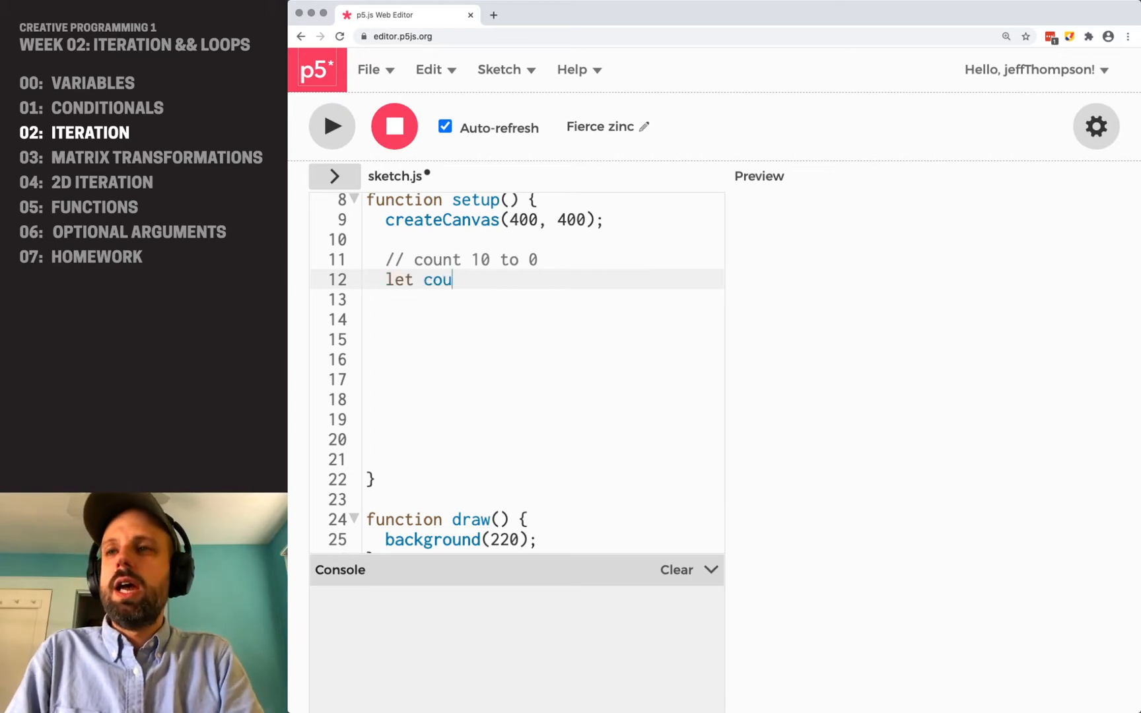
pyautogui.write('nt = 10;')
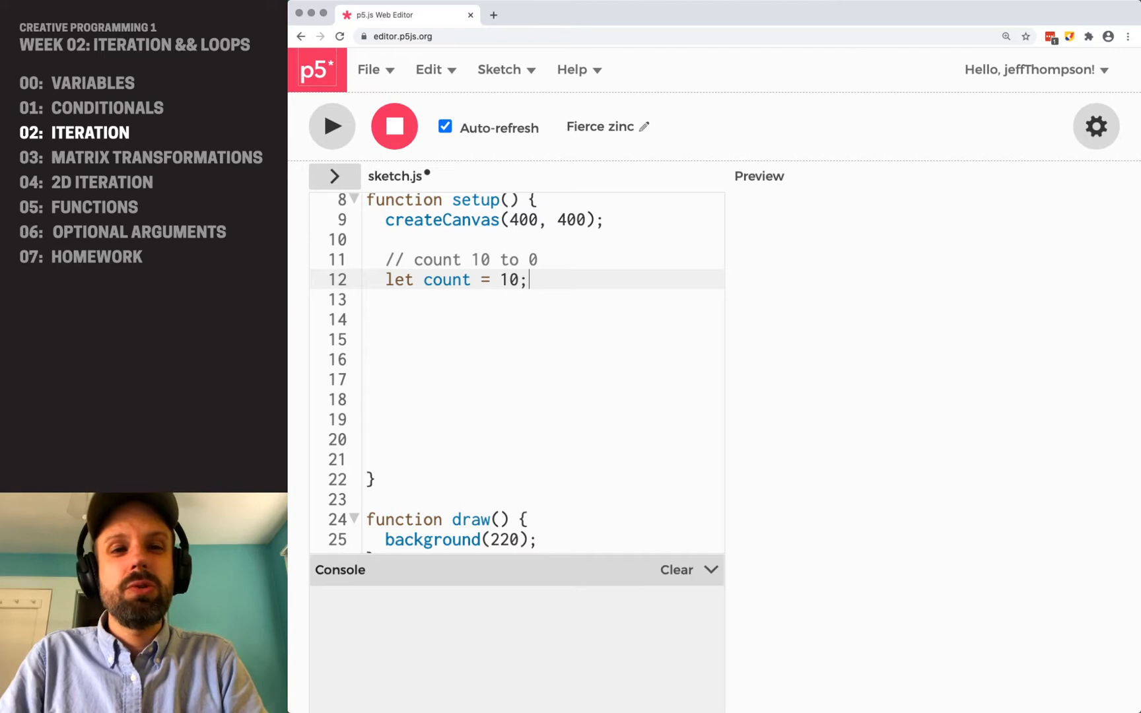
# Open a while loop with the condition count >= 0
pyautogui.write('while')
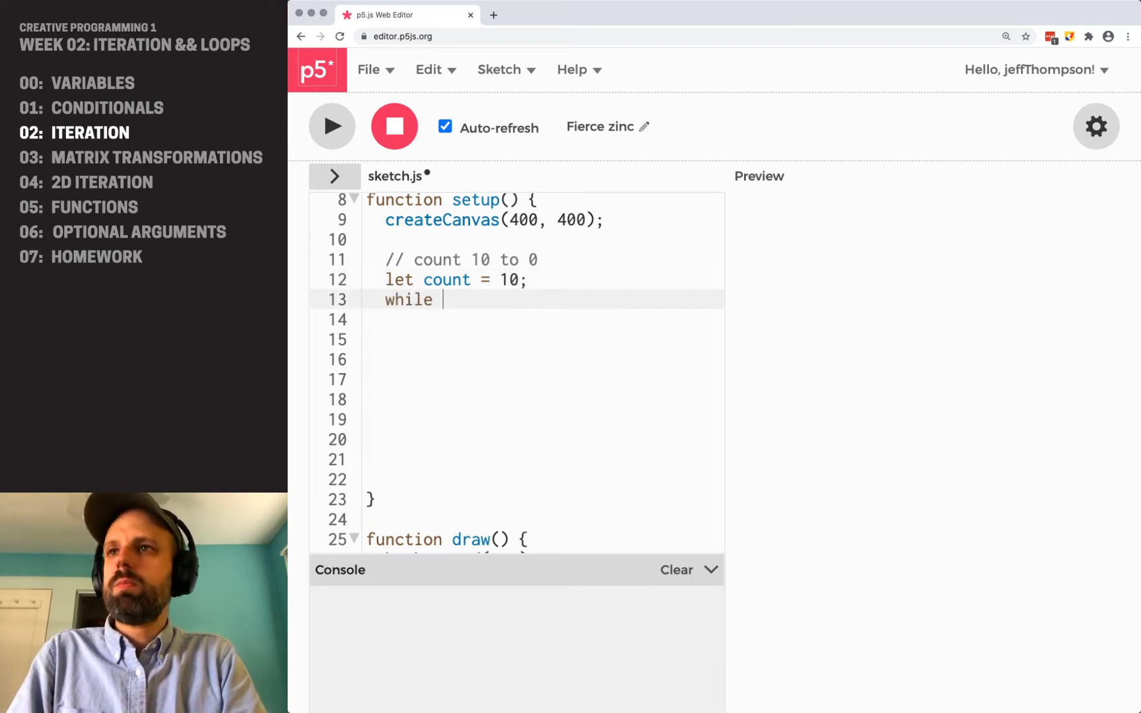
pyautogui.write('(')
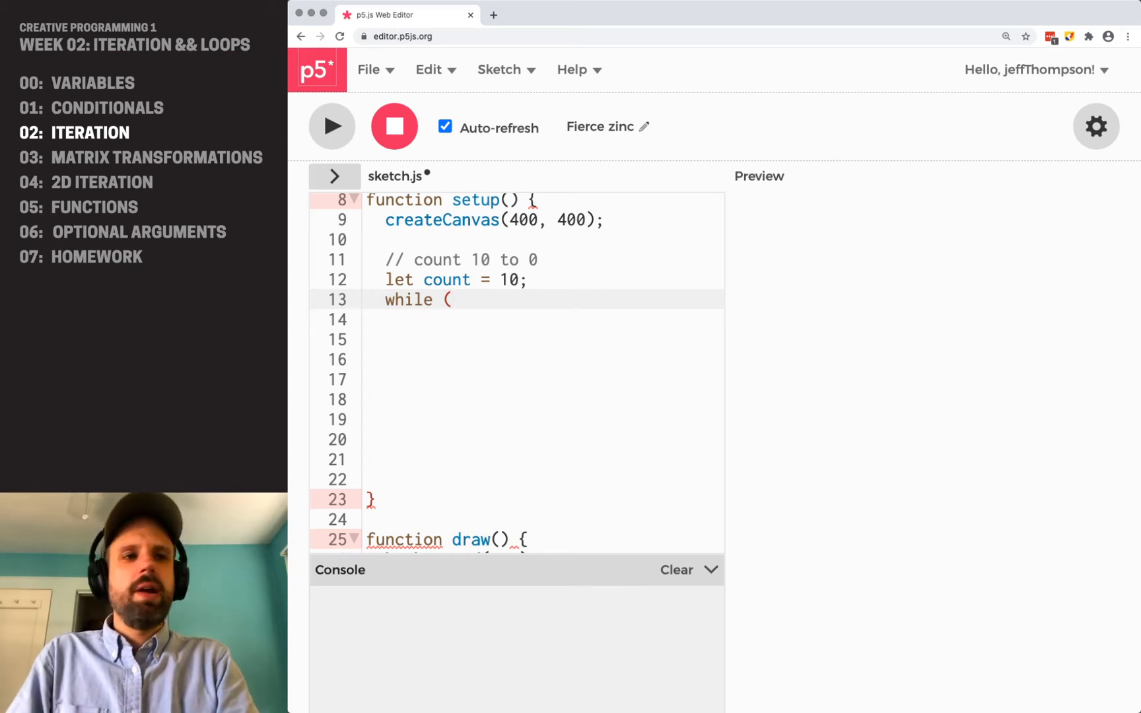
pyautogui.write('count >=')
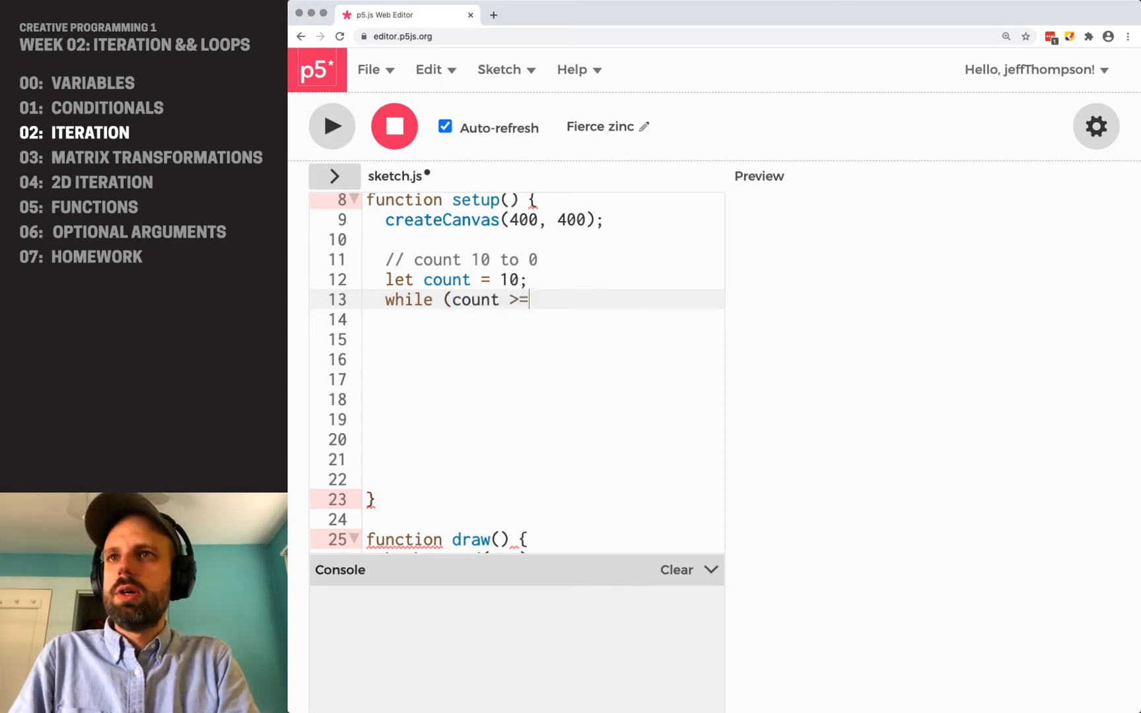
pyautogui.write('0')
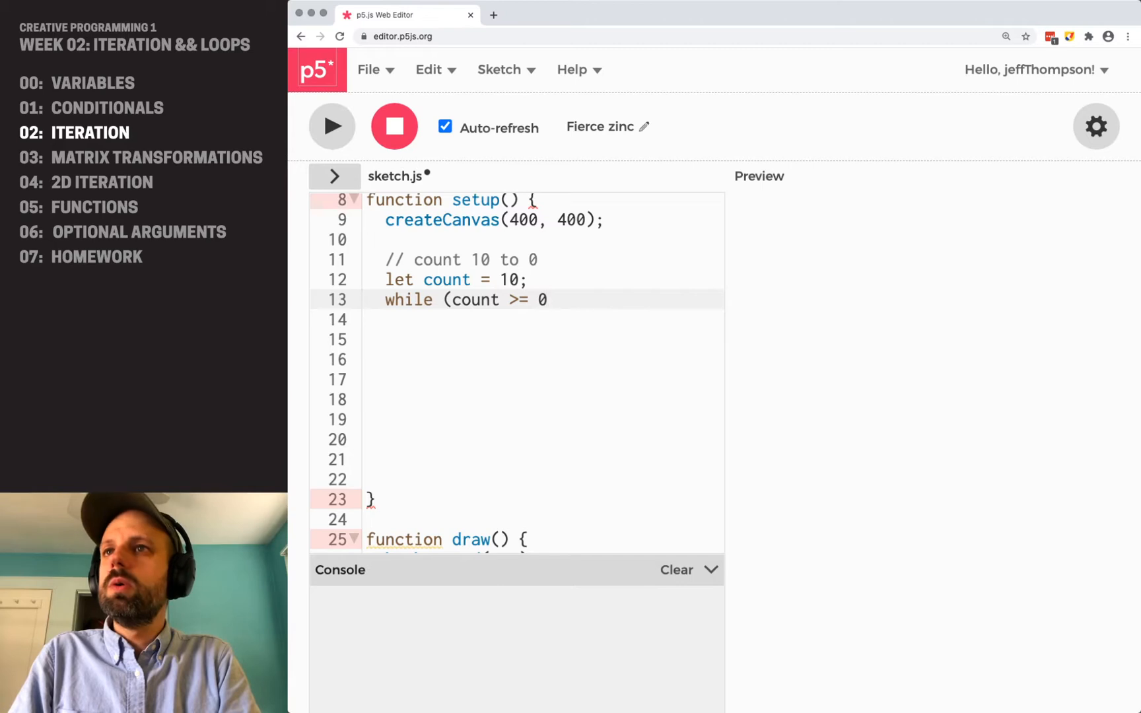
pyautogui.write(') {')
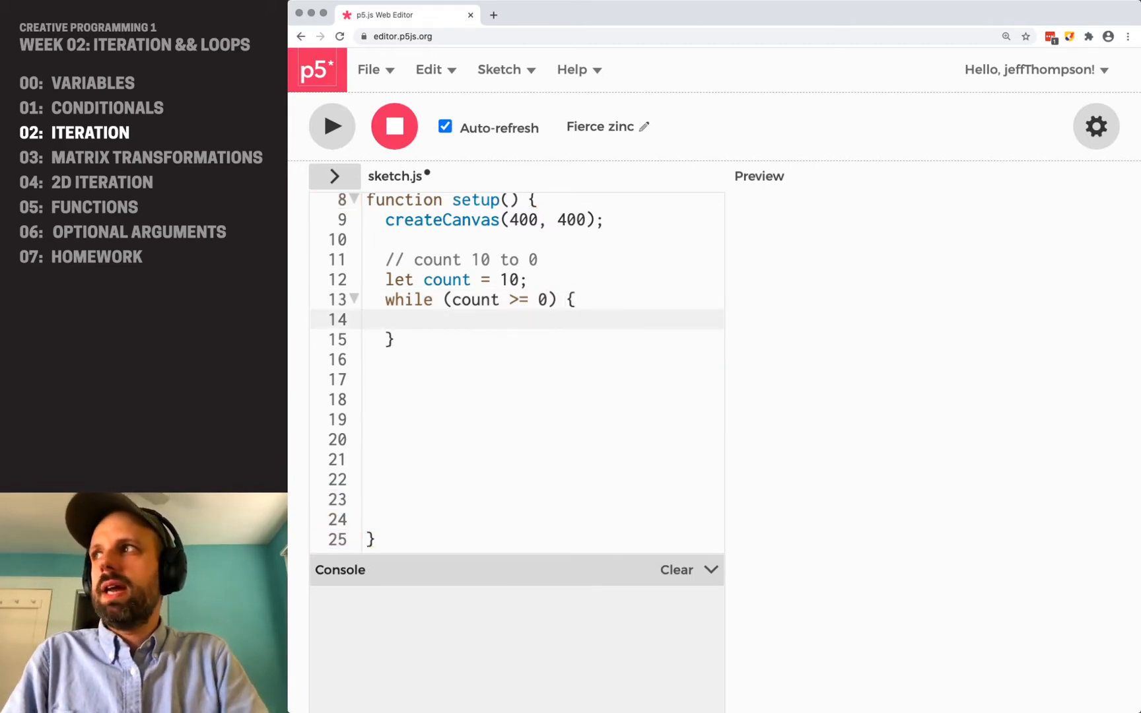
# Fill the loop body with 'console.log(count);' and 'count = count - 1;'
pyautogui.write('consol')
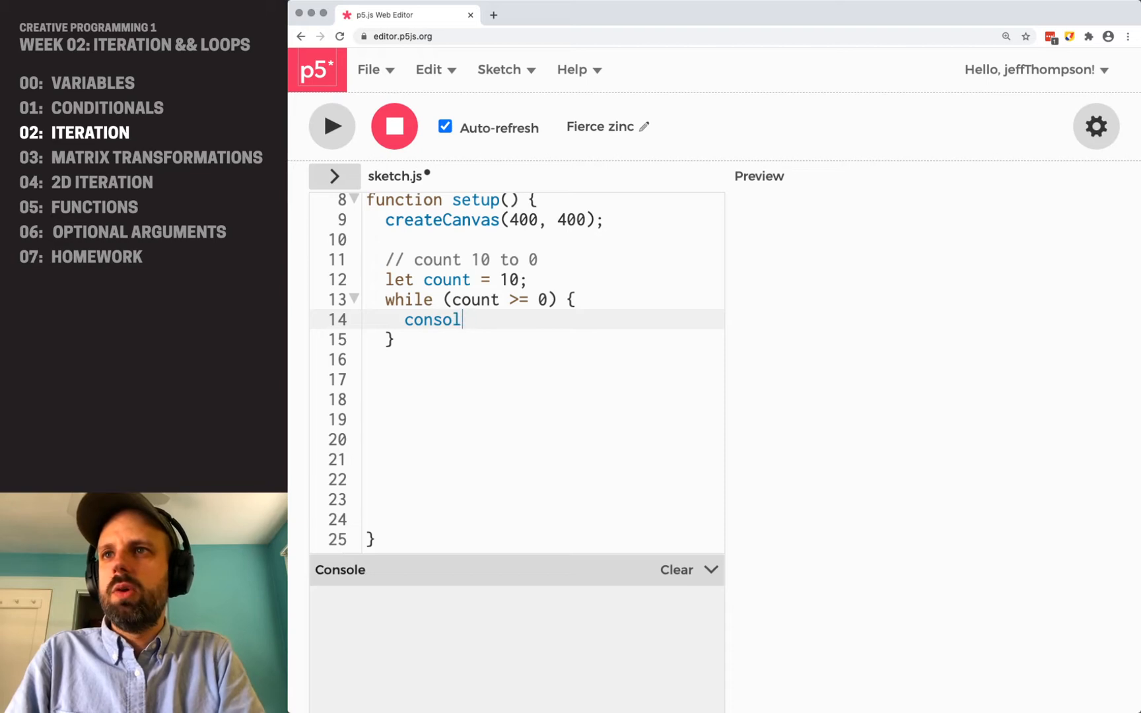
pyautogui.write('e.log(count);')
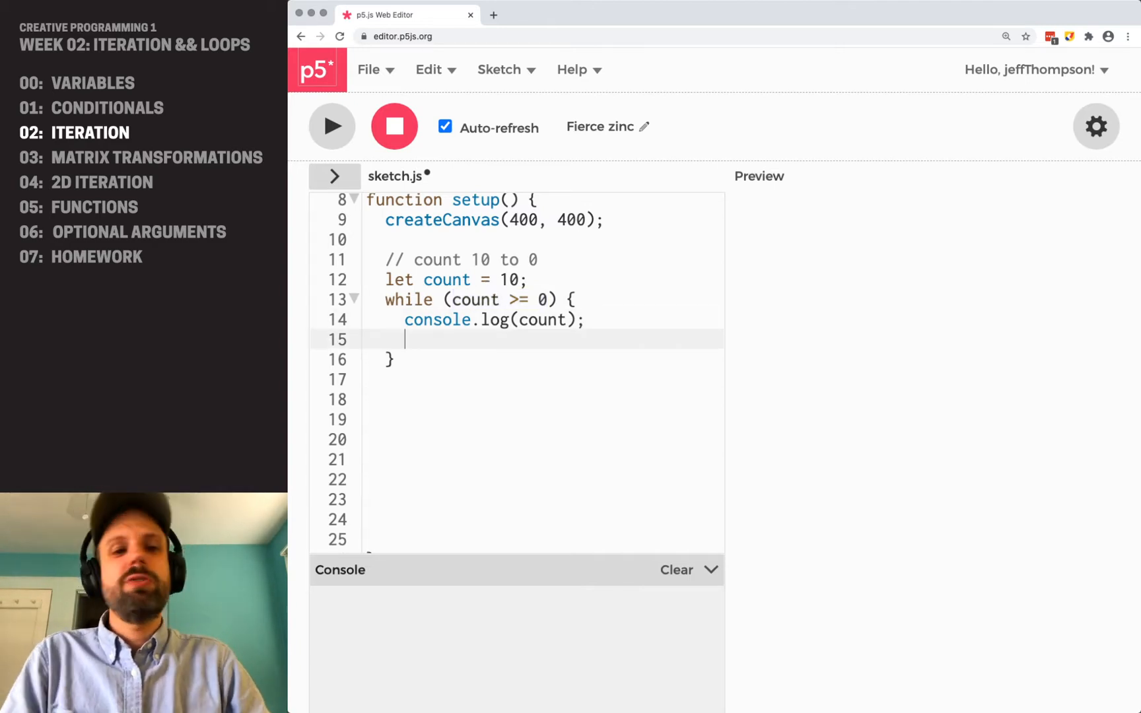
pyautogui.write('count')
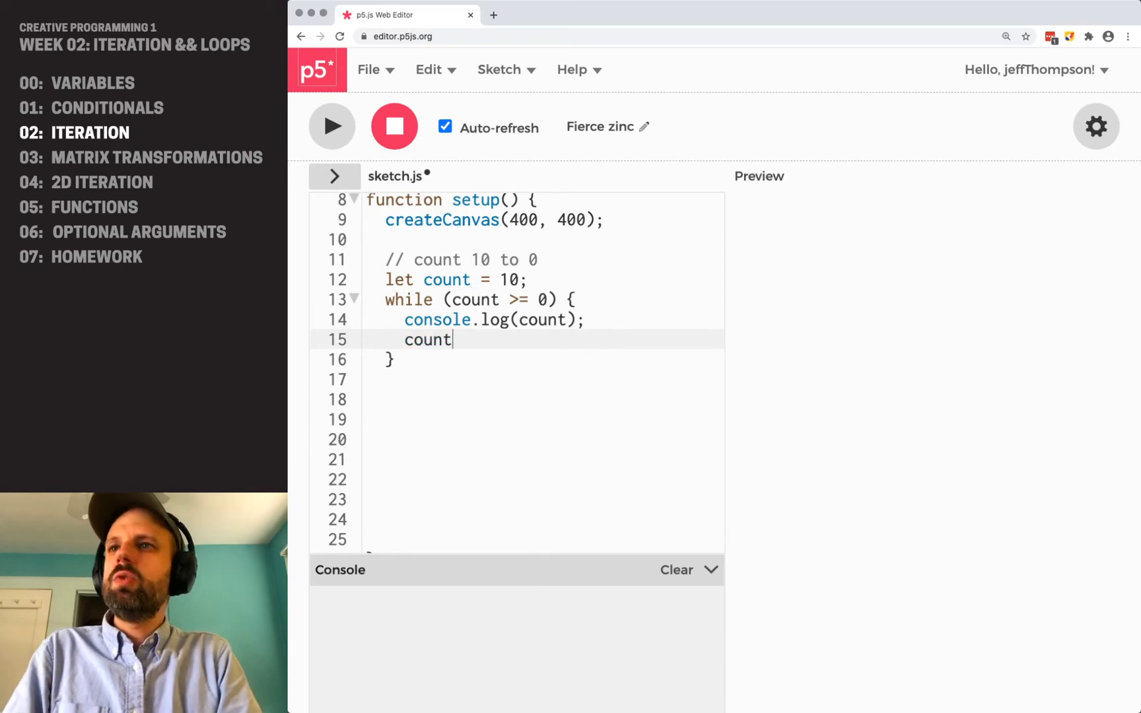
pyautogui.write('= cou')
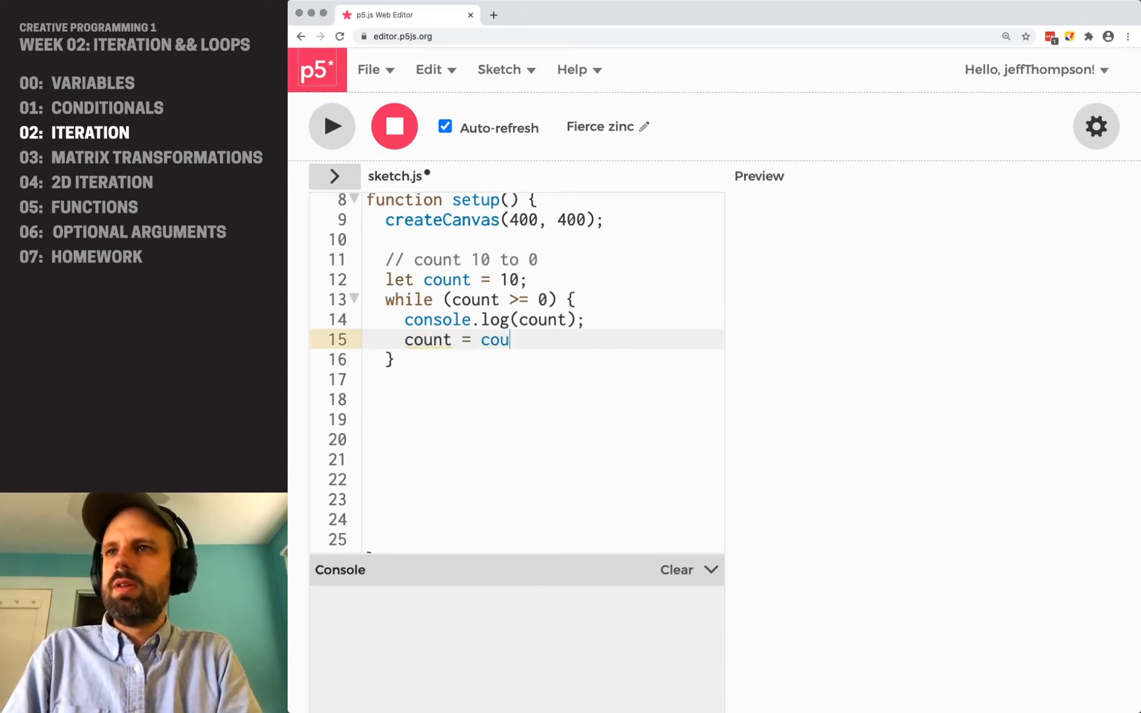
pyautogui.write('nt - 1;')
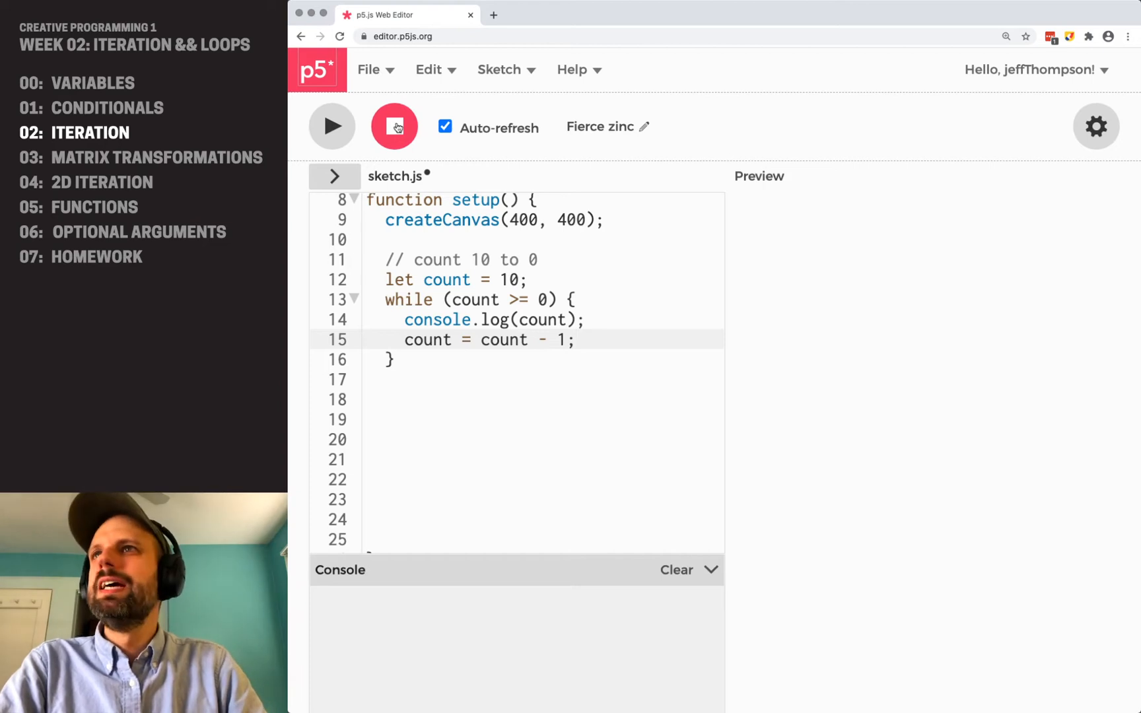
# Run the sketch to print the countdown in the console
pyautogui.click(332, 127)
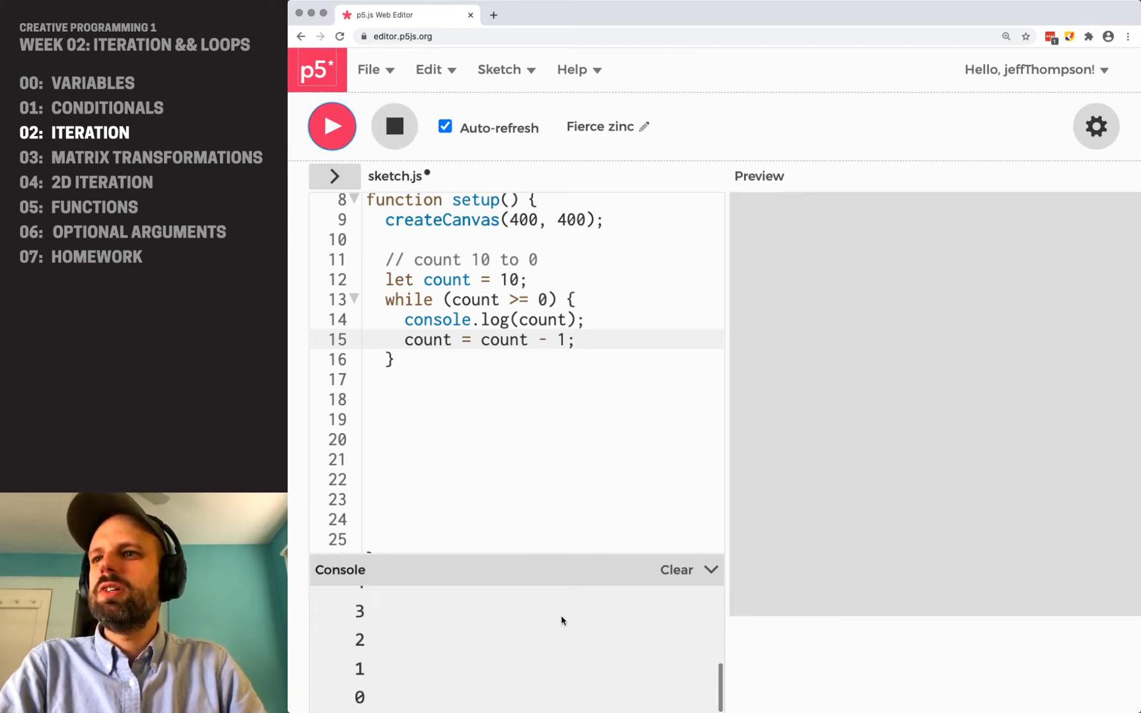
pyautogui.moveTo(541, 654)
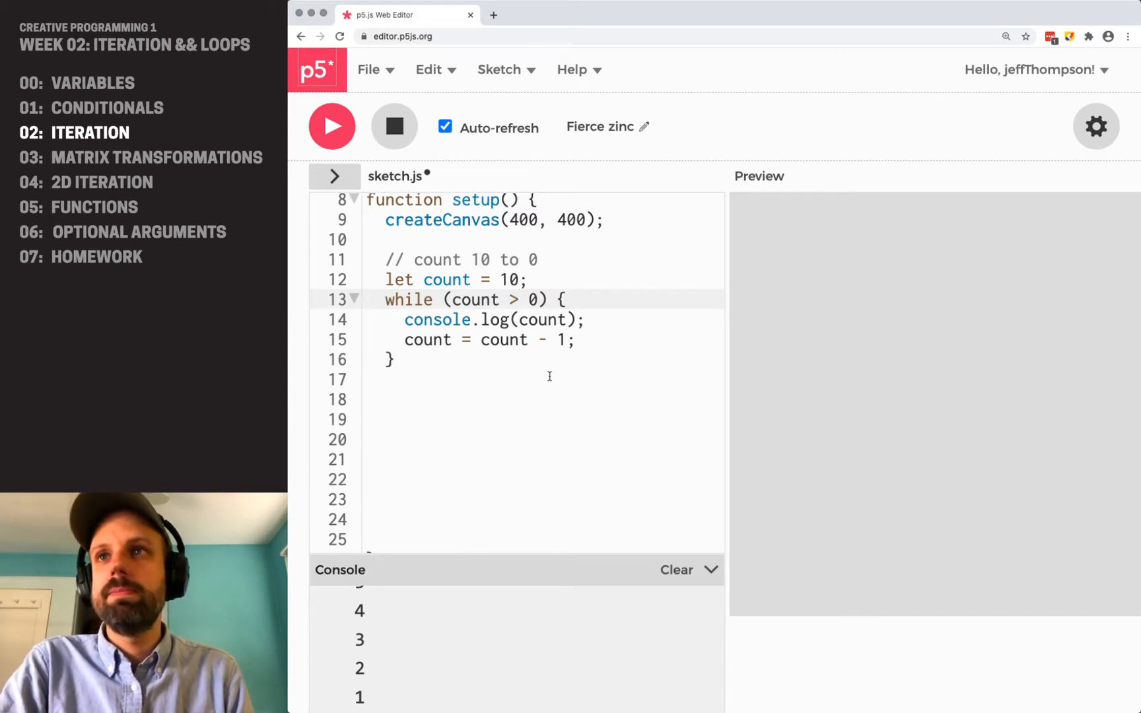
# Change the while condition to count >= 1 and rerun
pyautogui.write('>=')
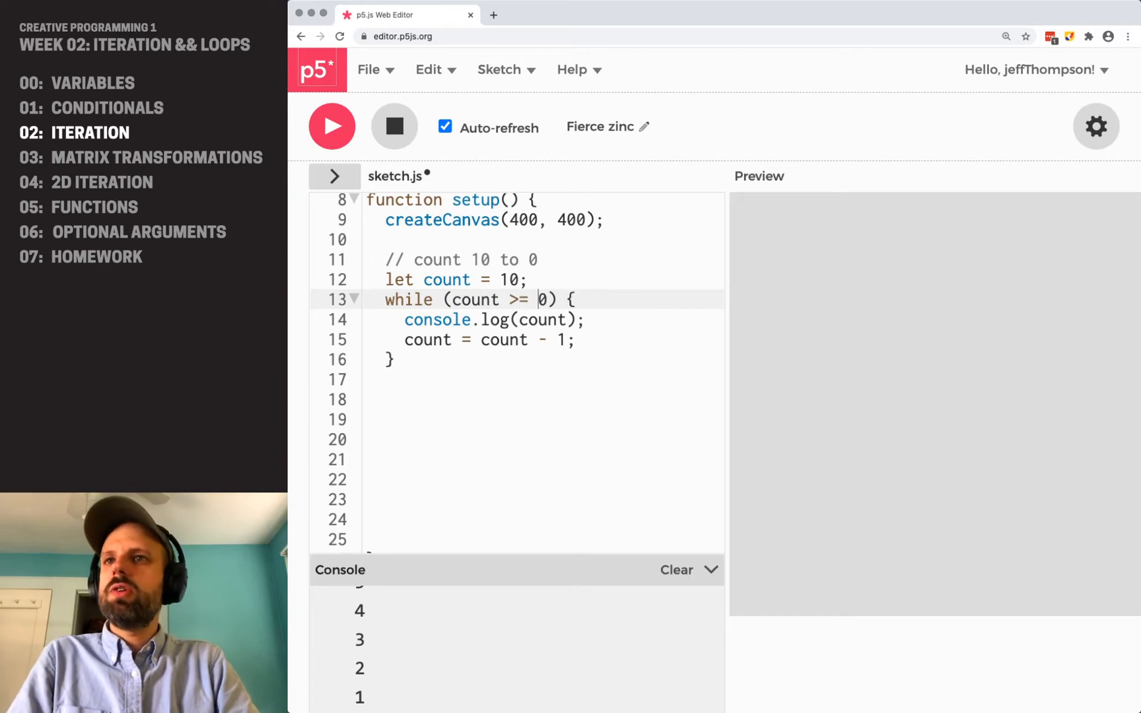
pyautogui.write('1')
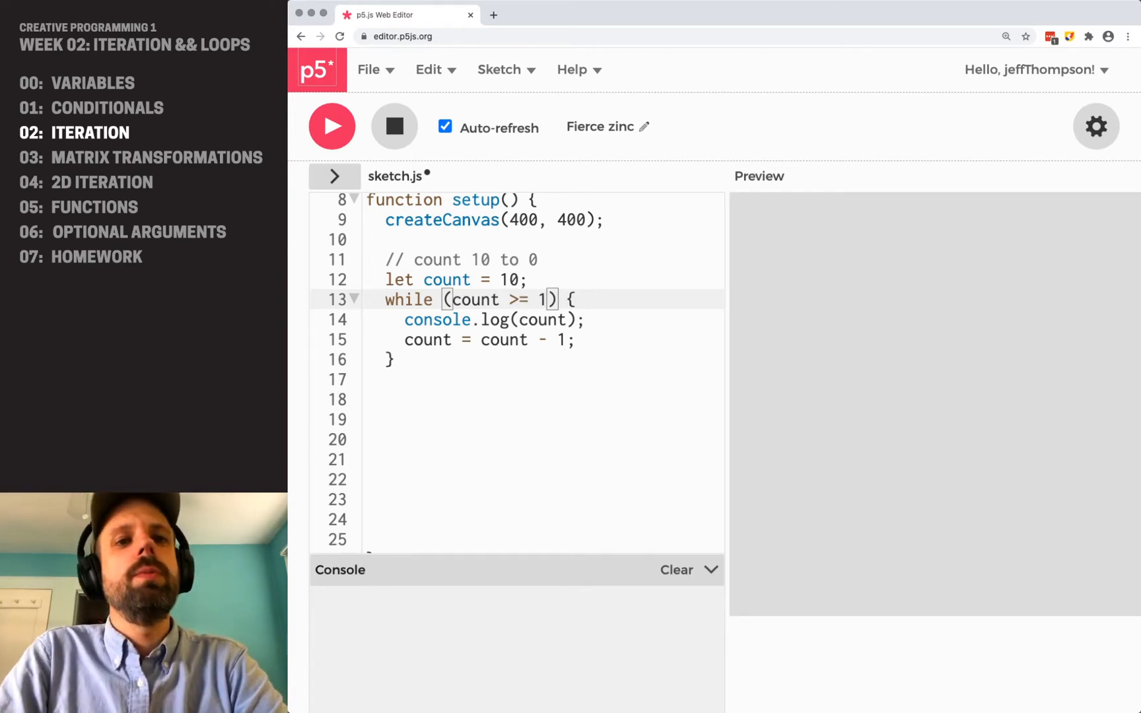
pyautogui.click(332, 126)
pyautogui.write('=')
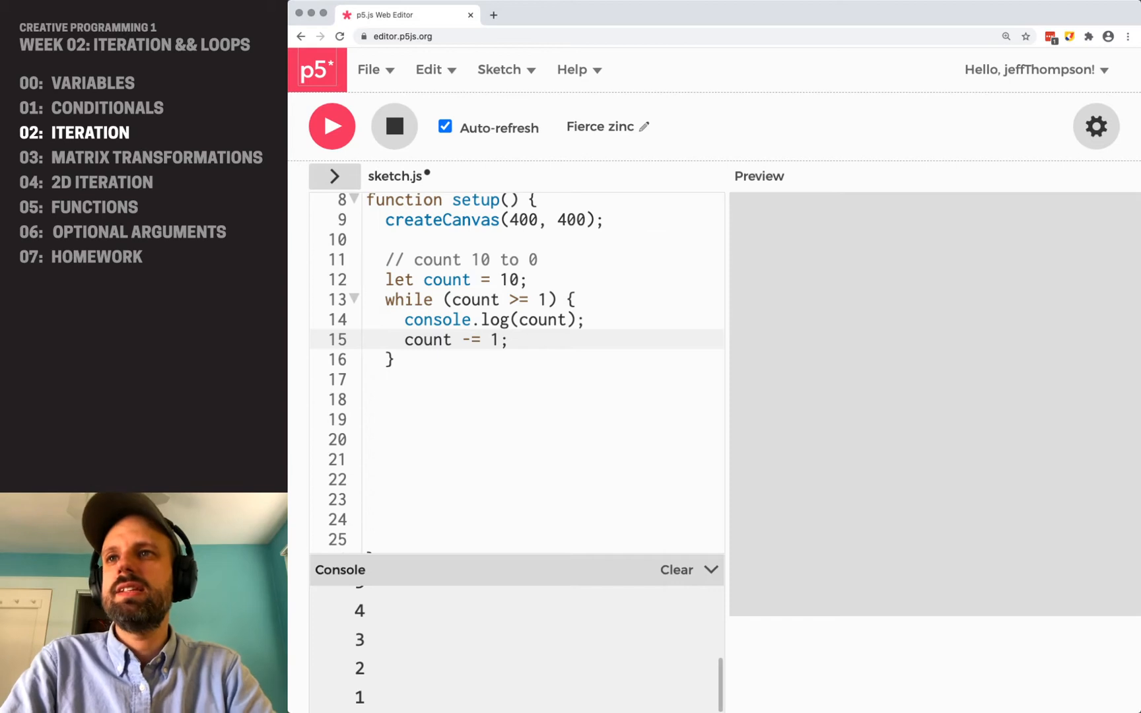
# Add commented-out alternatives 'count = count - 1;' and 'count += 5' under the decrement
pyautogui.write('//')
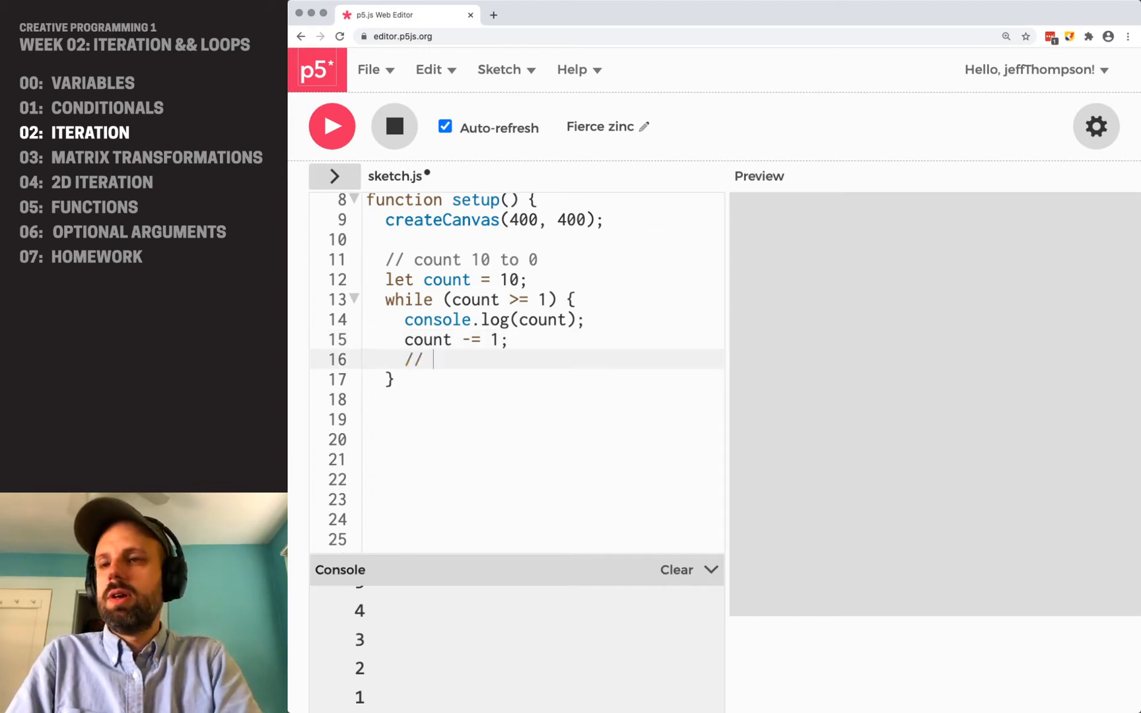
pyautogui.write('count = count -1;')
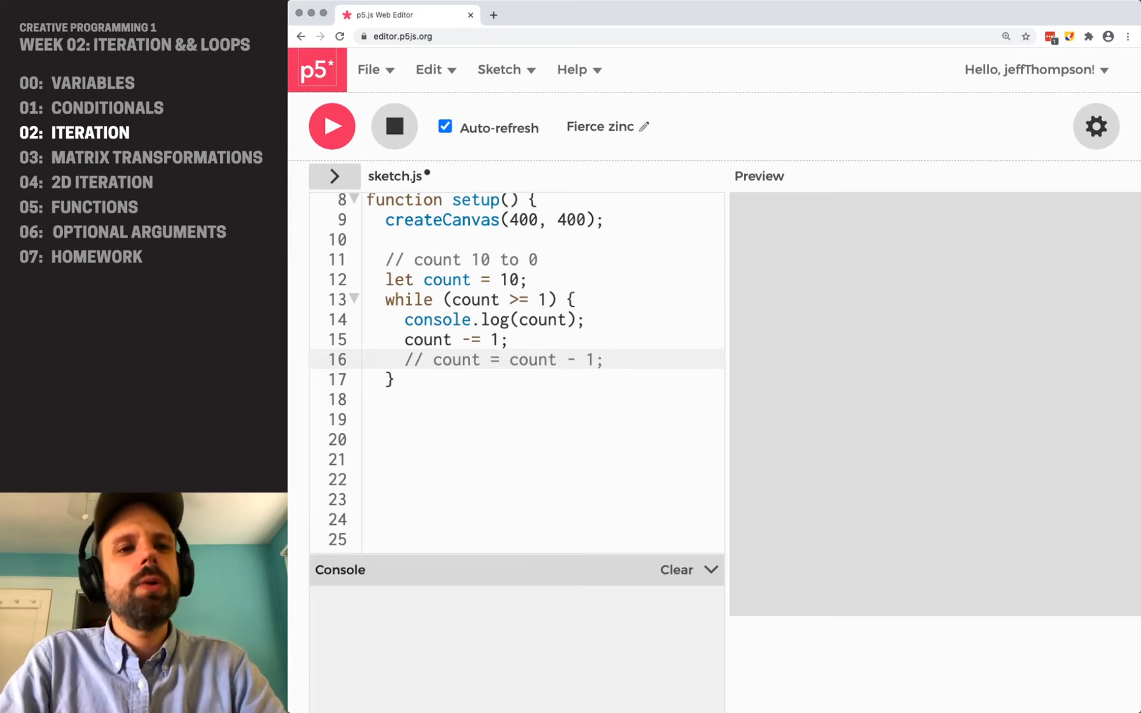
pyautogui.click(332, 126)
pyautogui.write('// count +=')
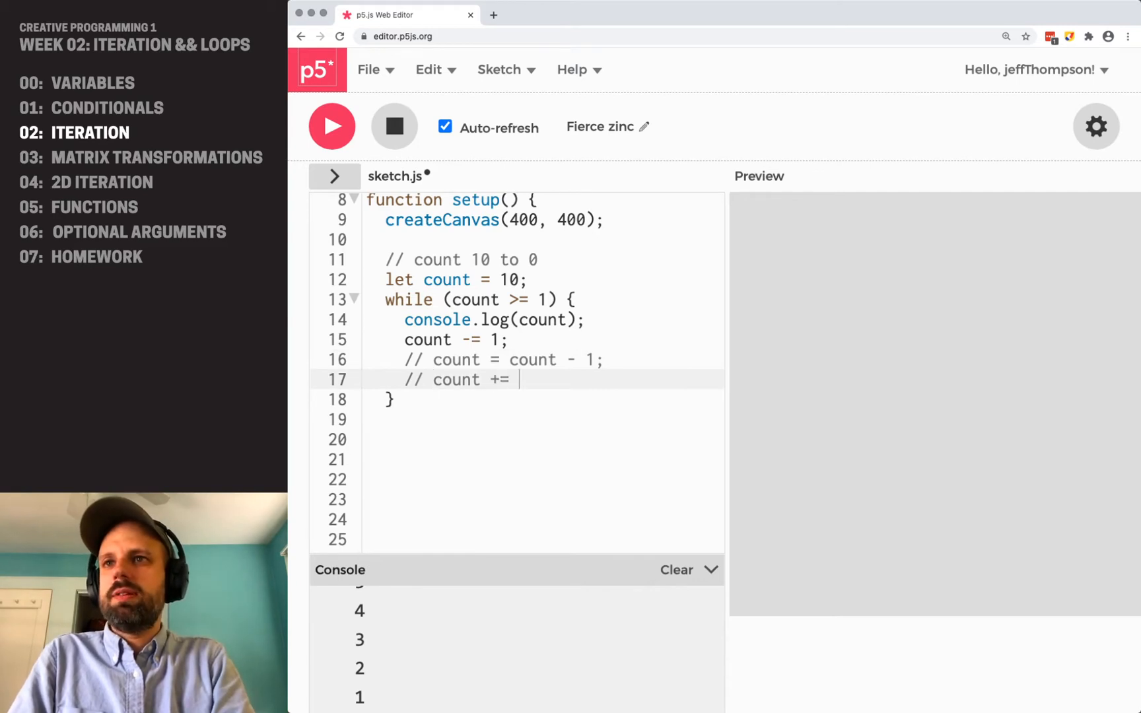
pyautogui.write('1;')
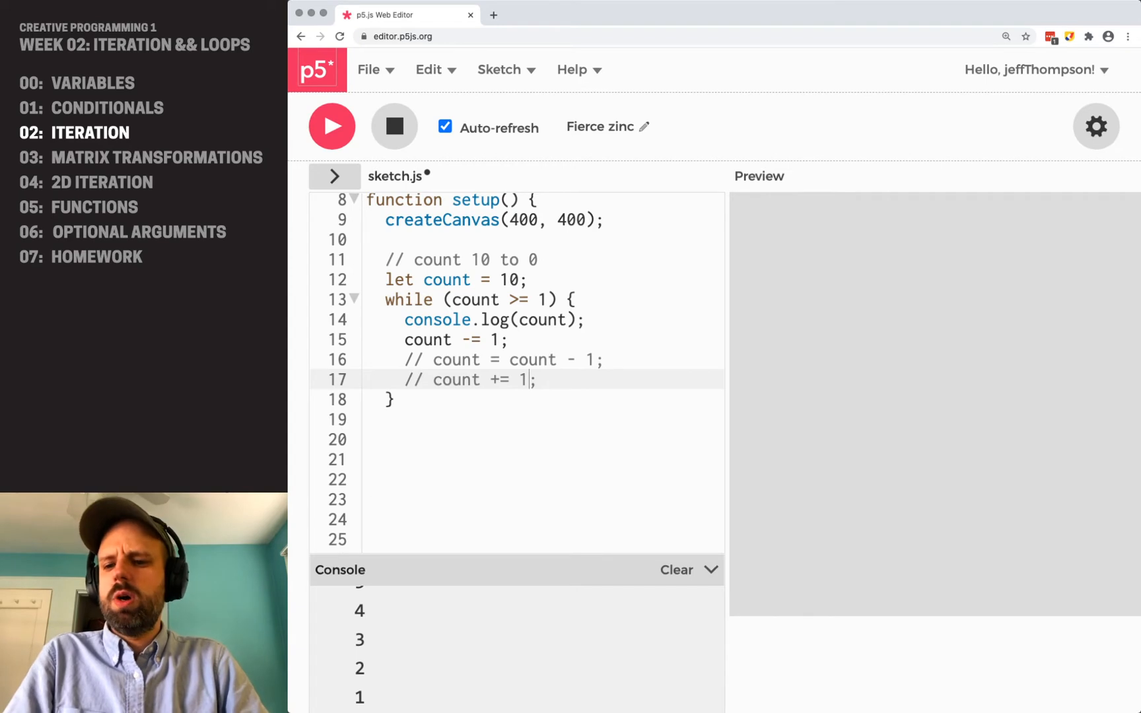
pyautogui.write('5')
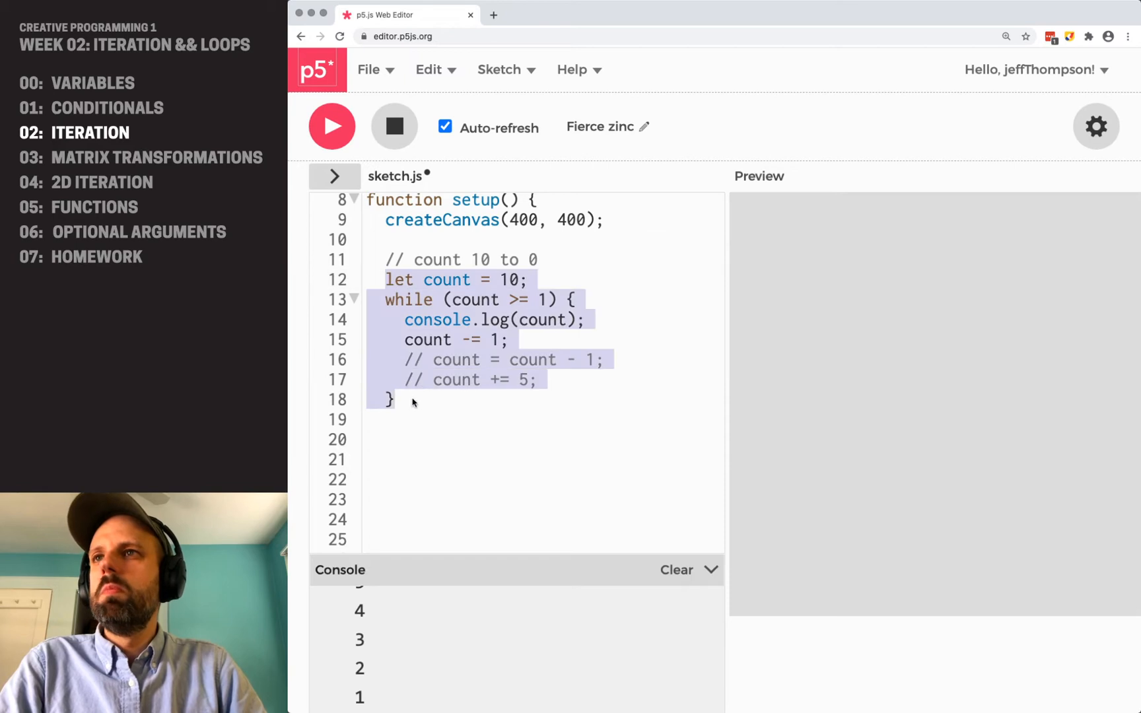
# Write comments for loop, initial value, conditional, increment/update below the while loop
pyautogui.click(407, 399)
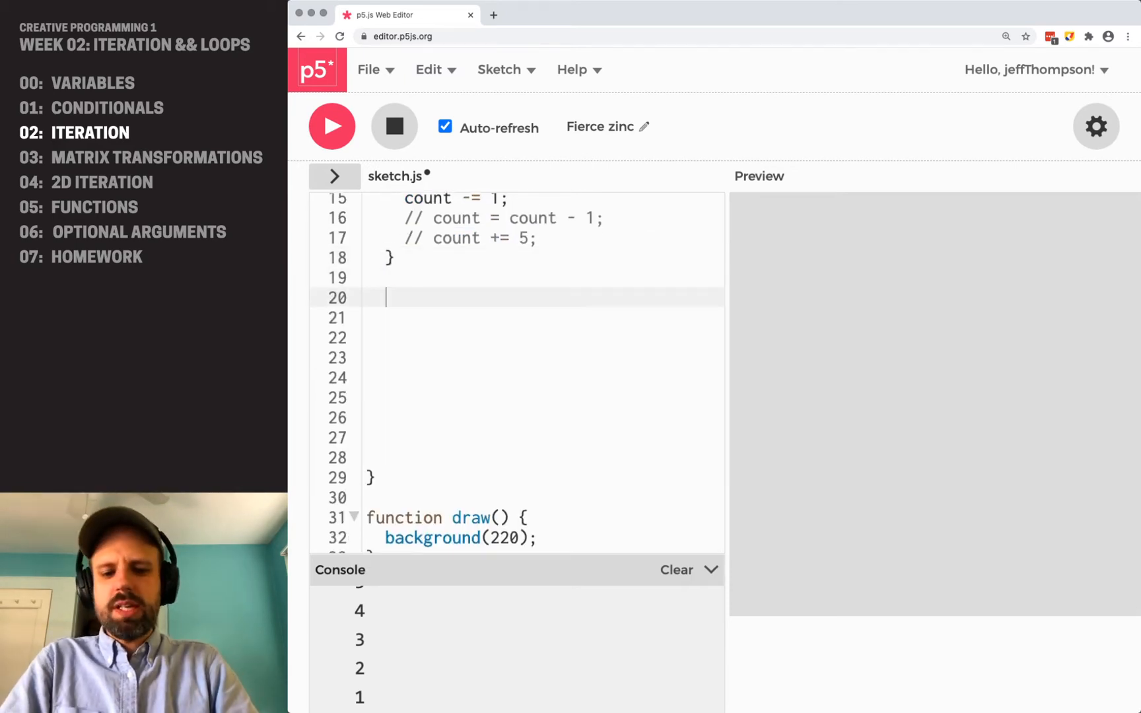
pyautogui.write('// for loop')
pyautogui.click(542, 318)
pyautogui.write('// n')
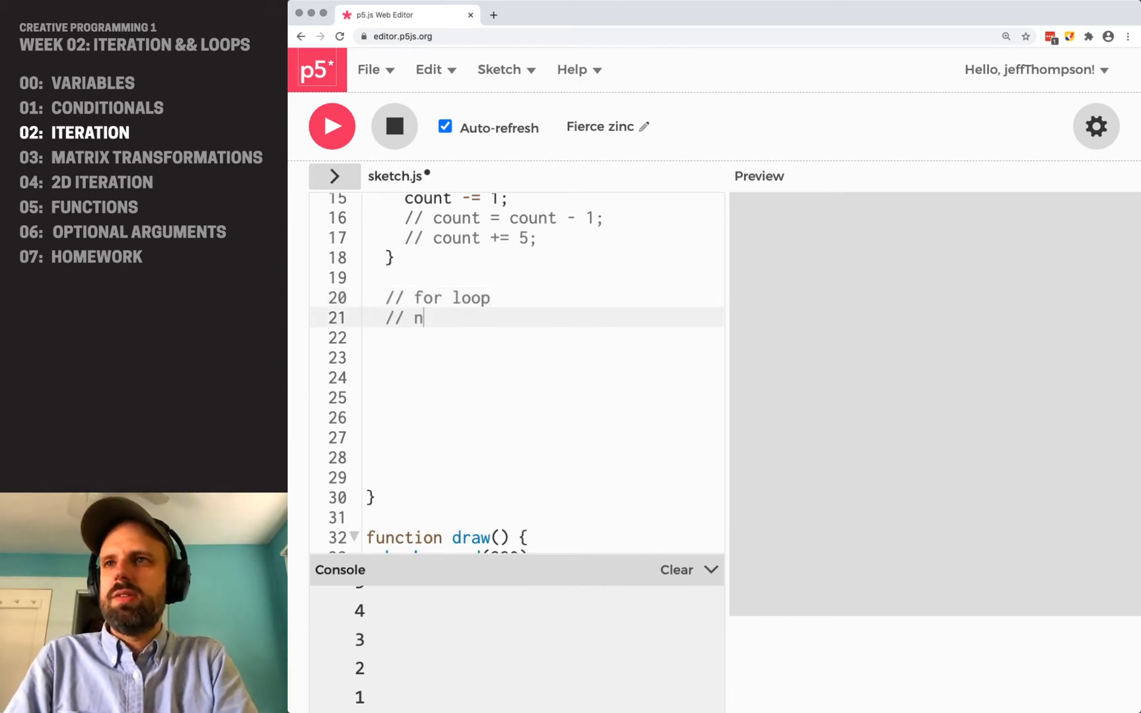
pyautogui.write('inital valu')
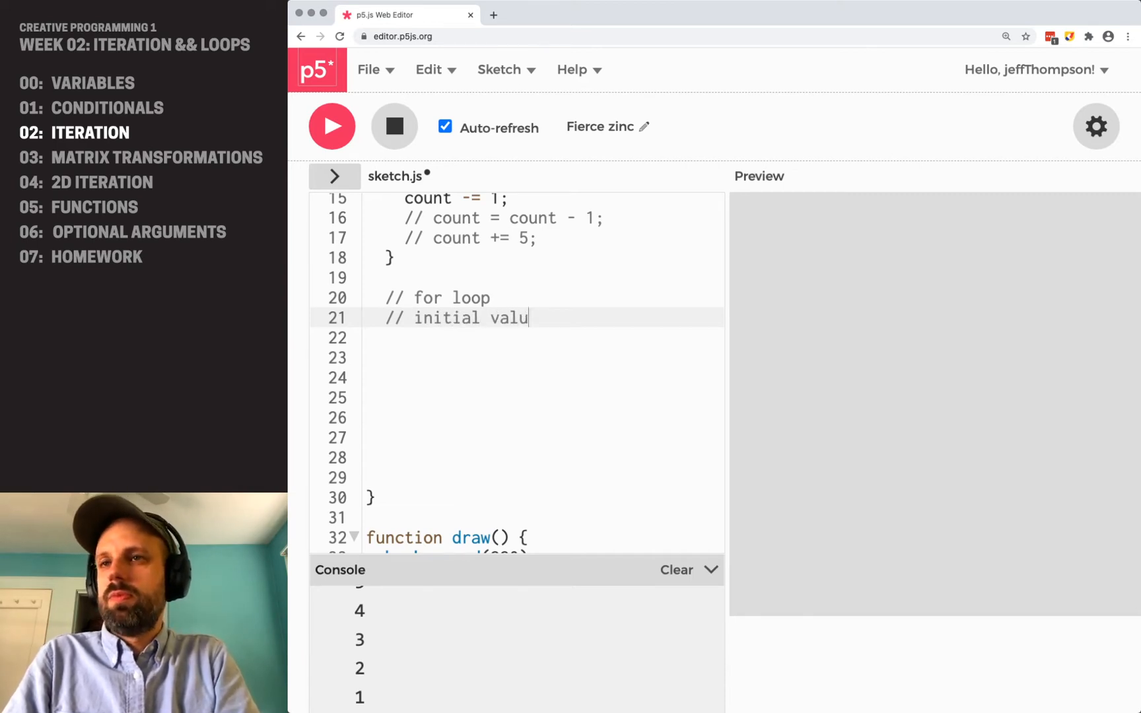
pyautogui.write('e')
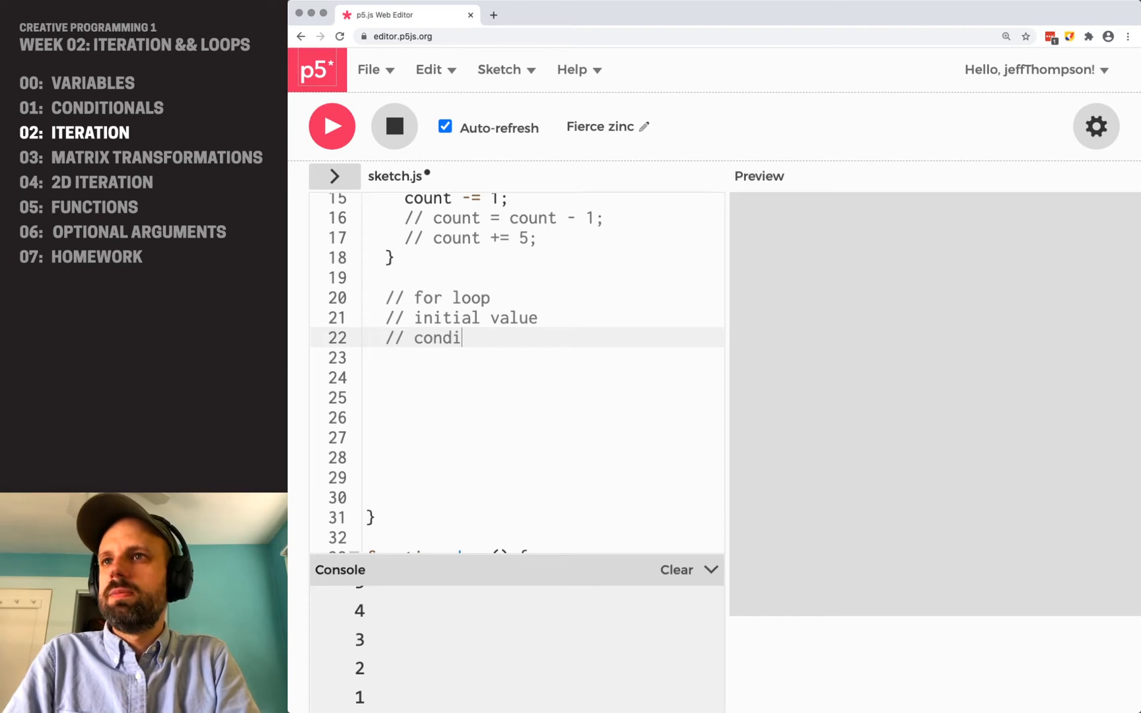
pyautogui.write('tional')
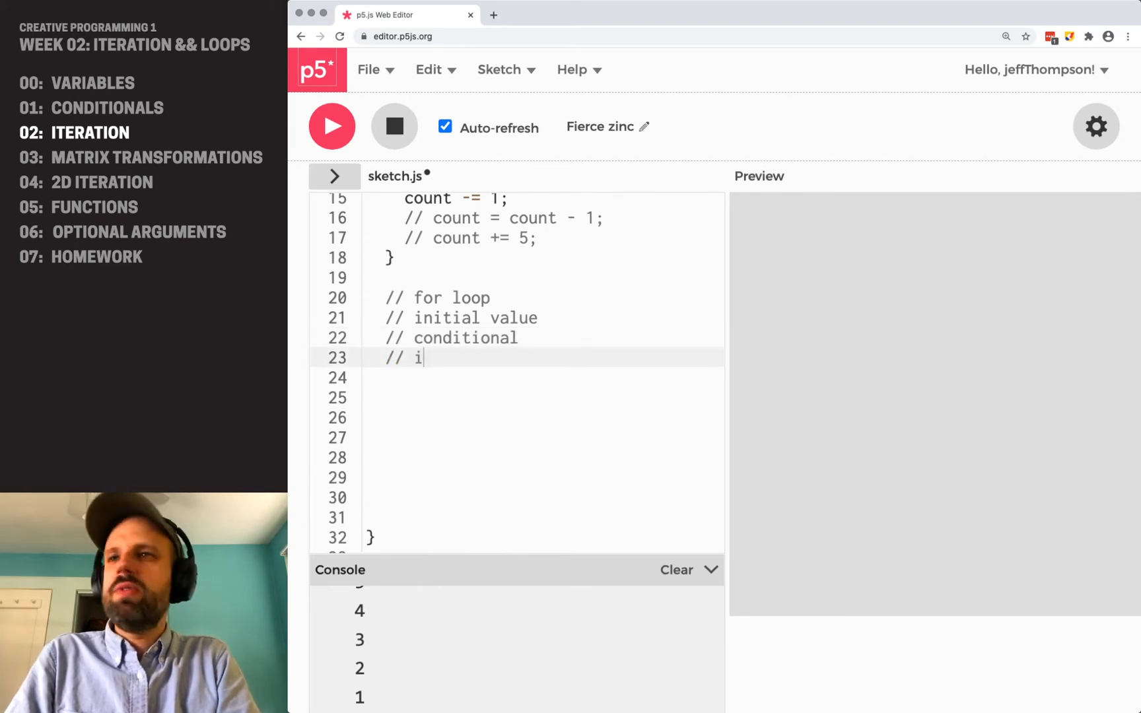
pyautogui.write('ncrement/update')
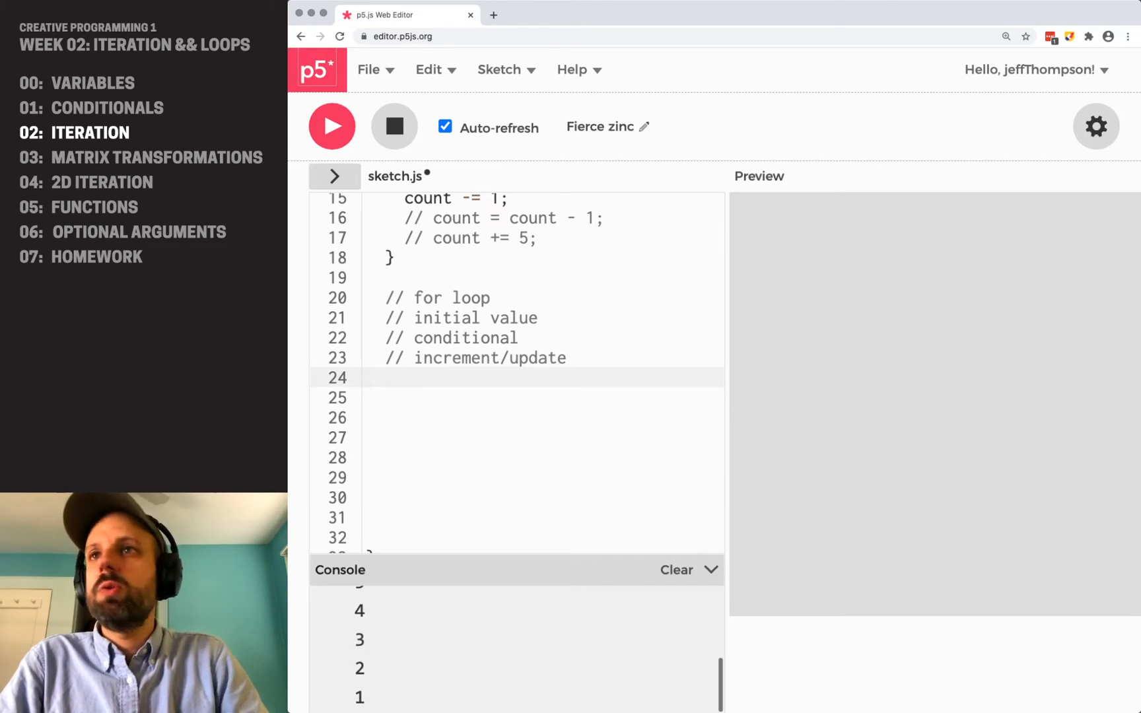
# Write 'for (let i=0; i<10; i++) { console.log(i); }' to log 0 through 9
pyautogui.scroll(3)
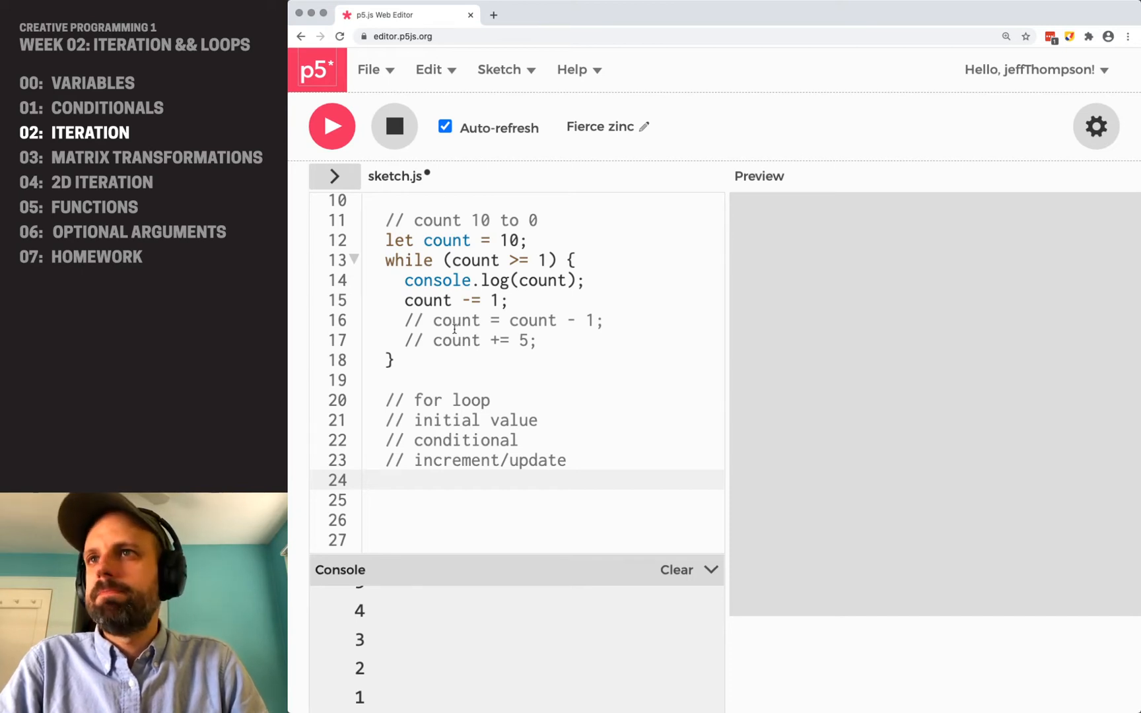
pyautogui.scroll(-3)
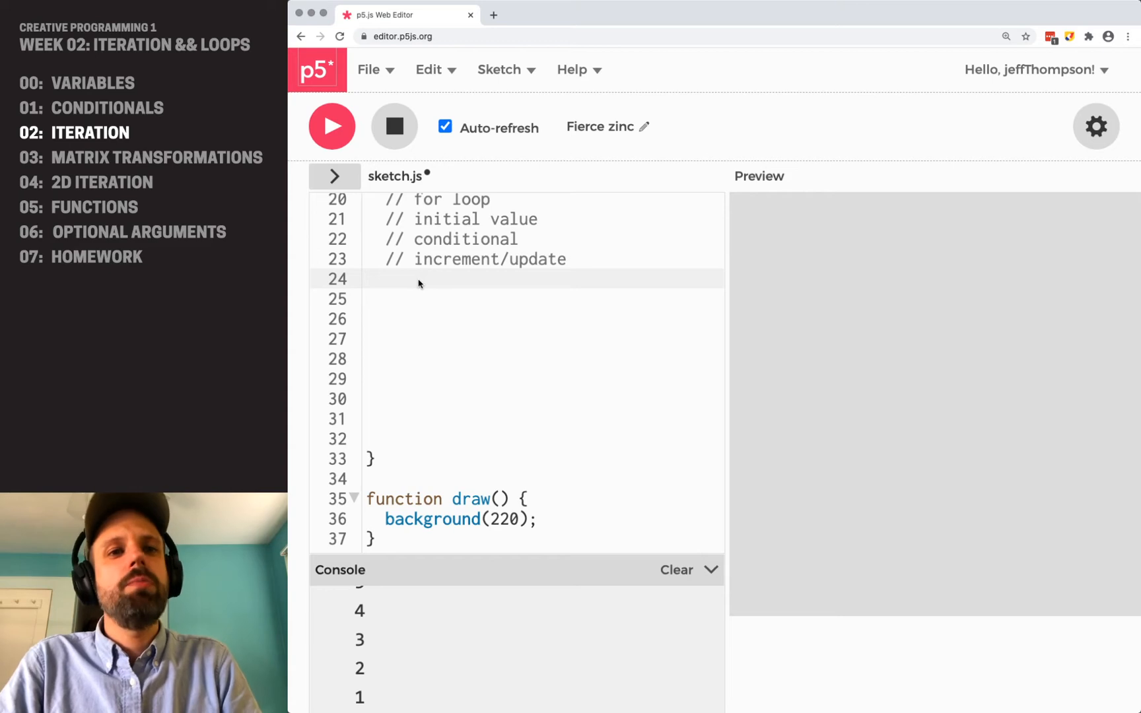
pyautogui.write('for')
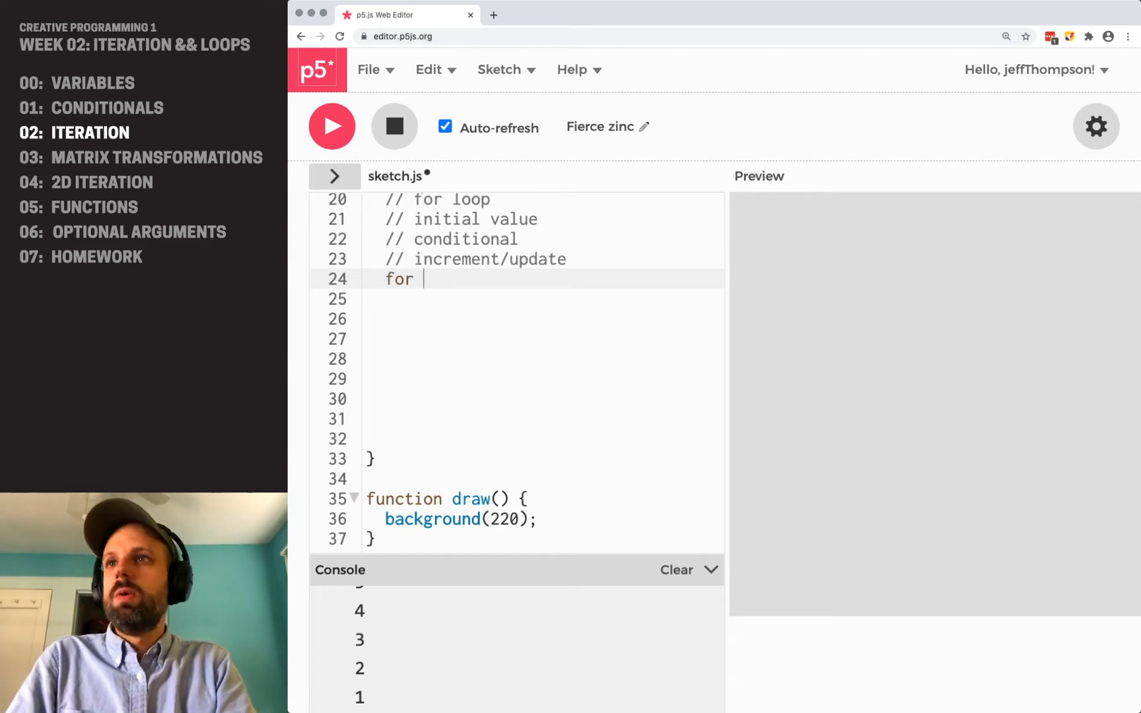
pyautogui.write('(let i')
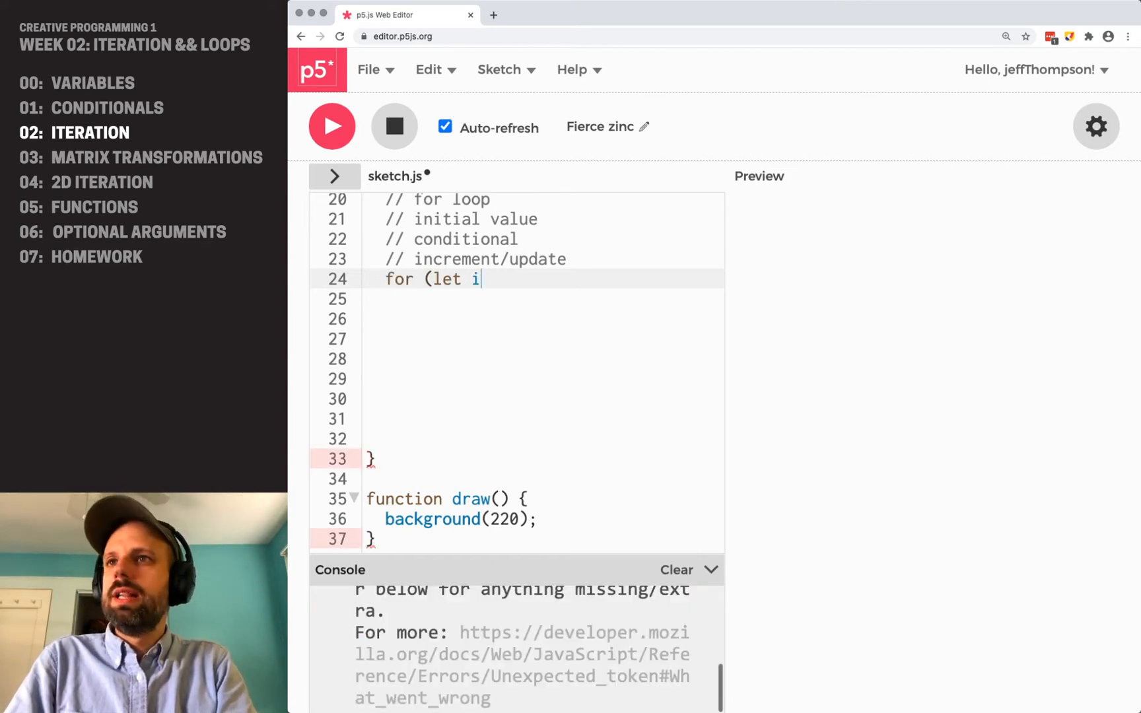
pyautogui.write('=0;')
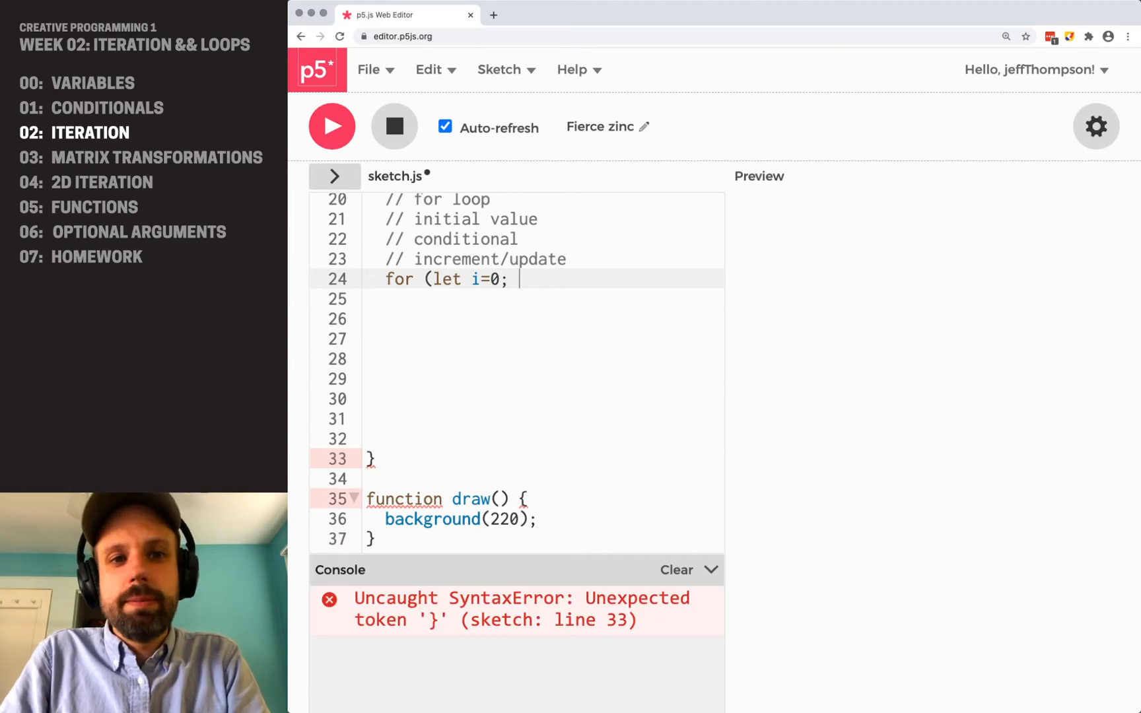
pyautogui.write('i')
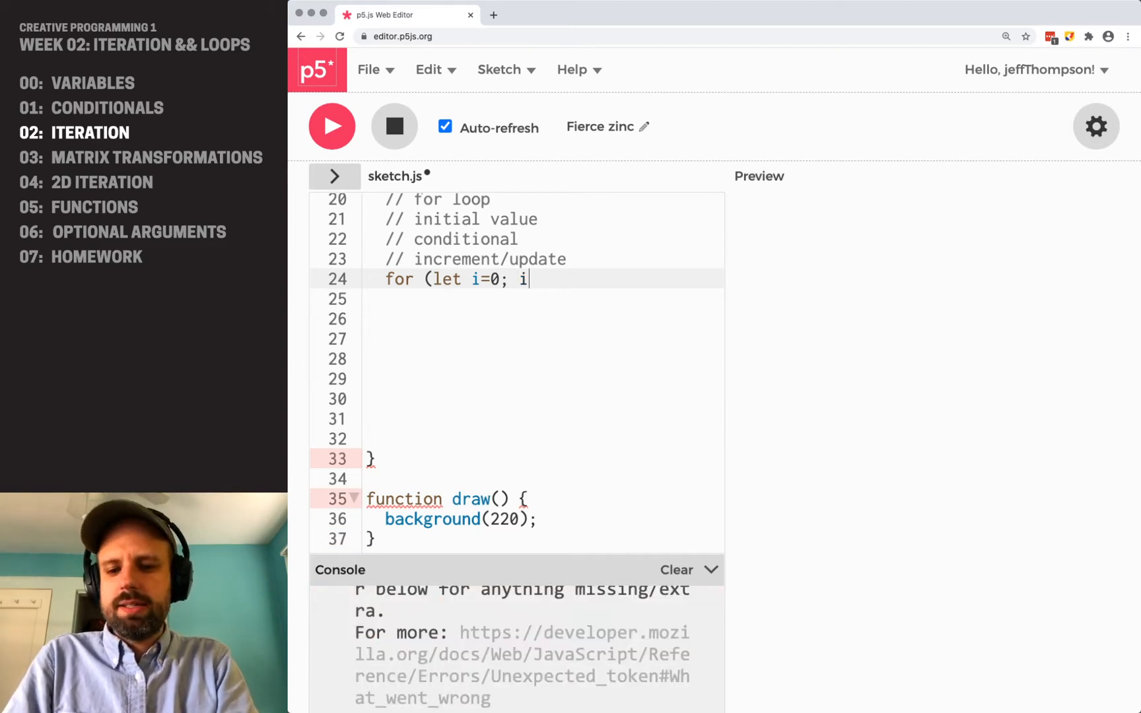
pyautogui.write('<10; i++) {')
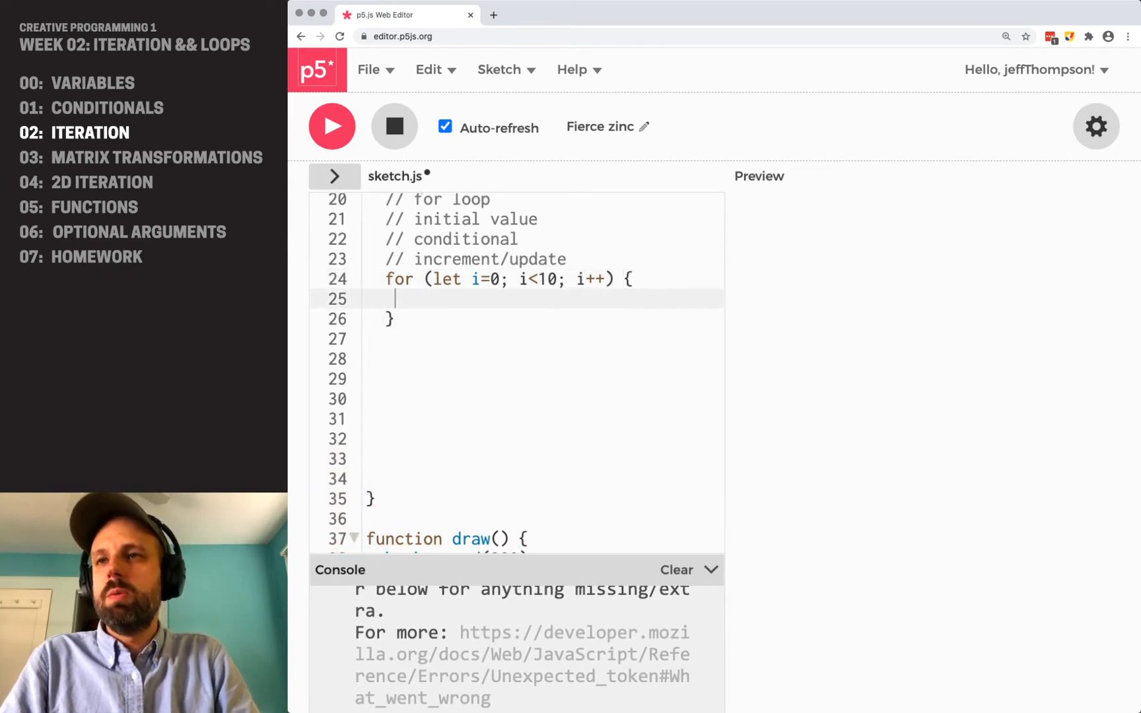
pyautogui.write('console.')
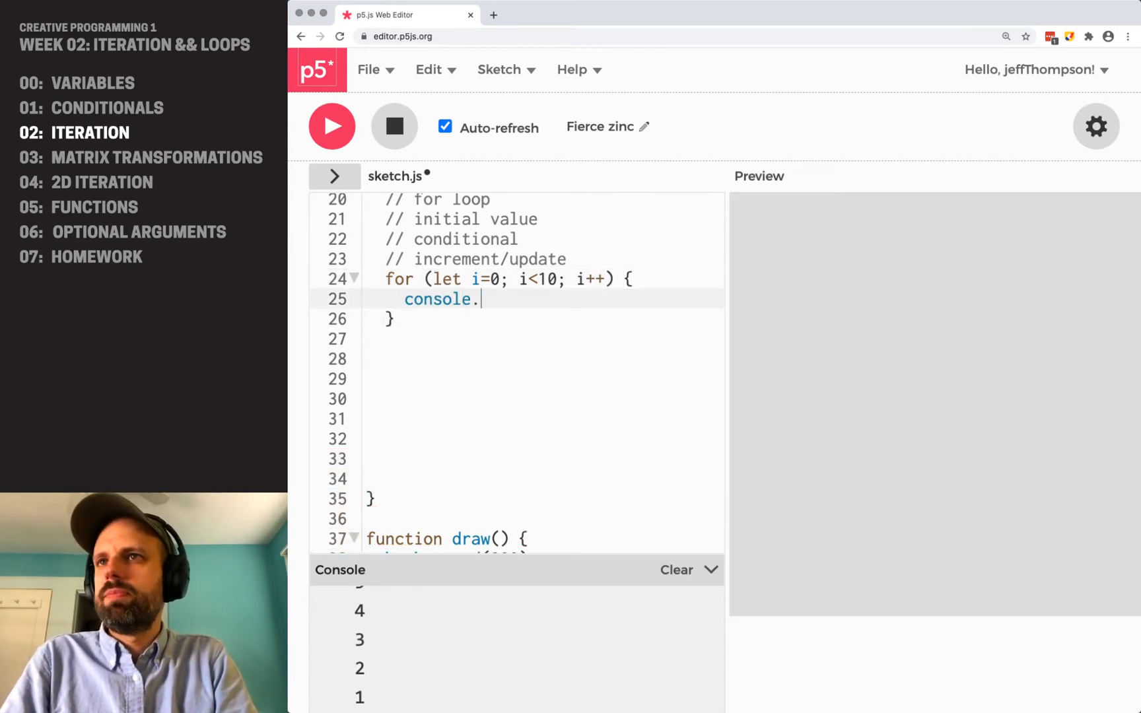
pyautogui.write('log(i);')
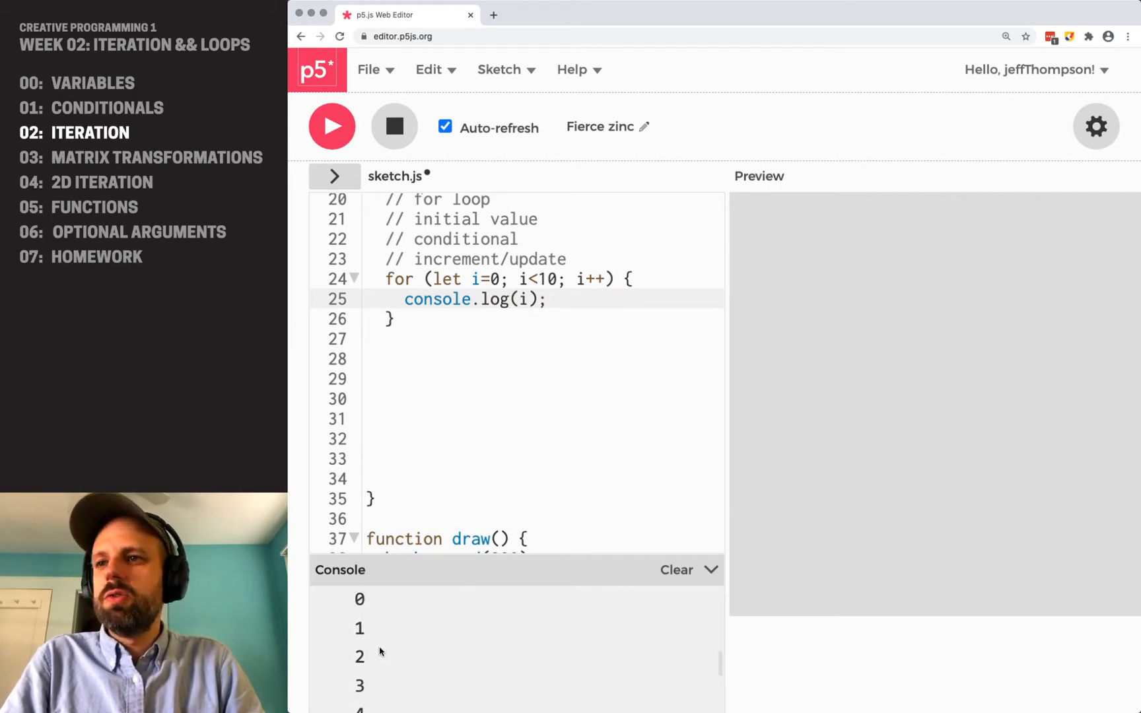
pyautogui.scroll(-3)
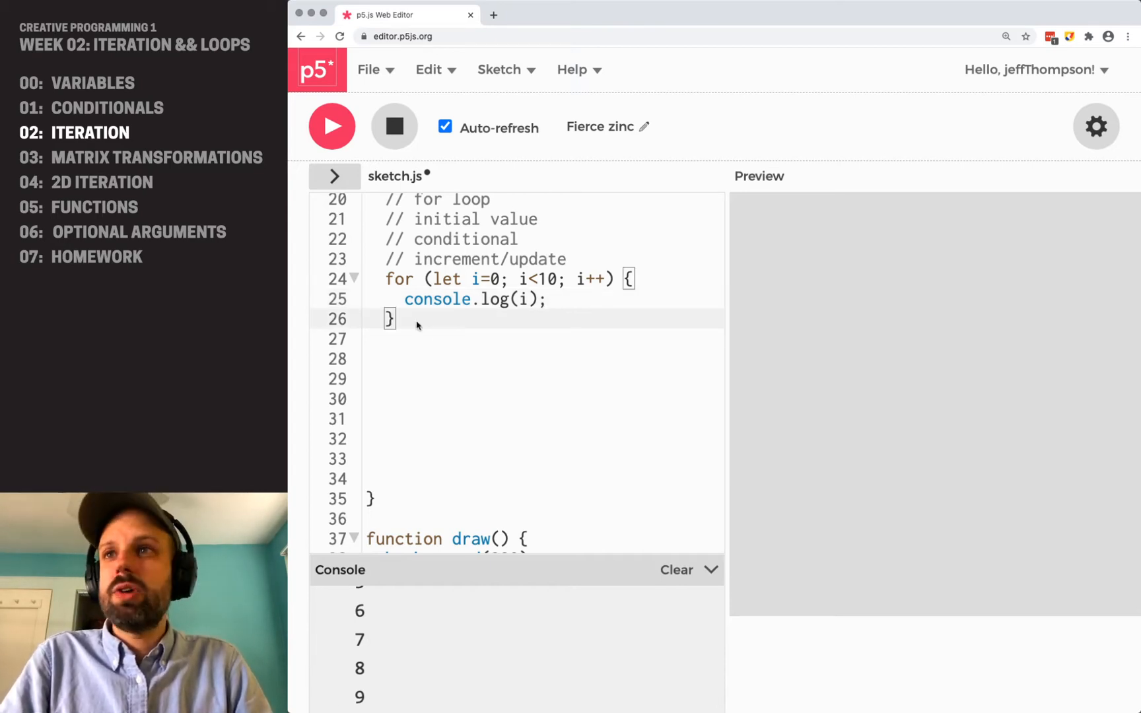
pyautogui.scroll(3)
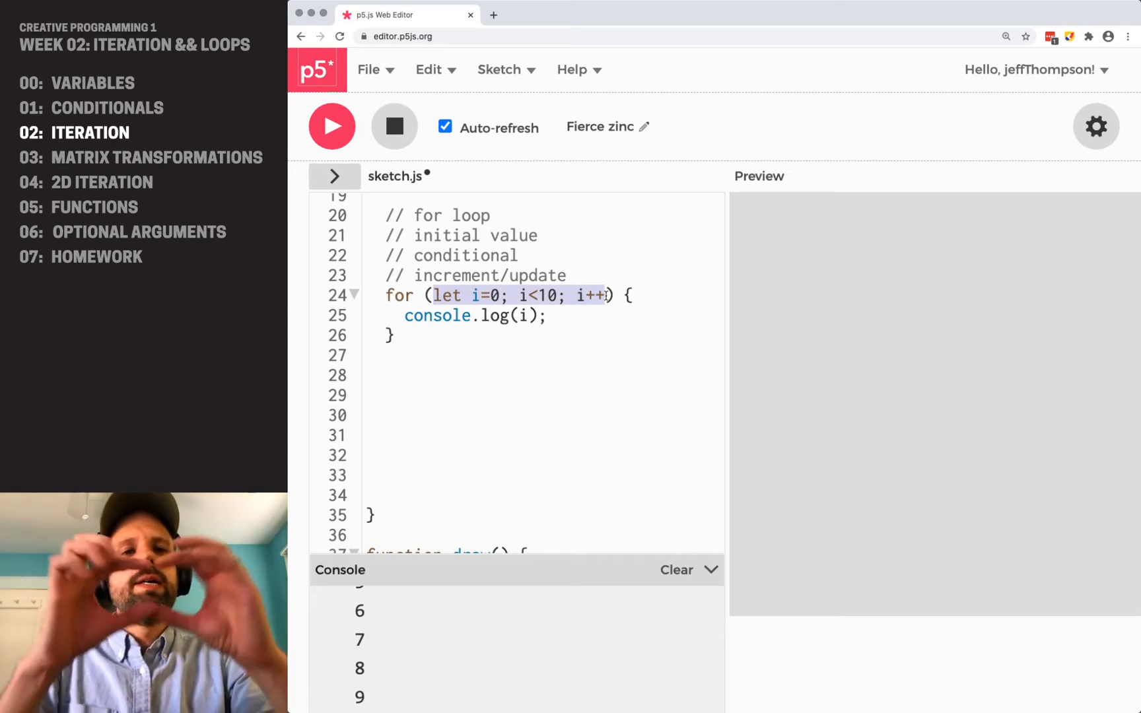
pyautogui.scroll(3)
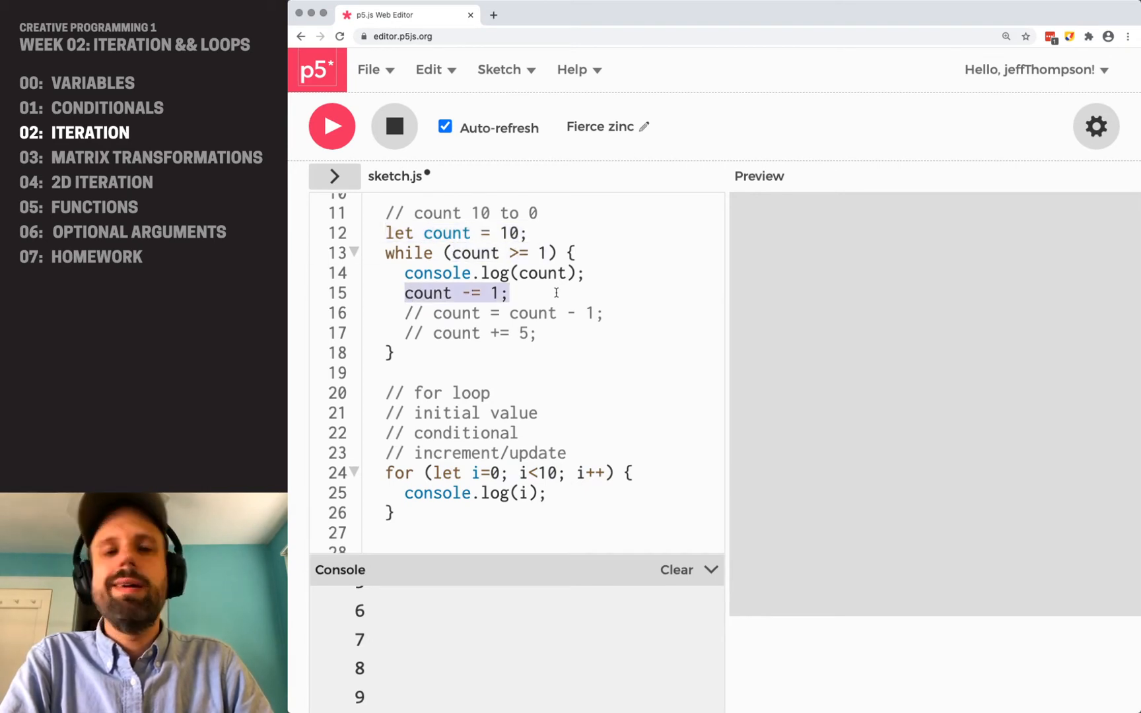
pyautogui.scroll(-3)
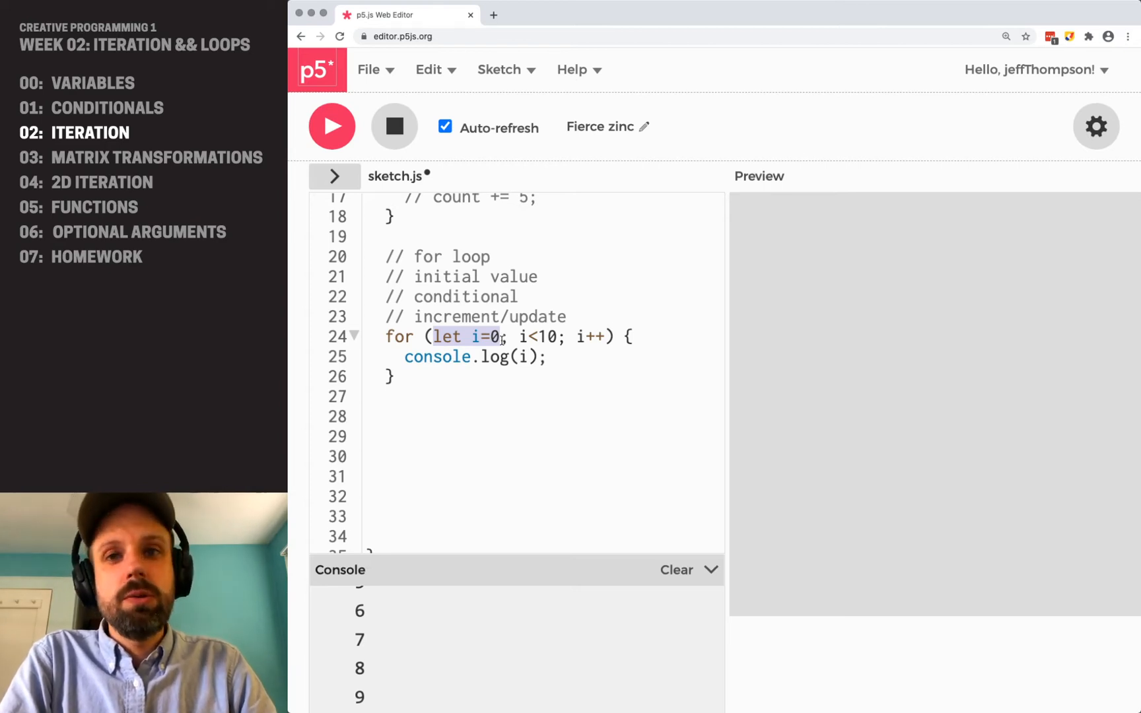
pyautogui.doubleClick(536, 336)
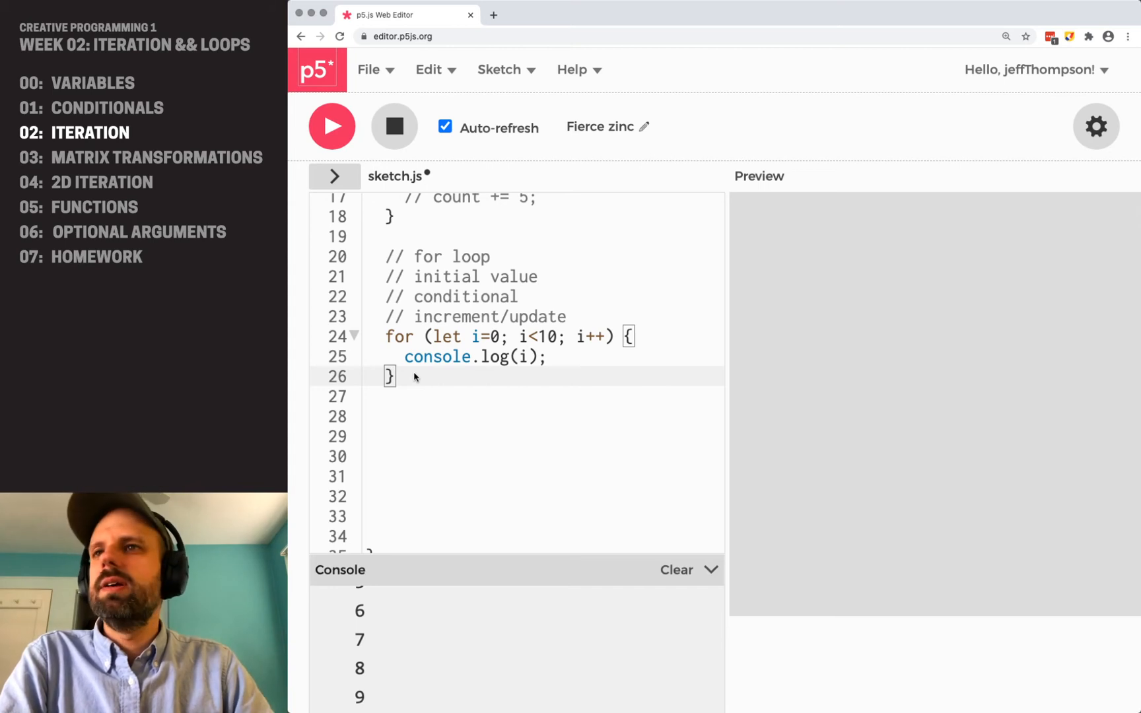
# Add the comment '// i = 0' below the for loop
pyautogui.write('//')
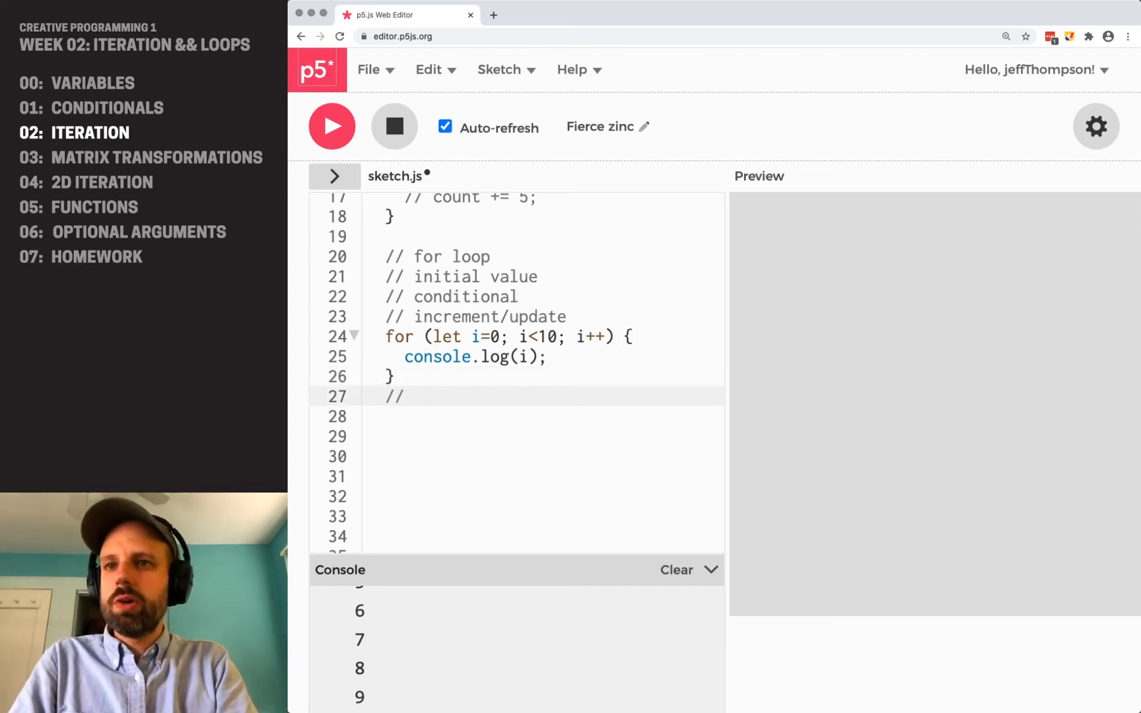
pyautogui.write('i = 0;')
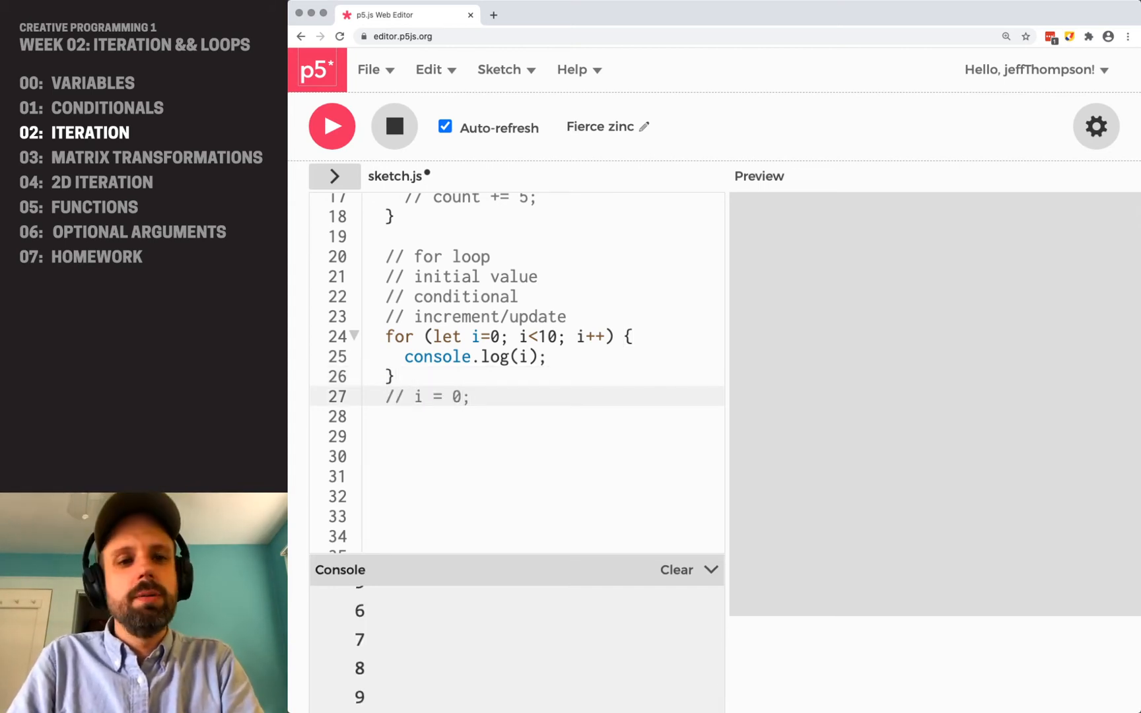
pyautogui.press('Backspace')
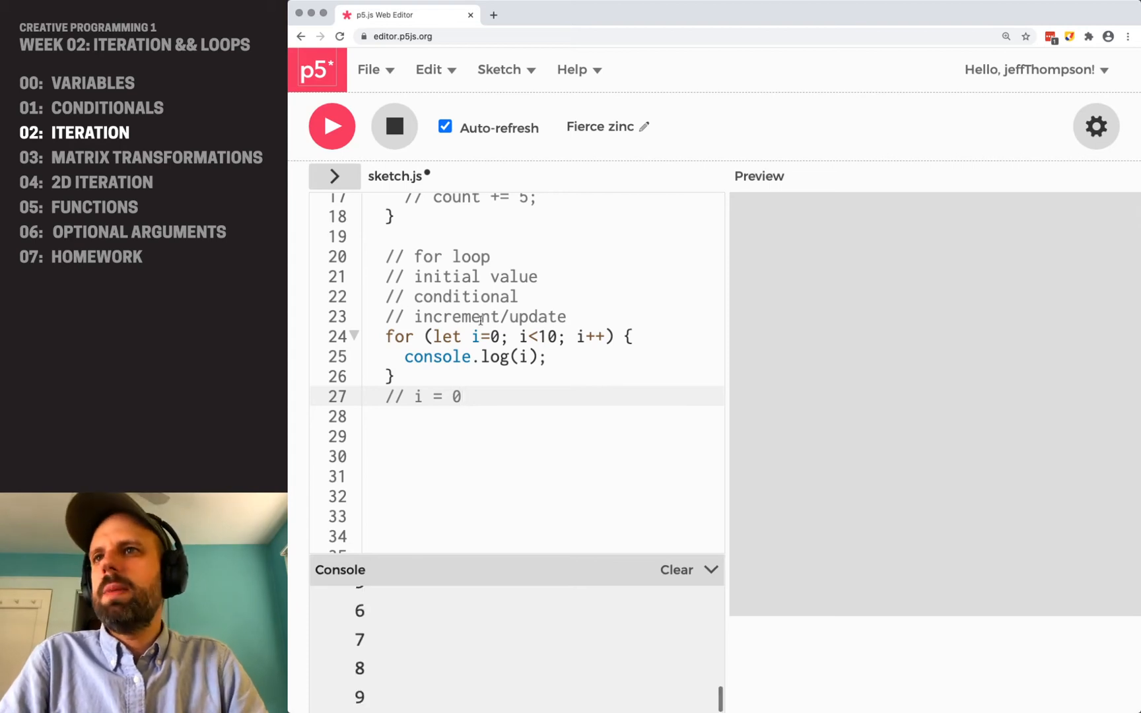
pyautogui.doubleClick(476, 336)
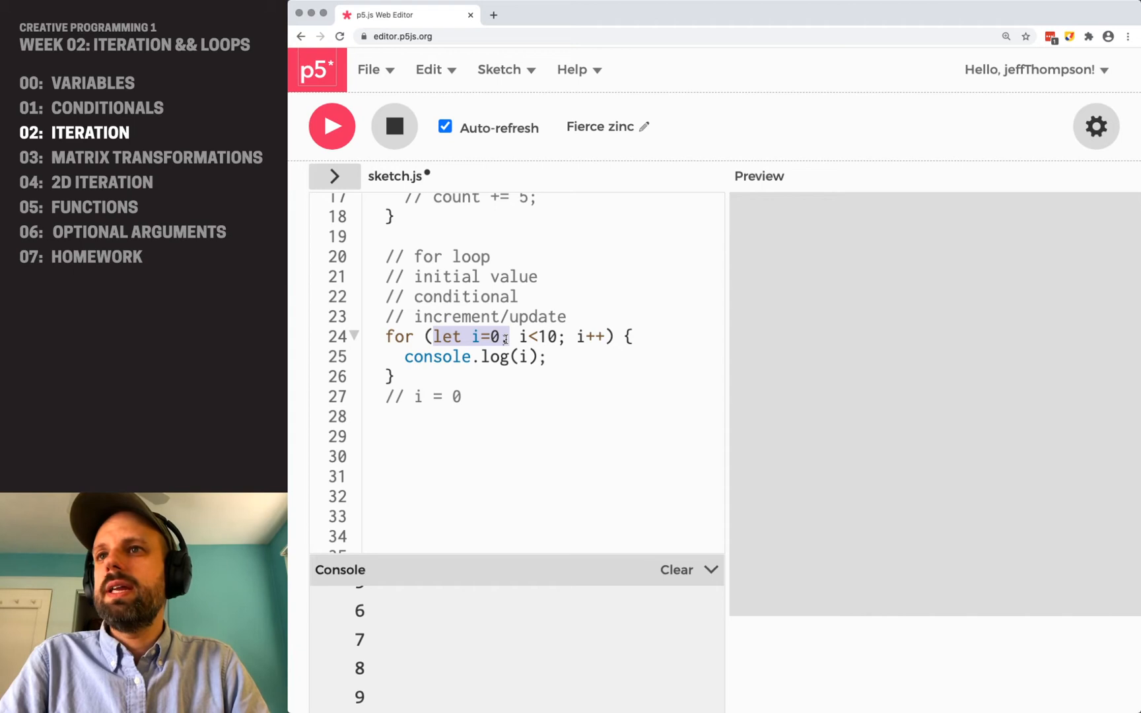
# Insert 'console.log(i);' right after the for loop and rerun the sketch
pyautogui.click(390, 376)
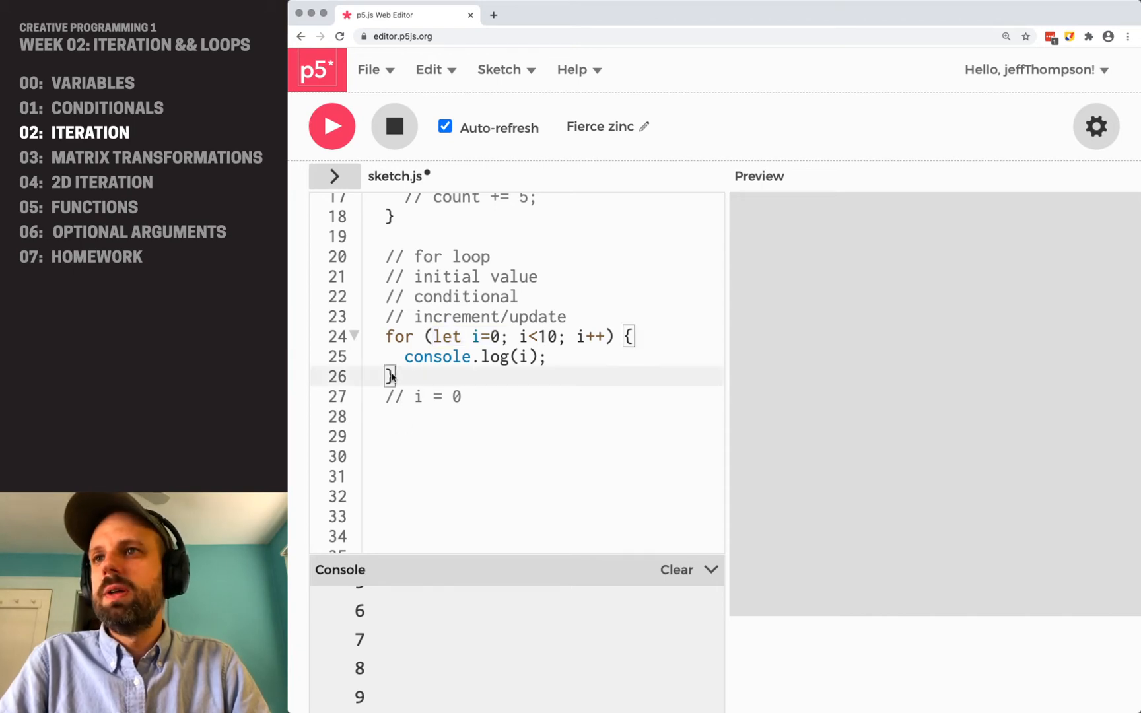
pyautogui.write('consol')
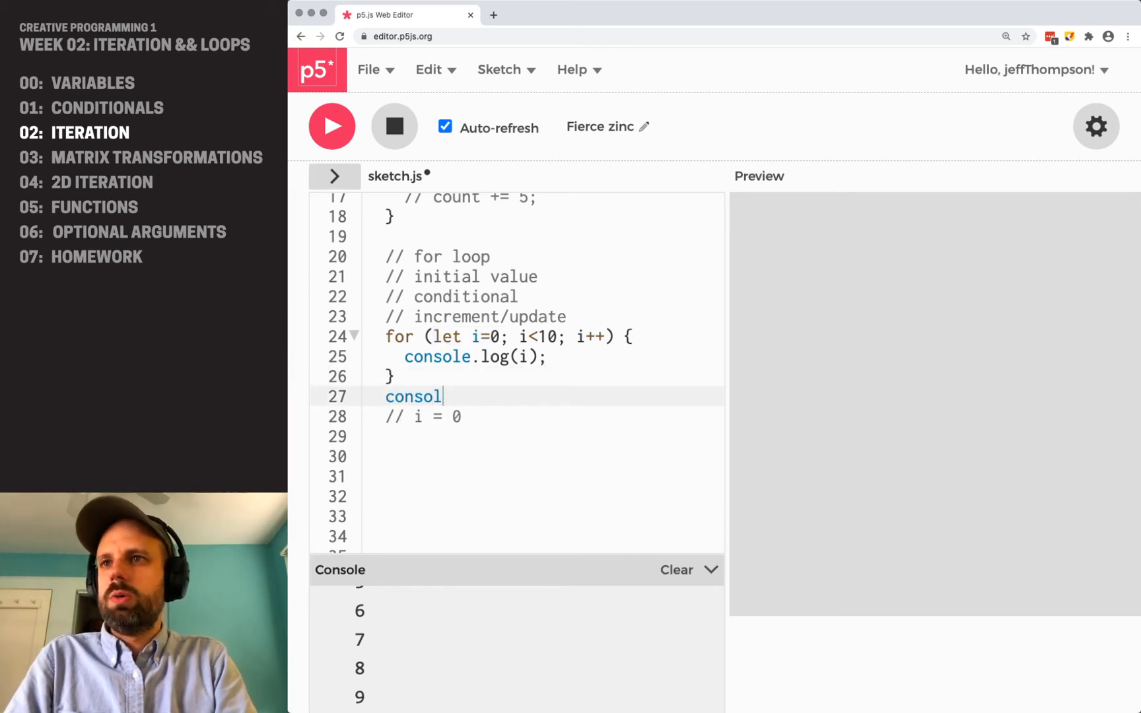
pyautogui.write('e.log9')
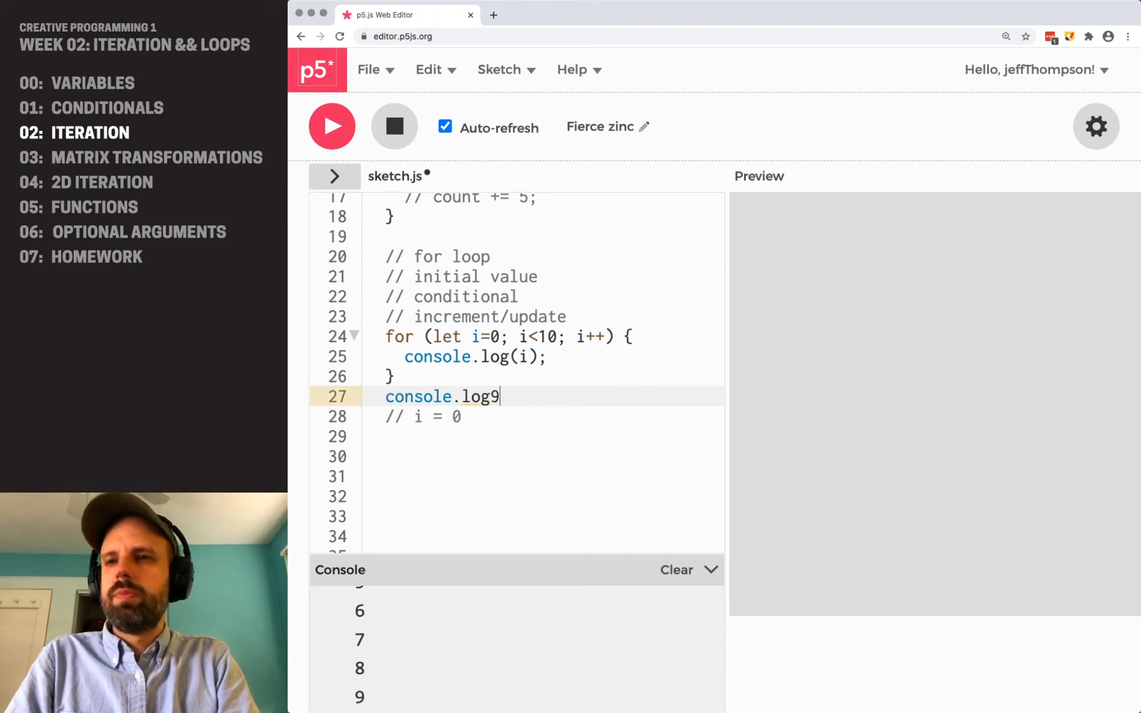
pyautogui.write('(i);')
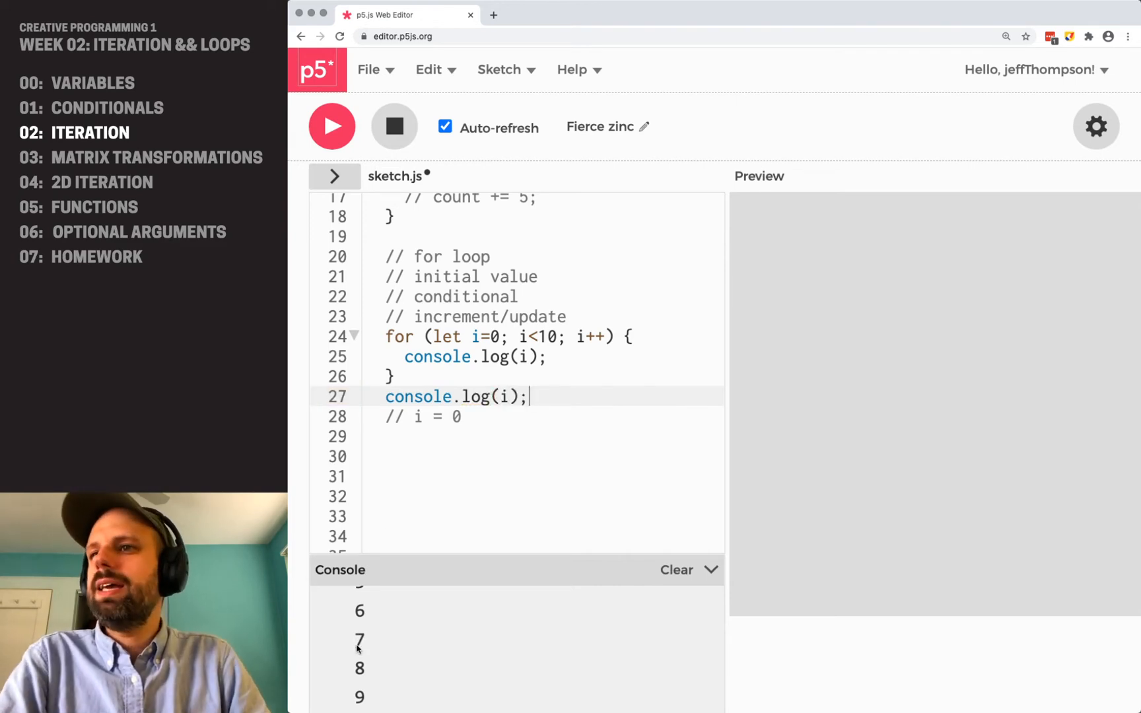
pyautogui.scroll(3)
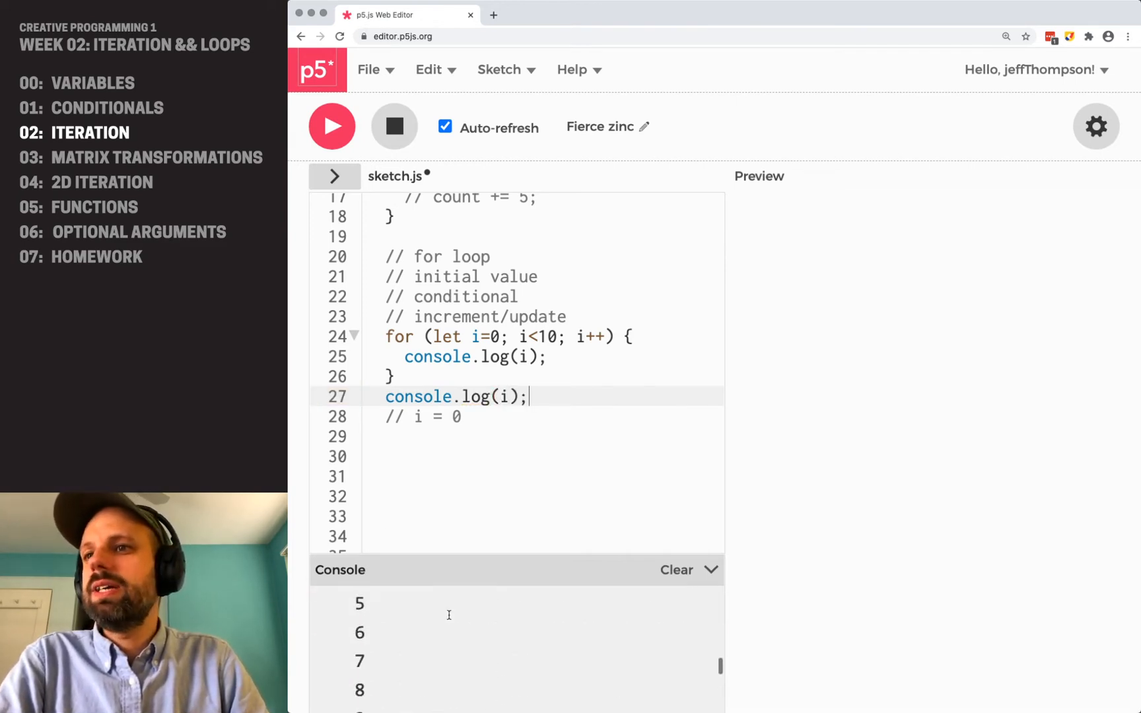
pyautogui.click(332, 126)
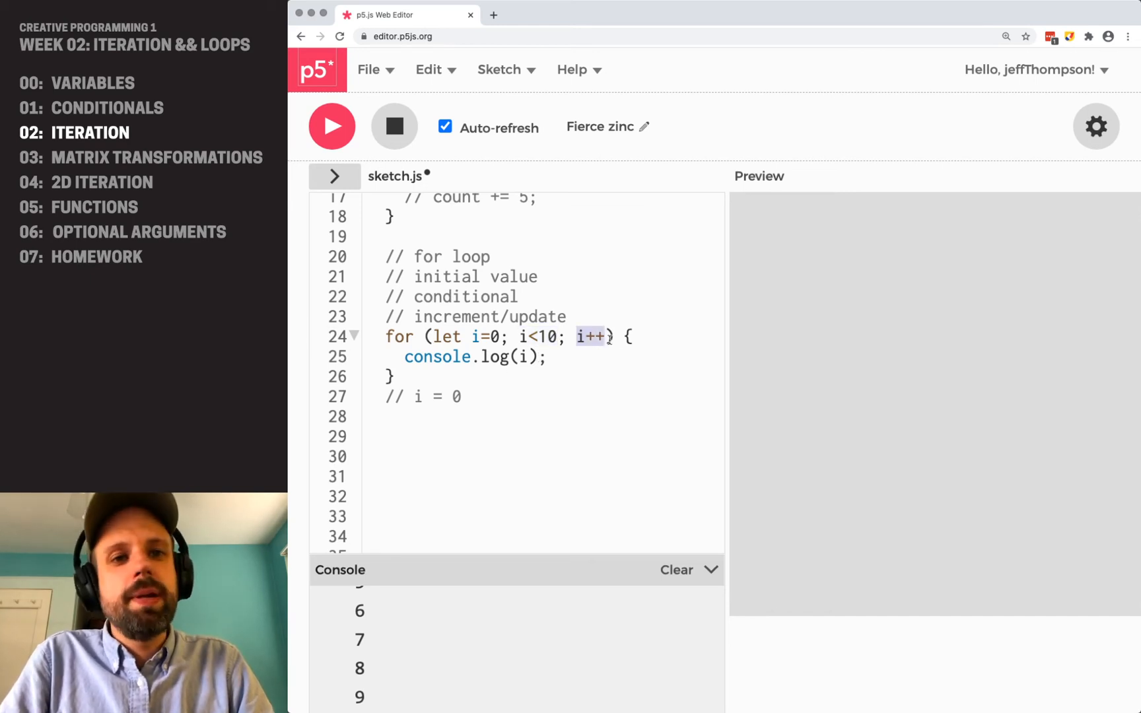
# Add trace comments '// i = 1', '// ...', '// i = 9', '// i = 10'
pyautogui.write('// i')
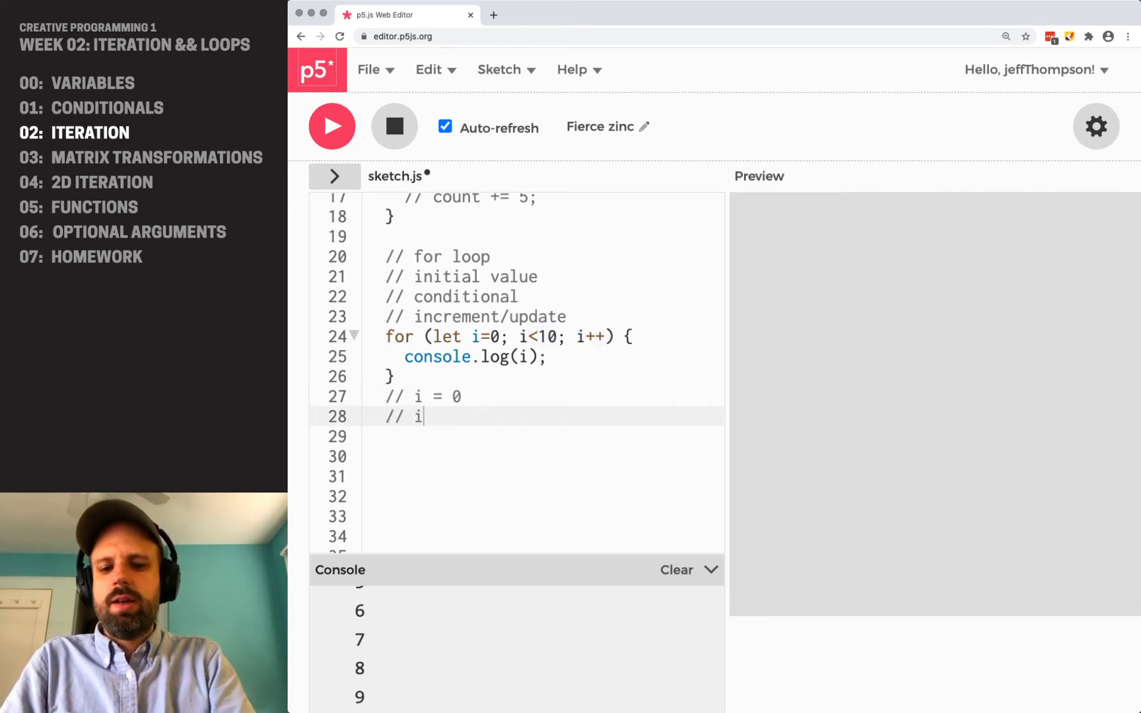
pyautogui.write('= 1')
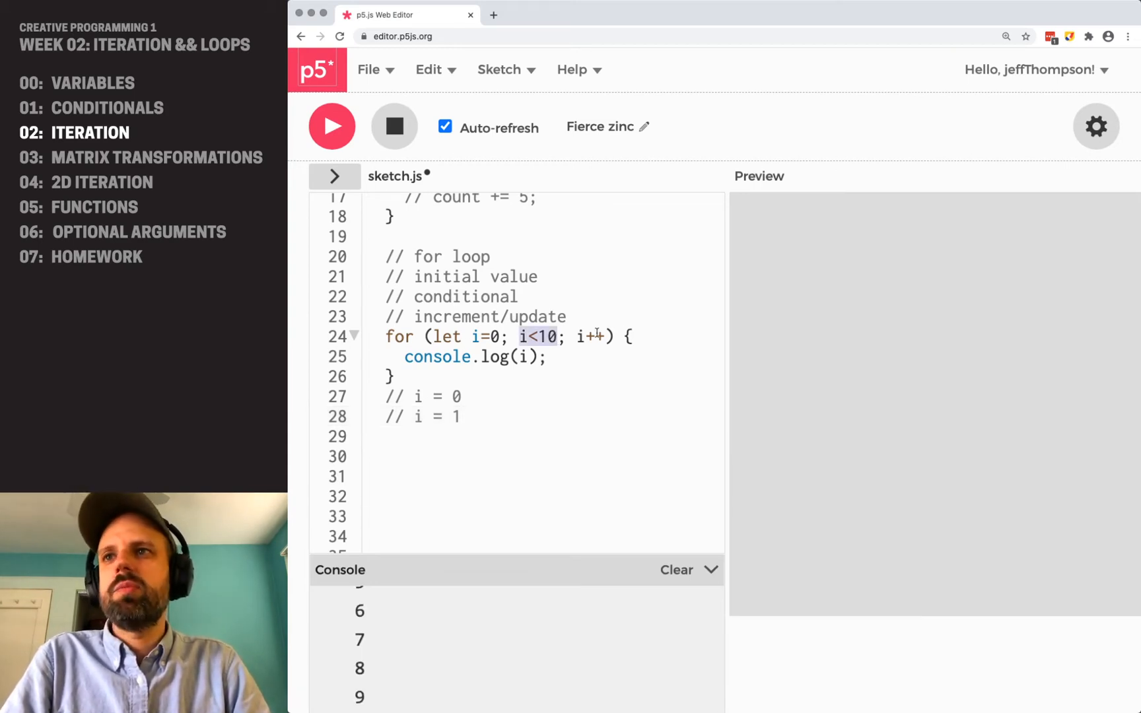
pyautogui.write('// ...')
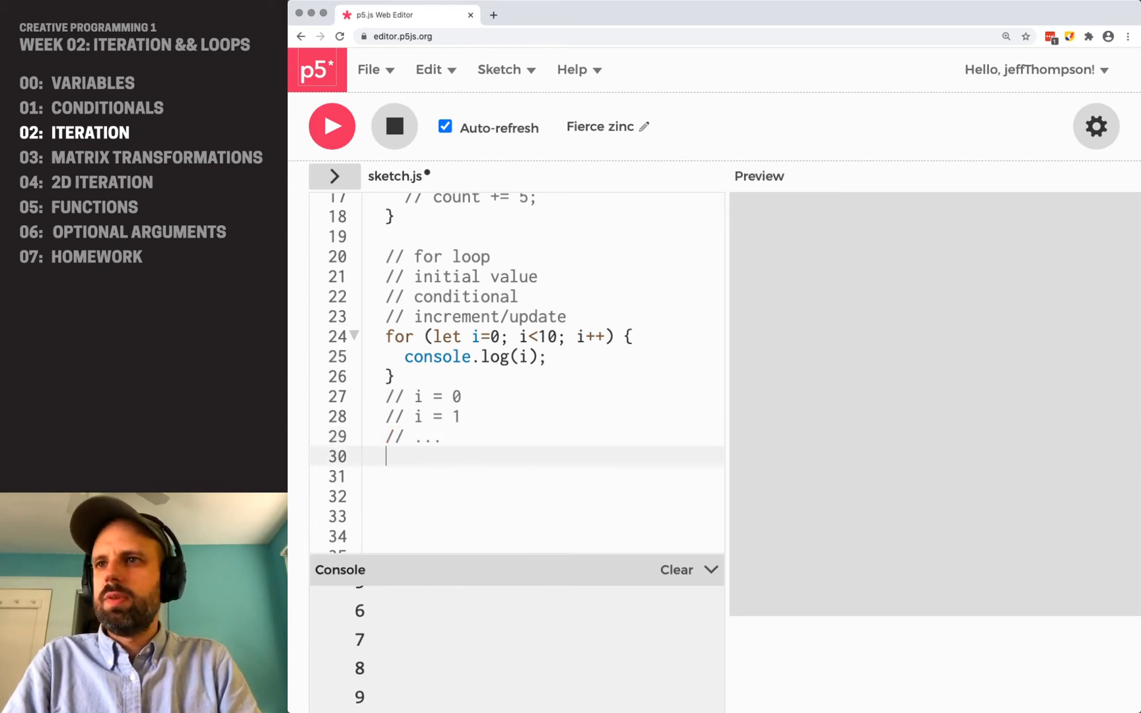
pyautogui.write('// i =')
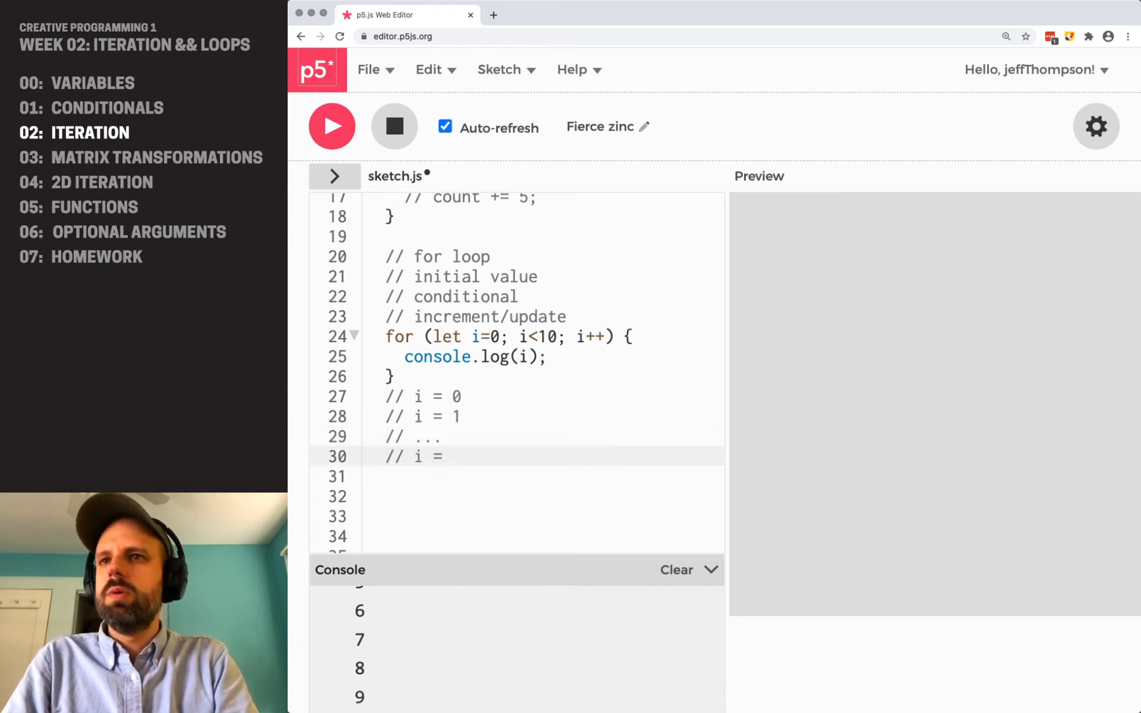
pyautogui.write('9')
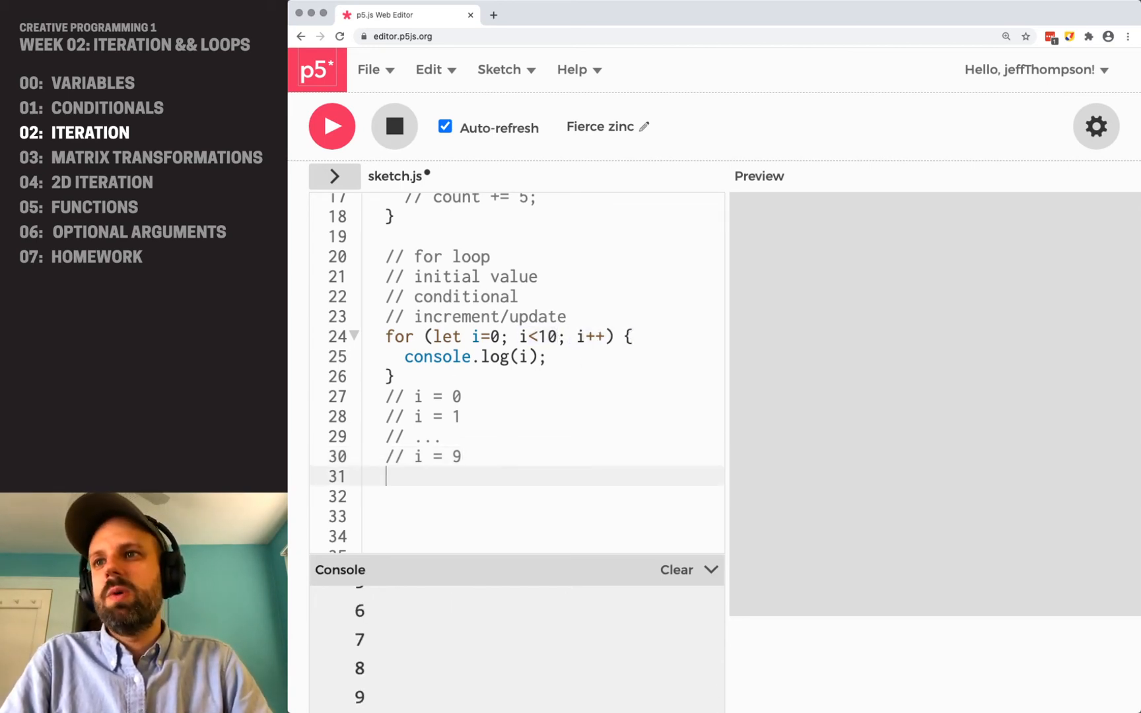
pyautogui.write('// i = 10')
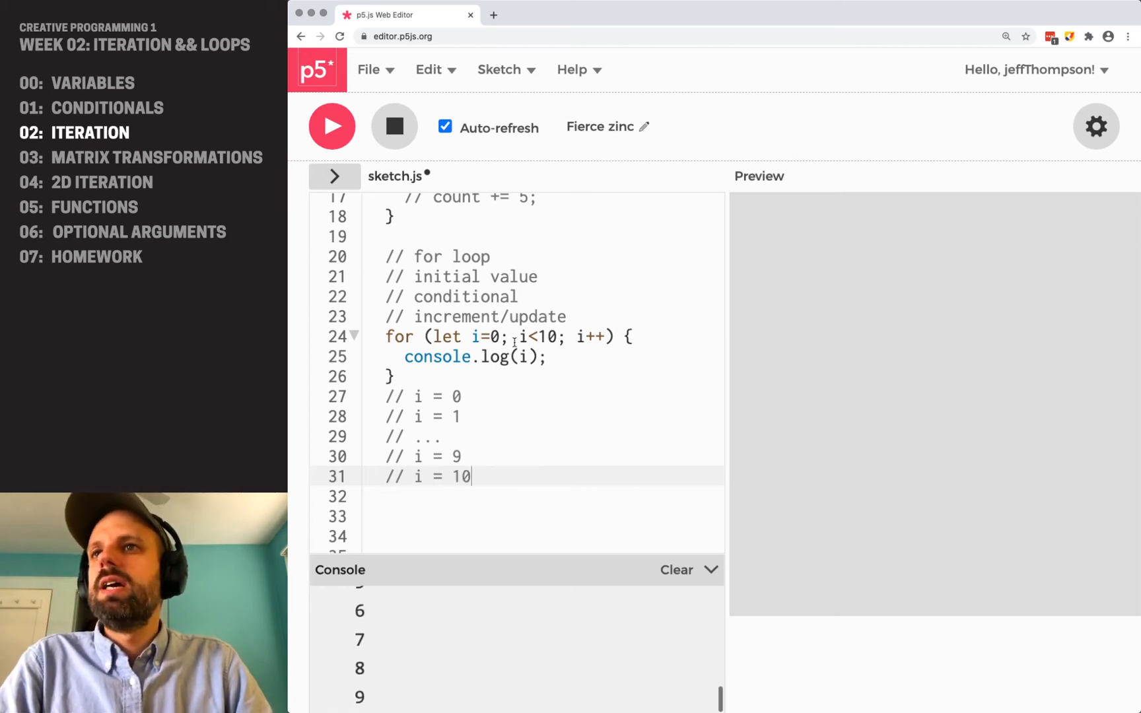
pyautogui.doubleClick(541, 336)
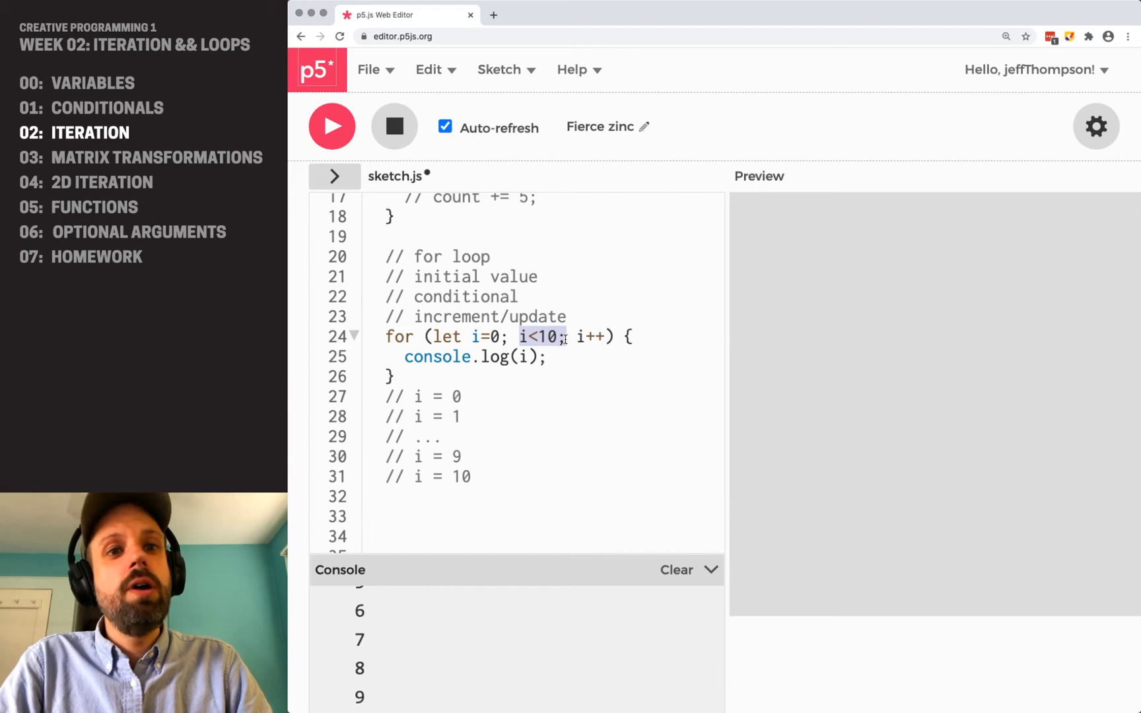
pyautogui.click(391, 376)
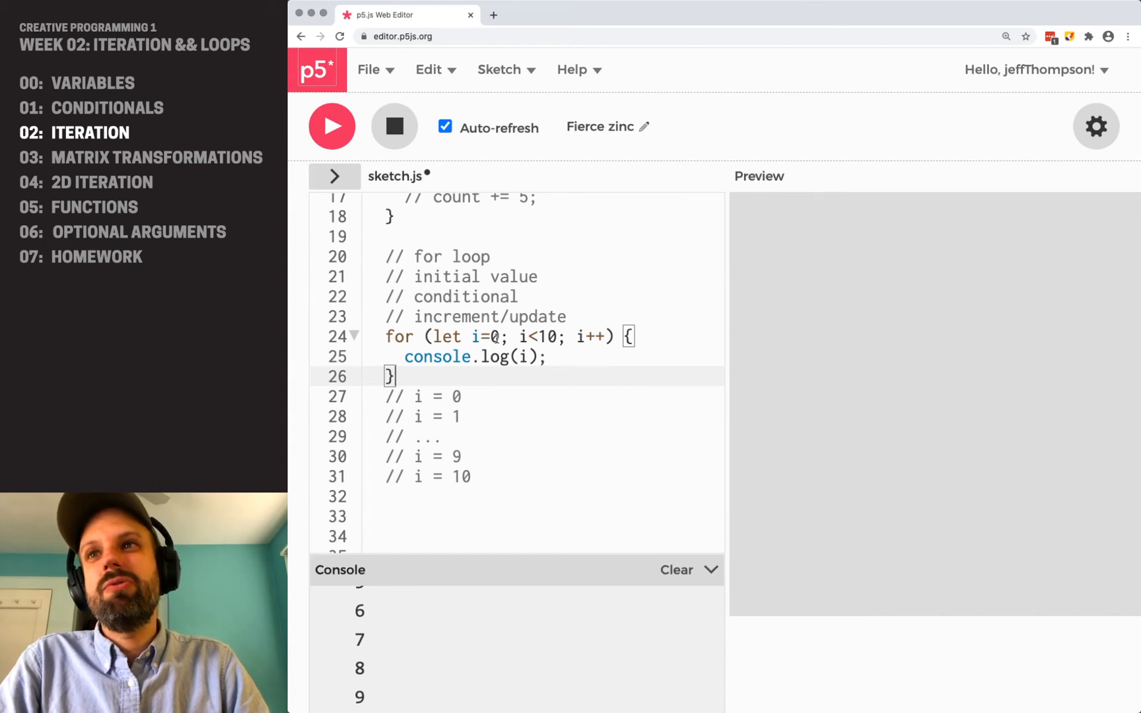
# Make the for loop start at i=1 with condition i<11
pyautogui.write('1')
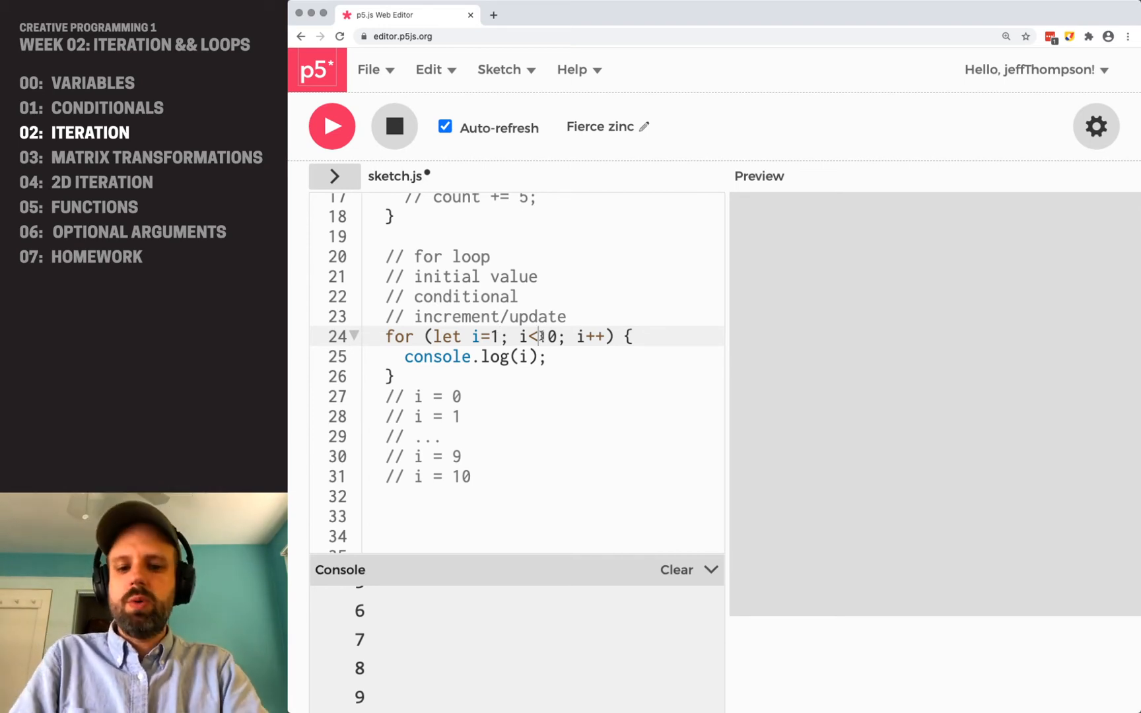
pyautogui.write('=')
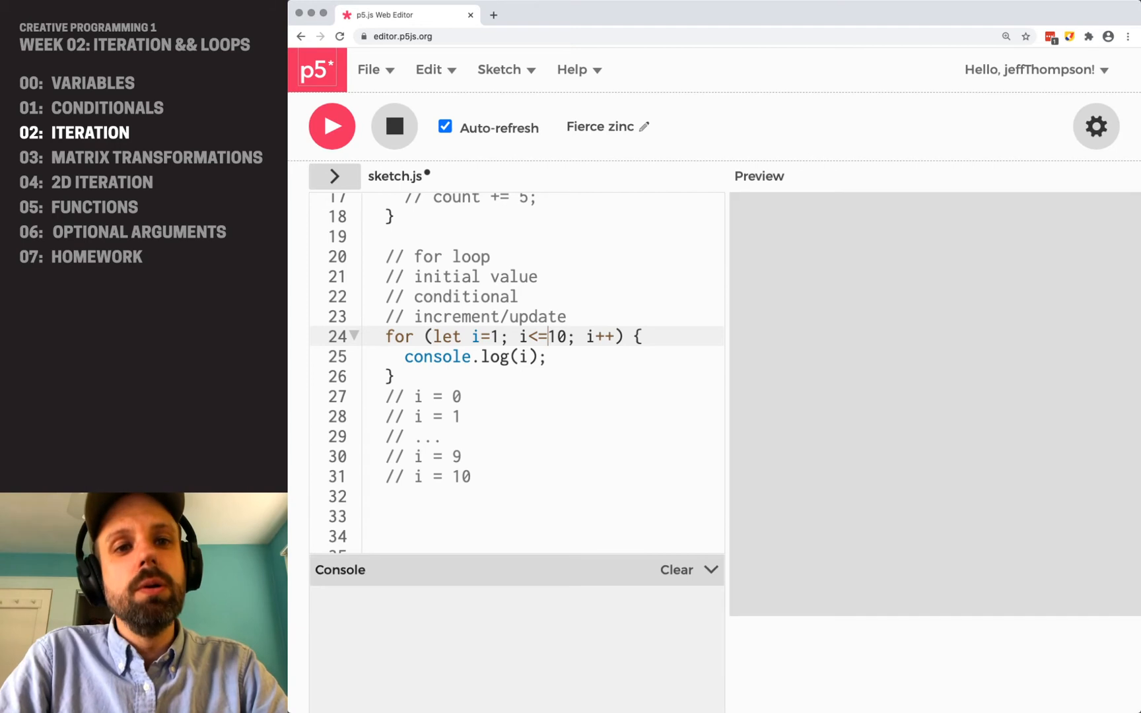
pyautogui.click(332, 126)
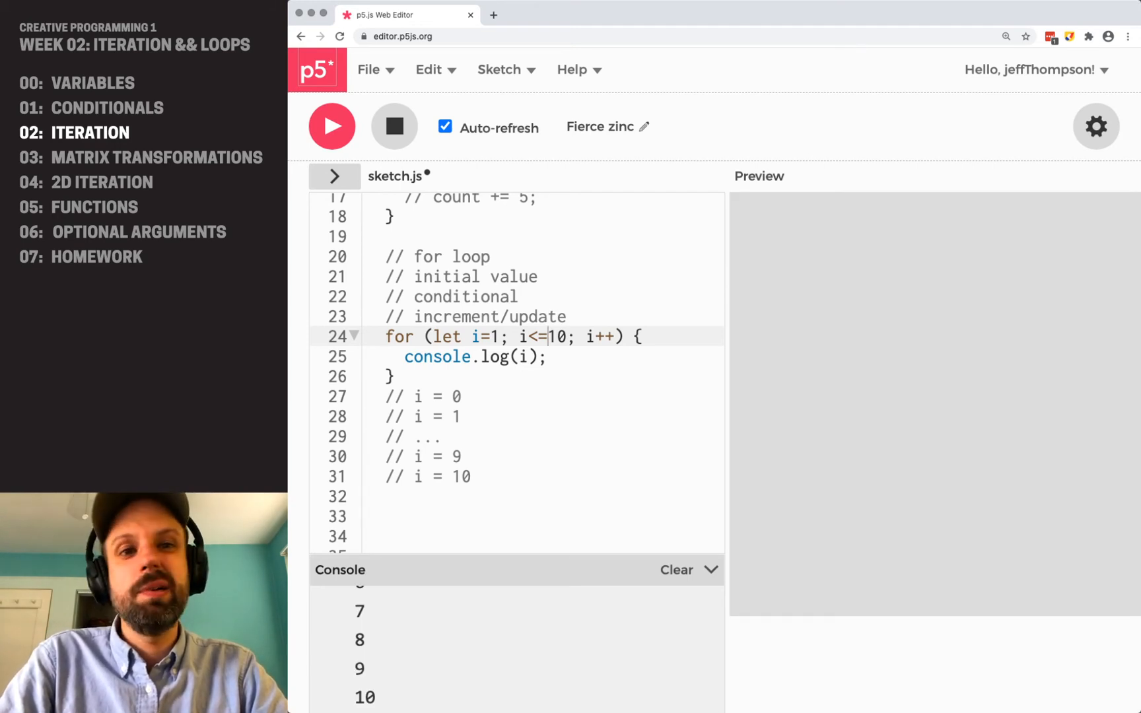
pyautogui.write('<11')
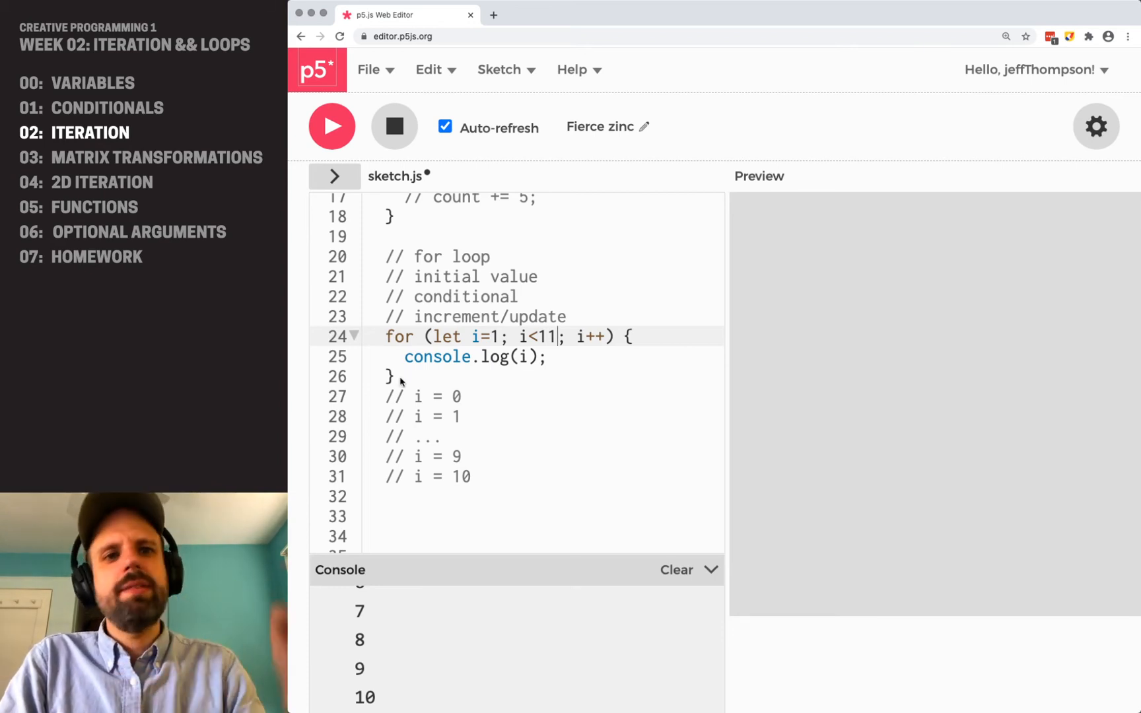
pyautogui.scroll(3)
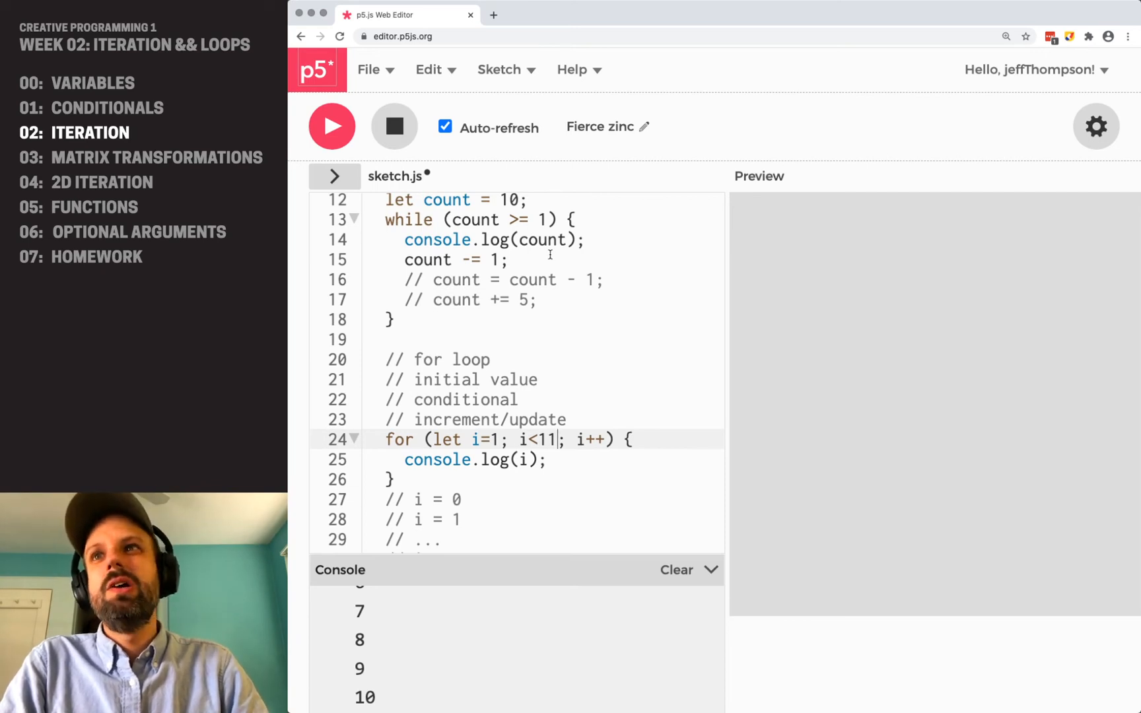
# Rewrite the loop to i=10 with condition i>=0, then open DevTools and close What's New
pyautogui.scroll(-3)
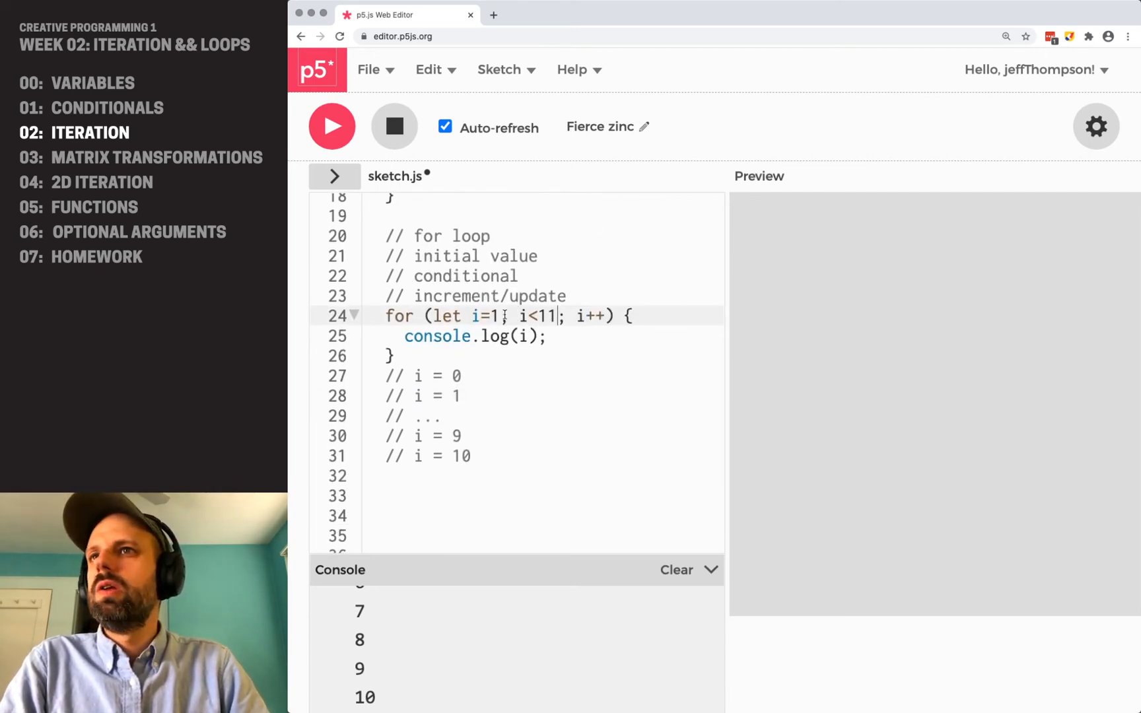
pyautogui.write('0')
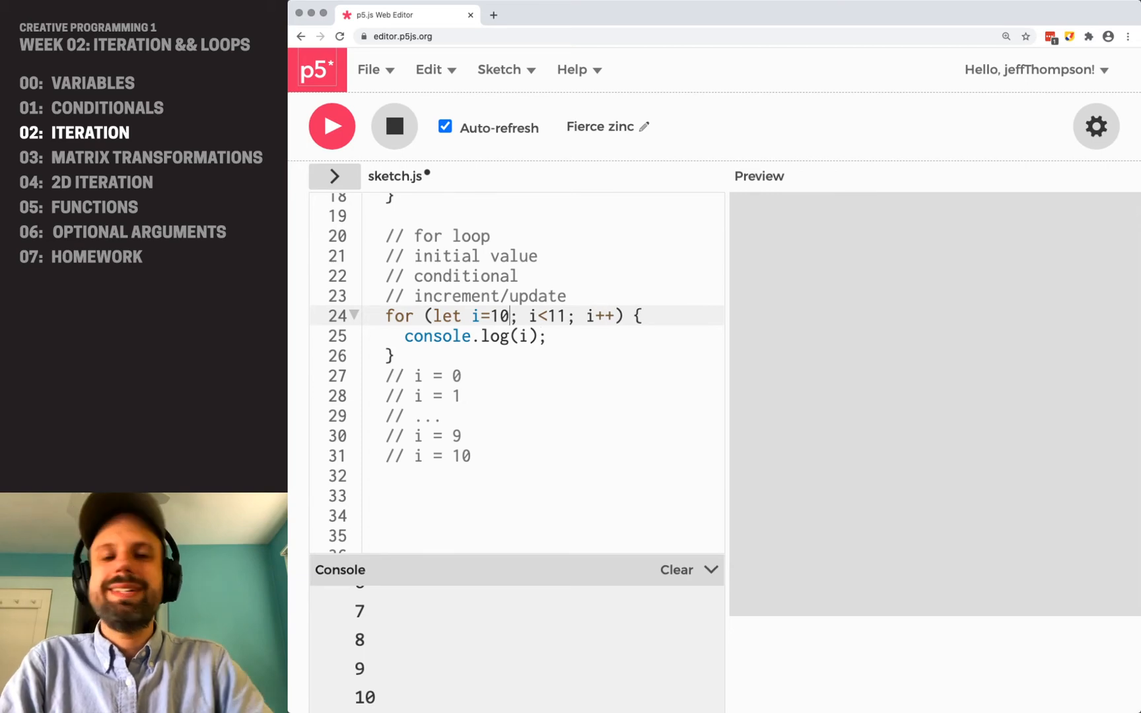
pyautogui.doubleClick(558, 316)
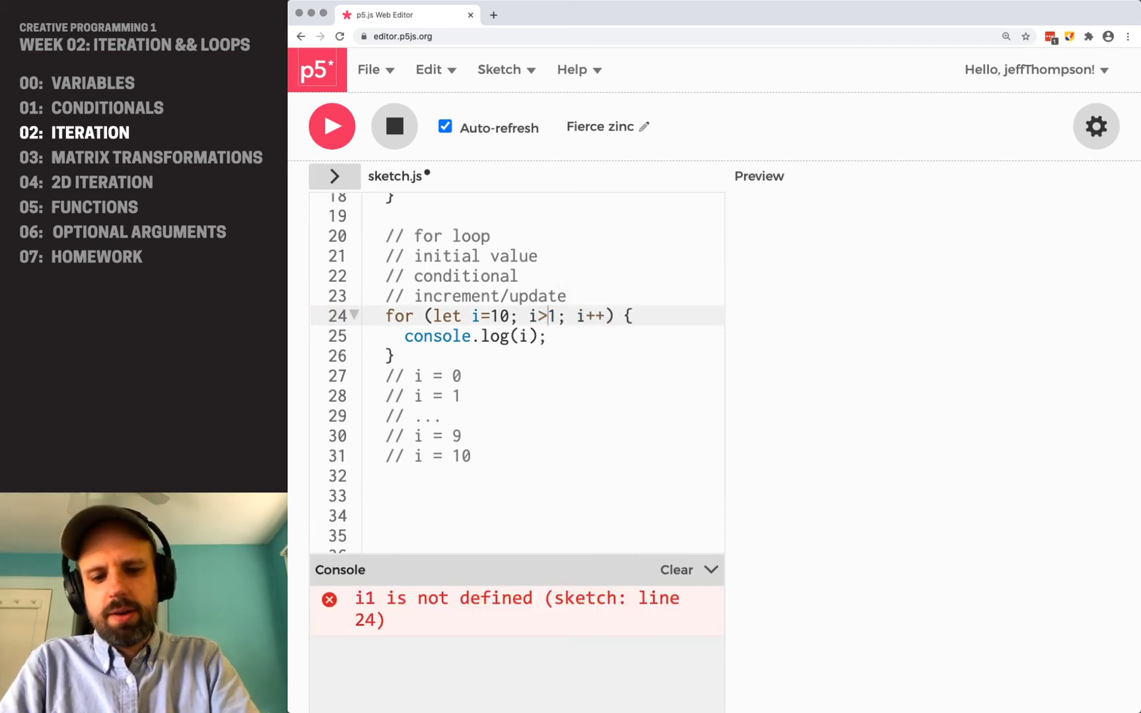
pyautogui.write('>=0')
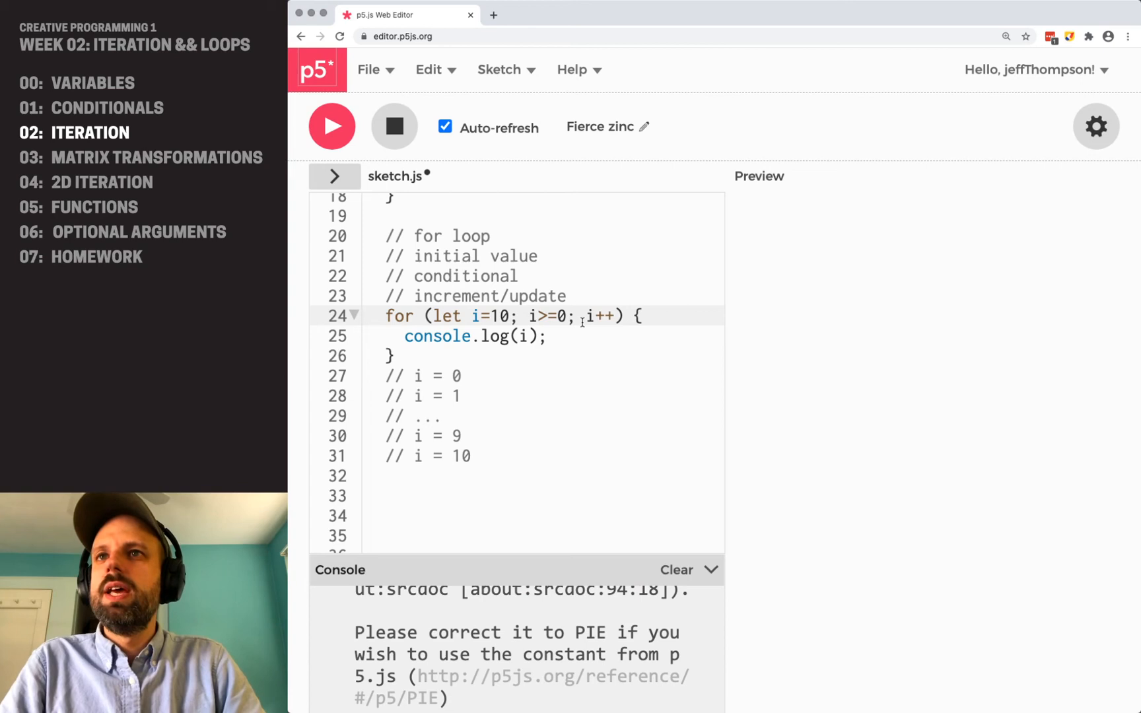
pyautogui.click(332, 126)
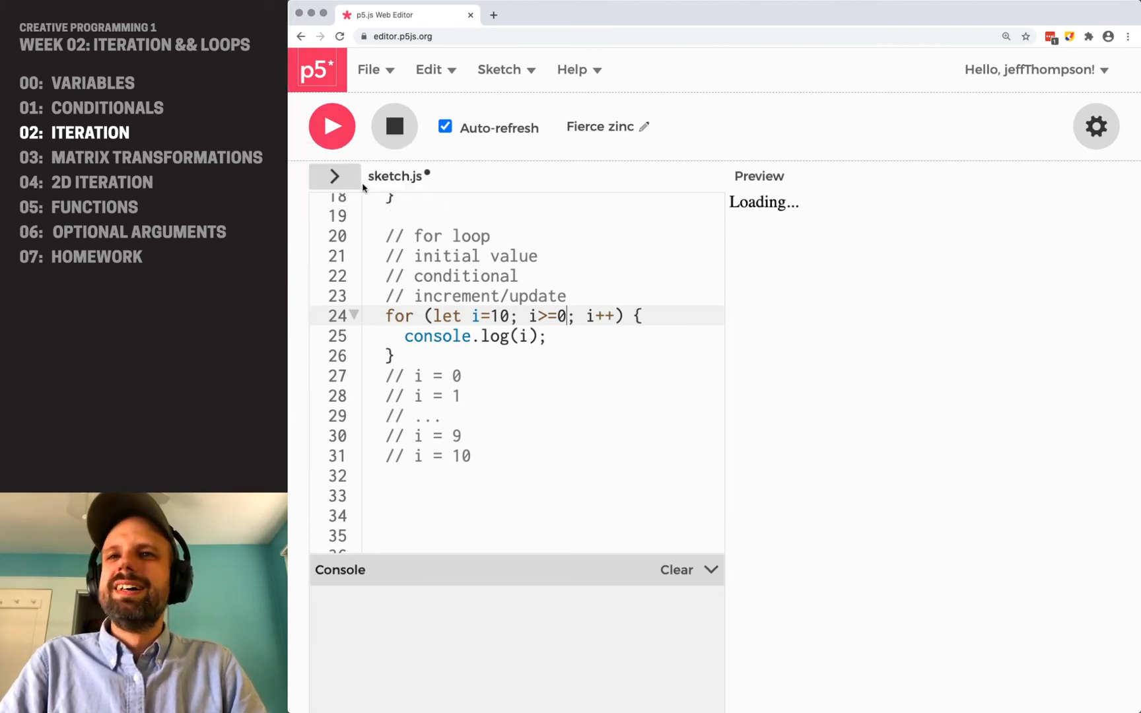
pyautogui.press('F12')
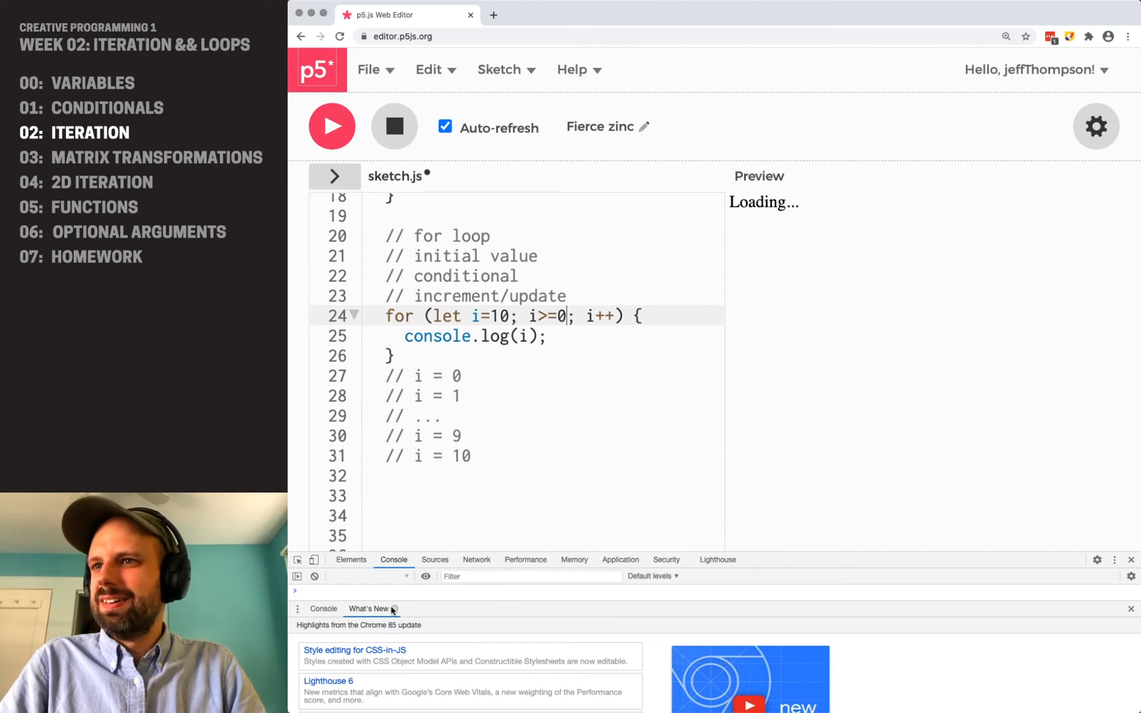
pyautogui.click(394, 608)
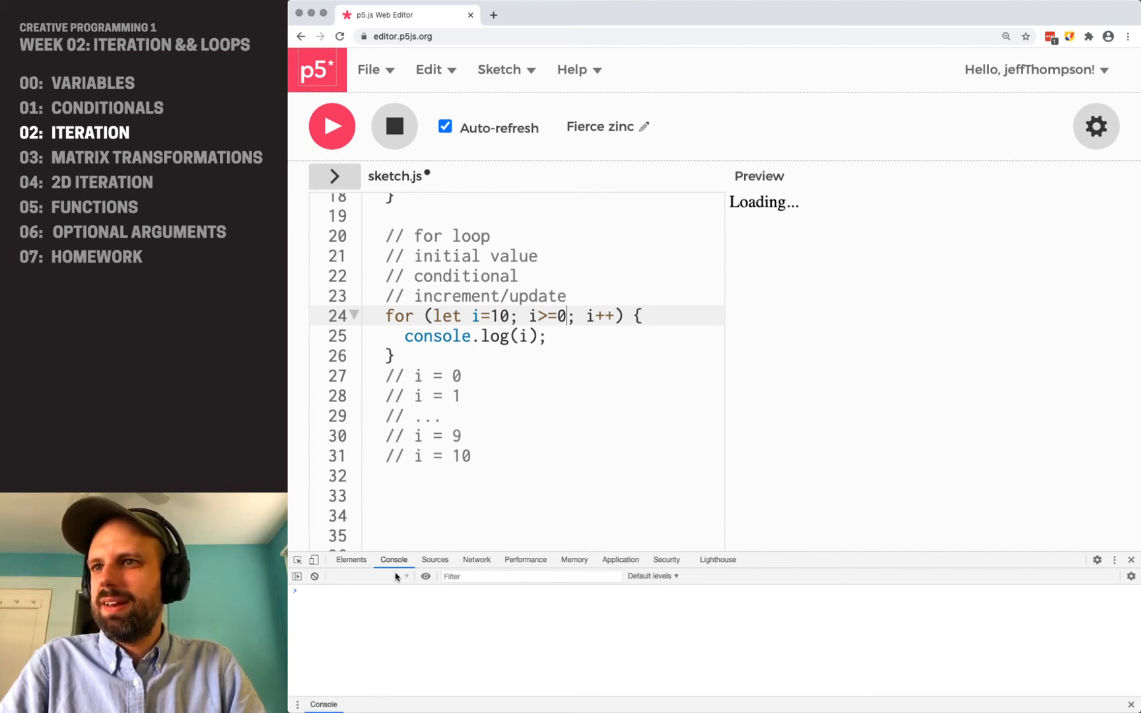
pyautogui.moveTo(606, 357)
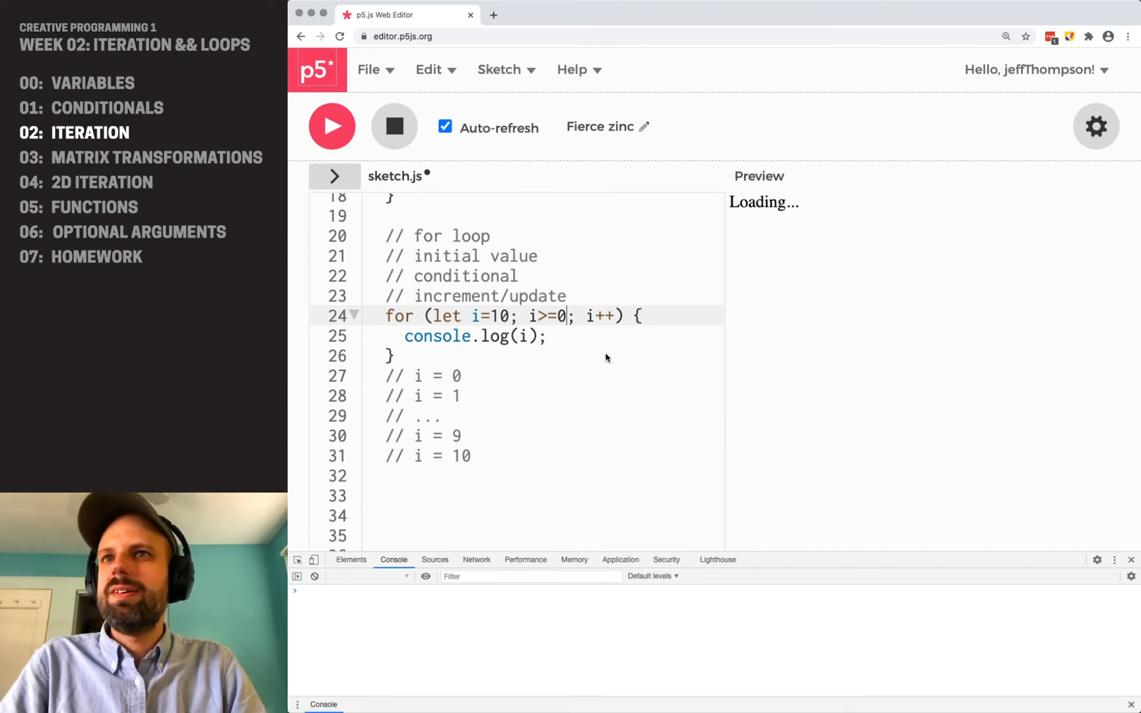
pyautogui.moveTo(1061, 169)
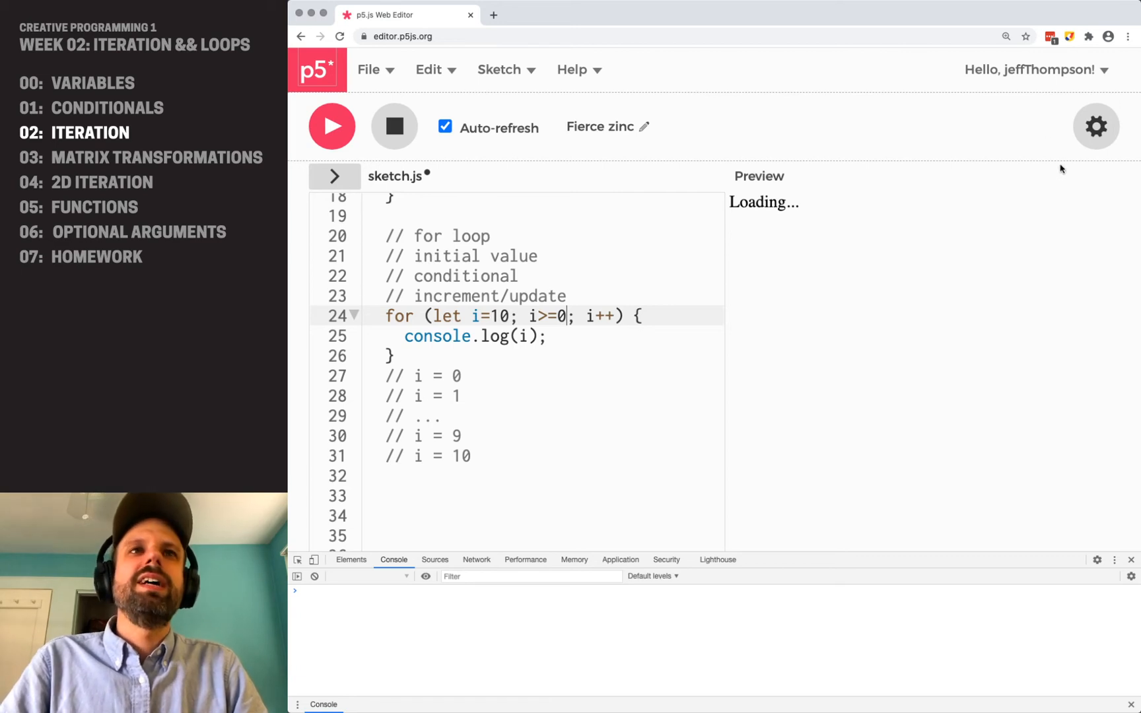
pyautogui.moveTo(905, 255)
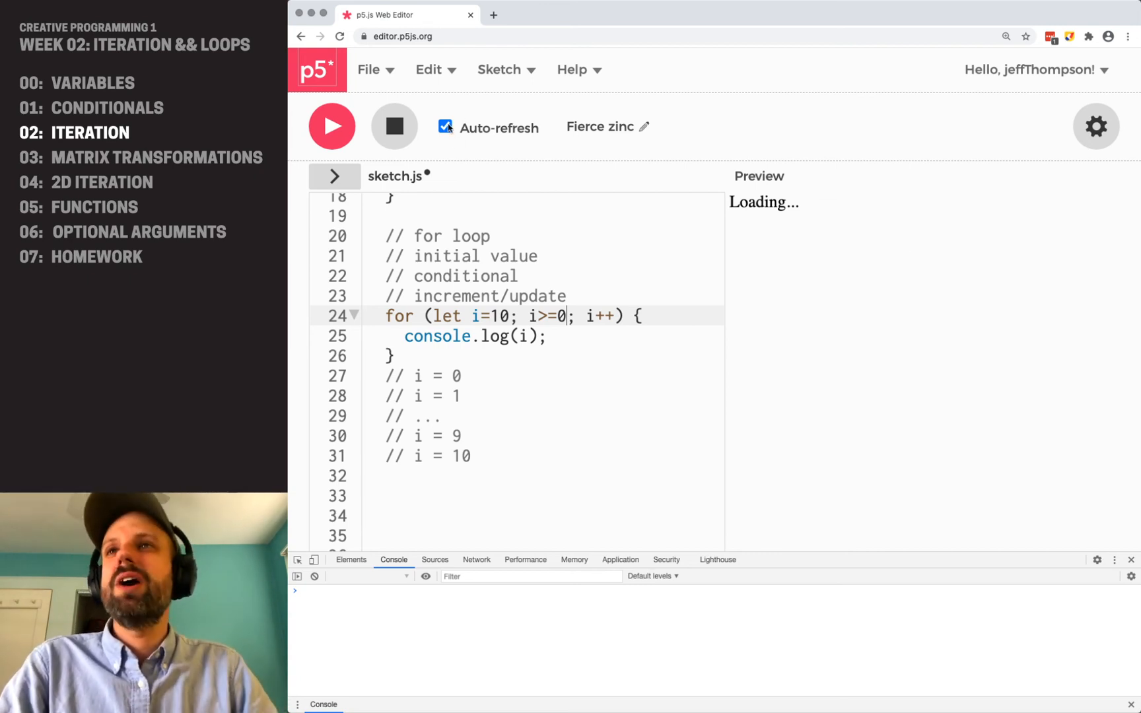
pyautogui.moveTo(837, 200)
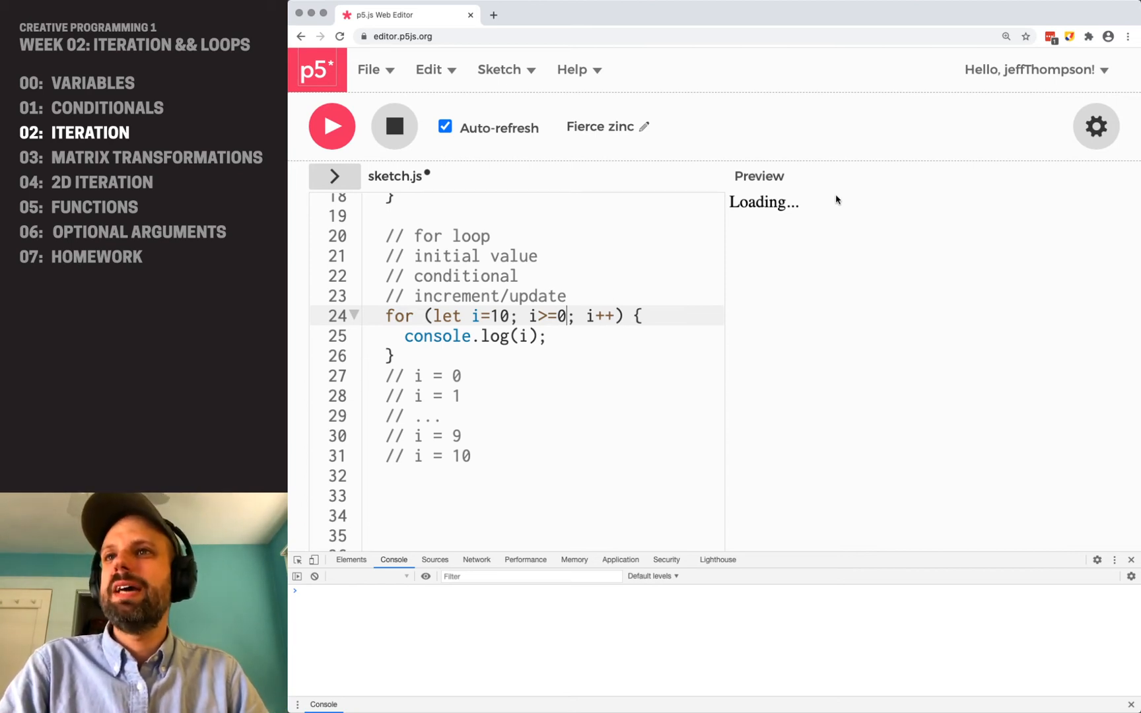
pyautogui.moveTo(663, 283)
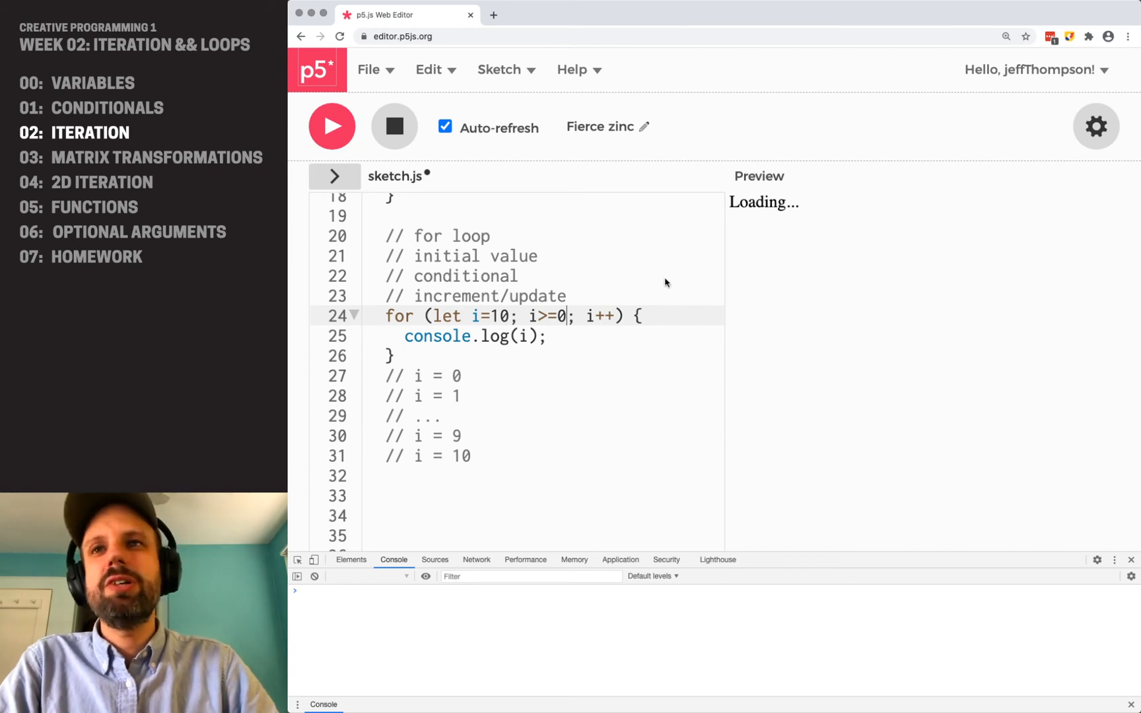
pyautogui.moveTo(625, 328)
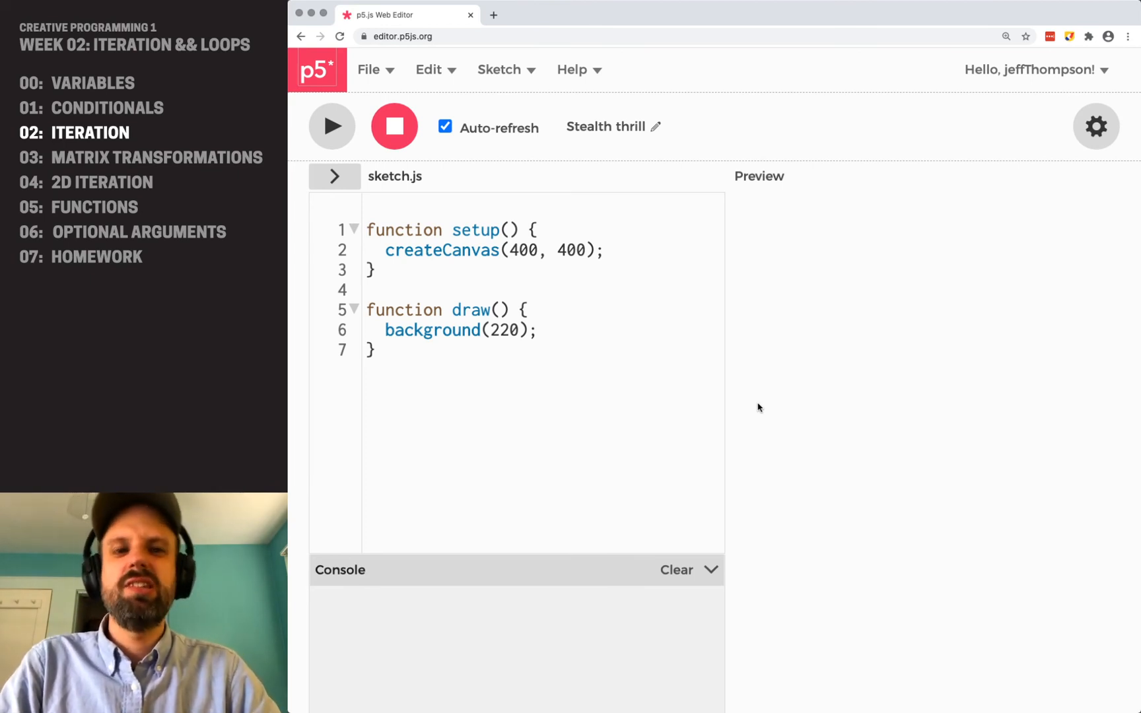
pyautogui.moveTo(520, 398)
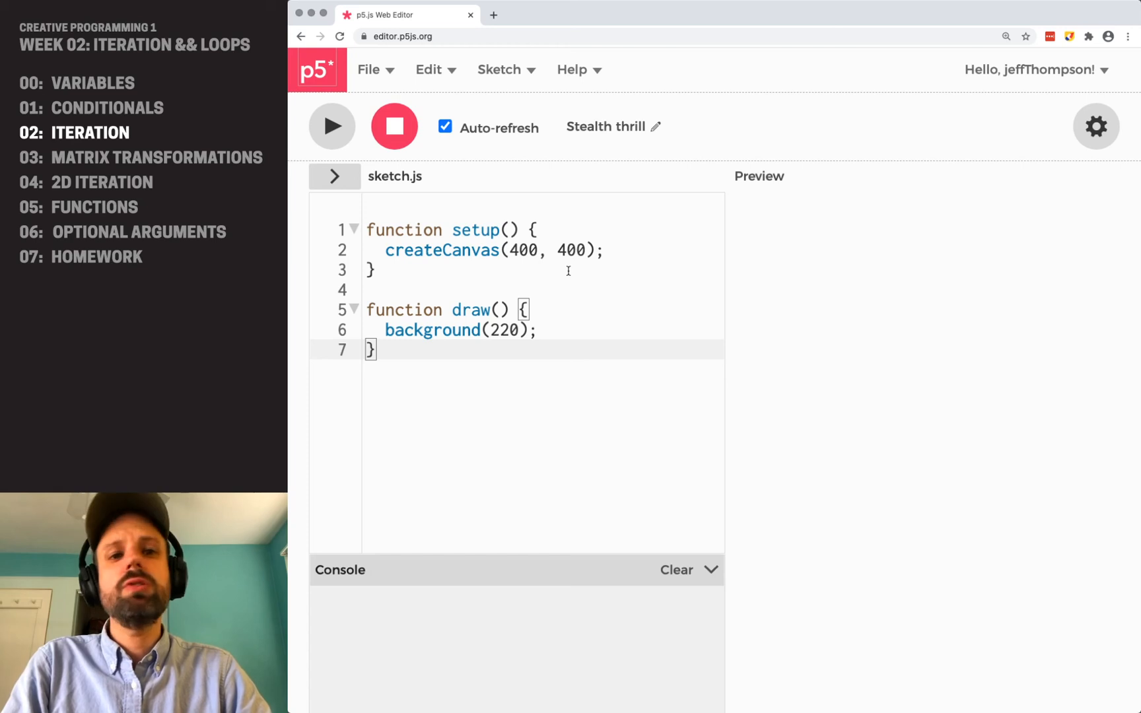
# Disable Auto-refresh and run the blank 400×400 sketch
pyautogui.click(445, 127)
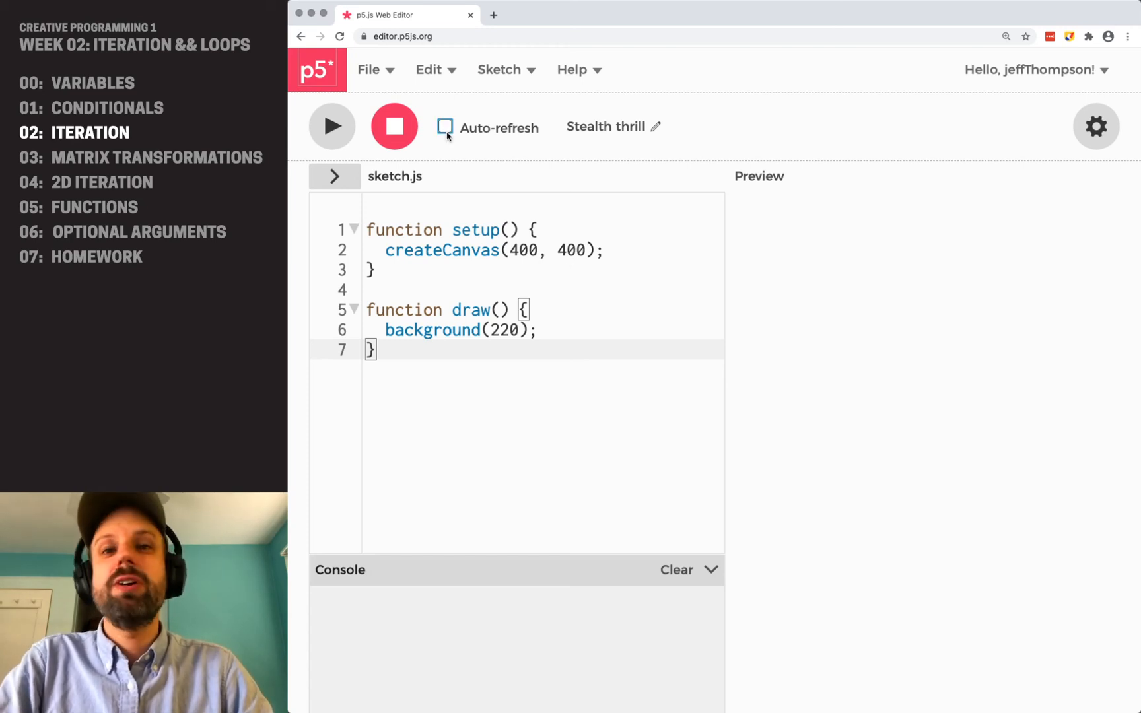
pyautogui.click(332, 126)
pyautogui.write('strok')
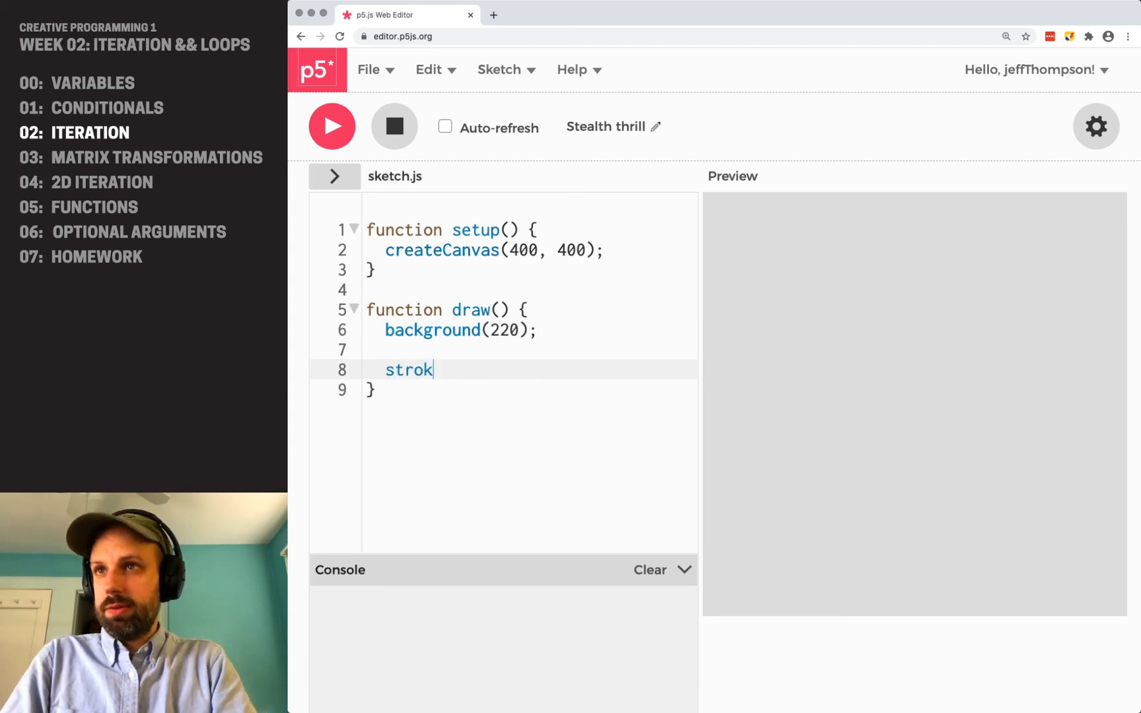
# Add stroke(0) and a single line(0,0,0,height) inside draw
pyautogui.write('e(0);')
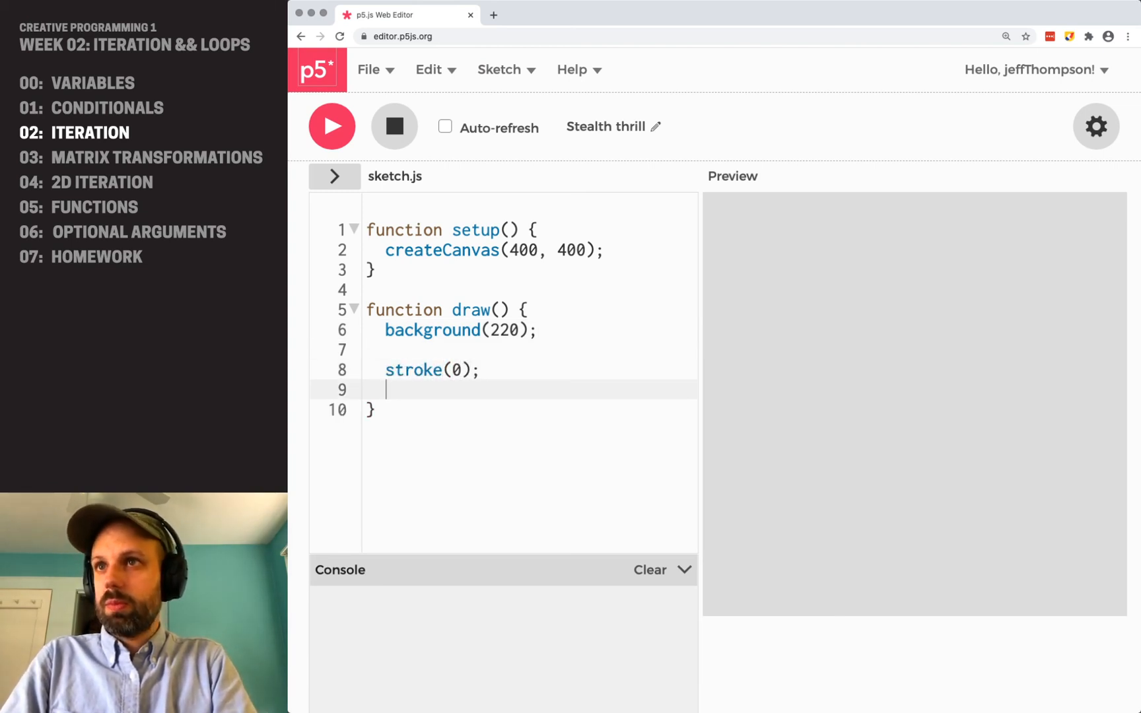
pyautogui.write('line(0,')
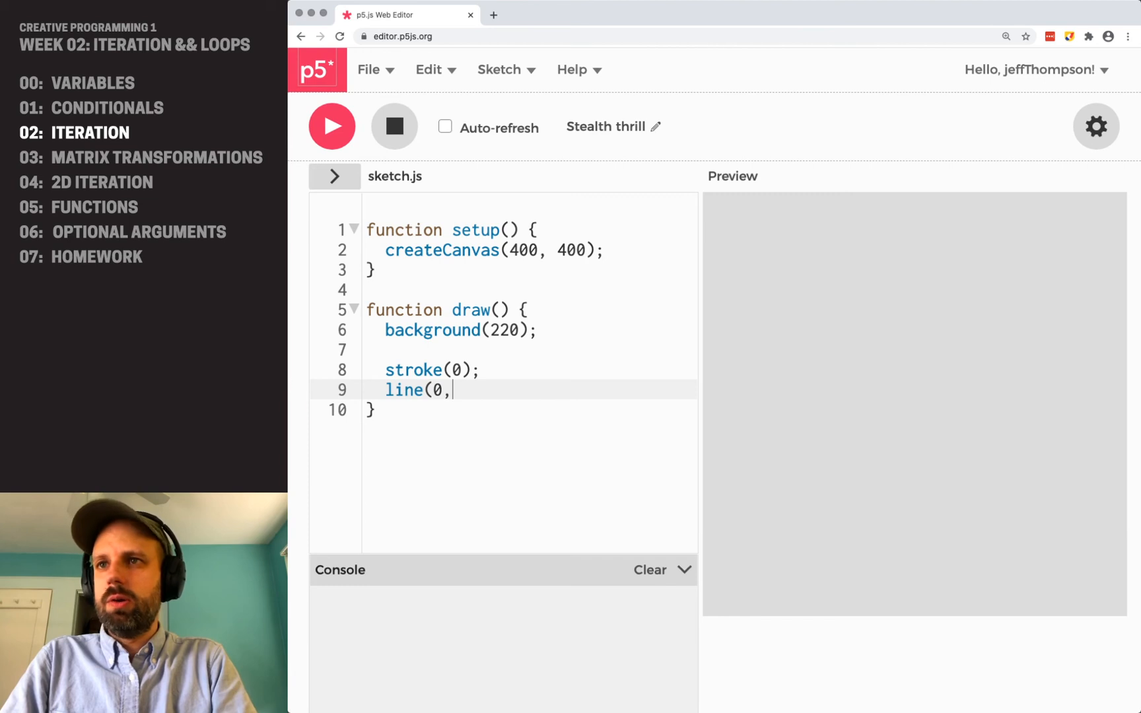
pyautogui.write('0, 0,heigh')
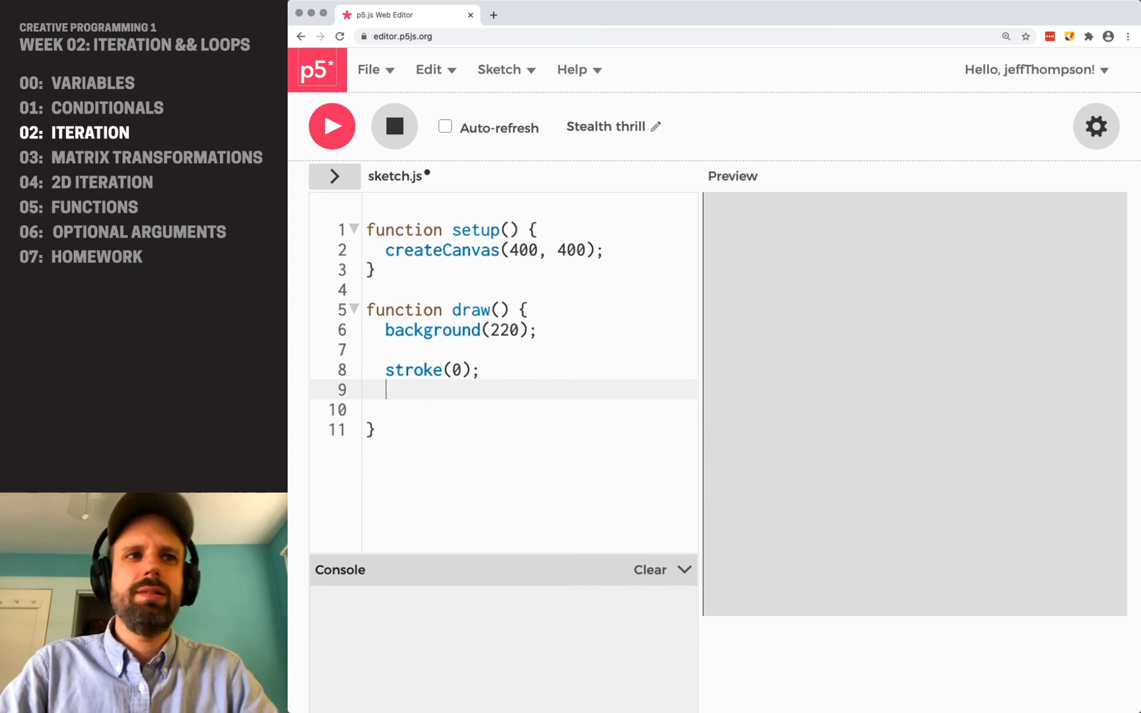
# Write a for loop stepping x from 0 by 10 to width, drawing line(x,0,x,height)
pyautogui.write('for (')
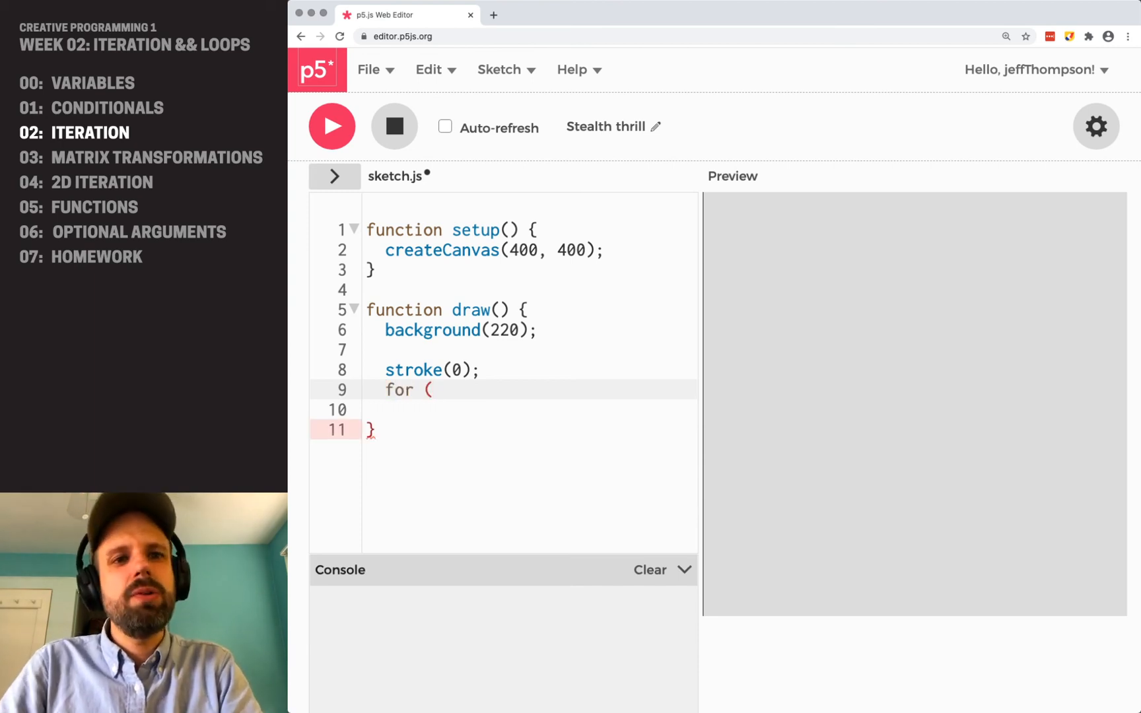
pyautogui.write('le')
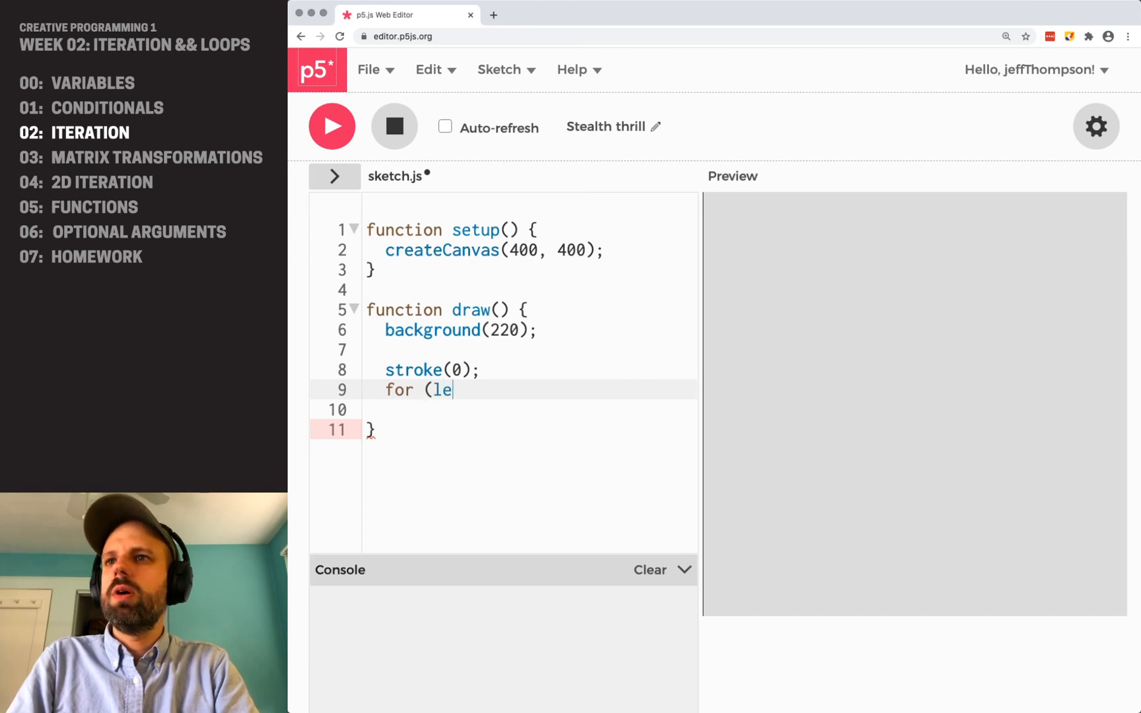
pyautogui.write('t x=')
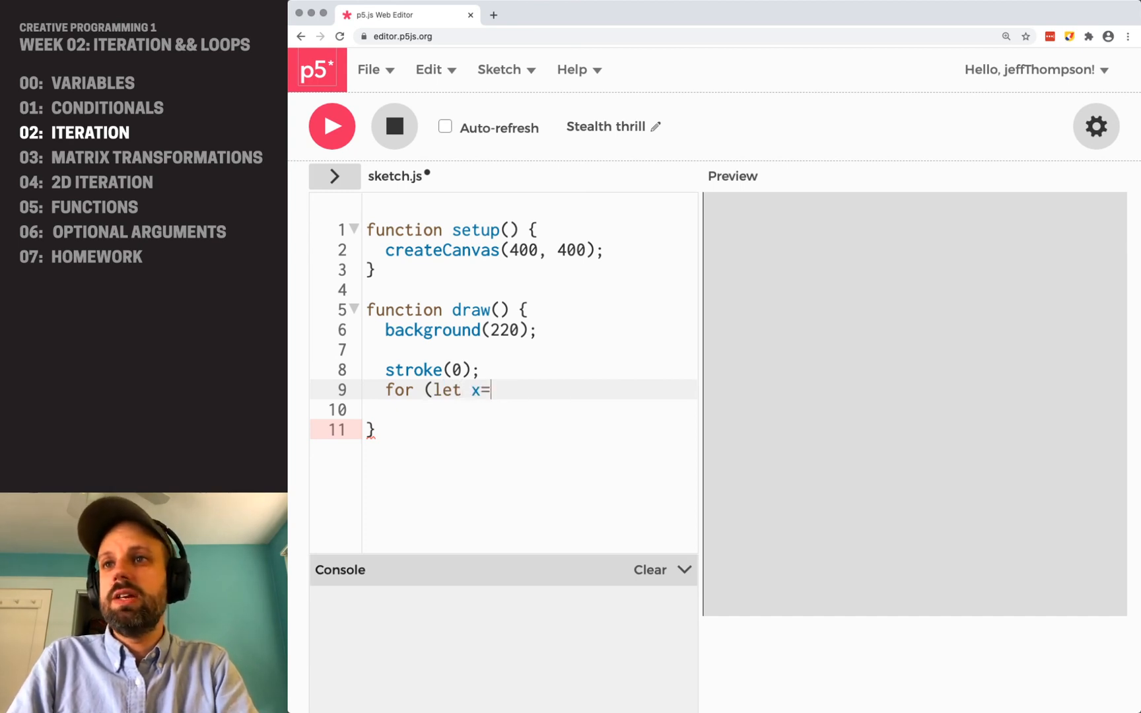
pyautogui.write('0; x')
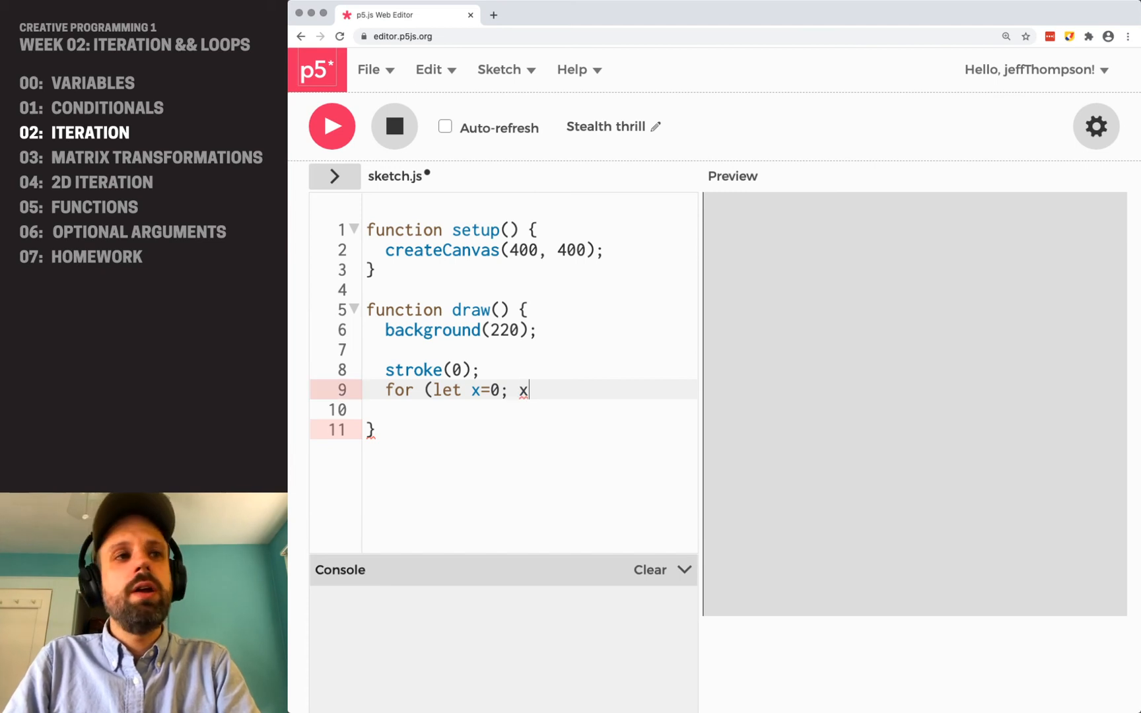
pyautogui.write('<width;')
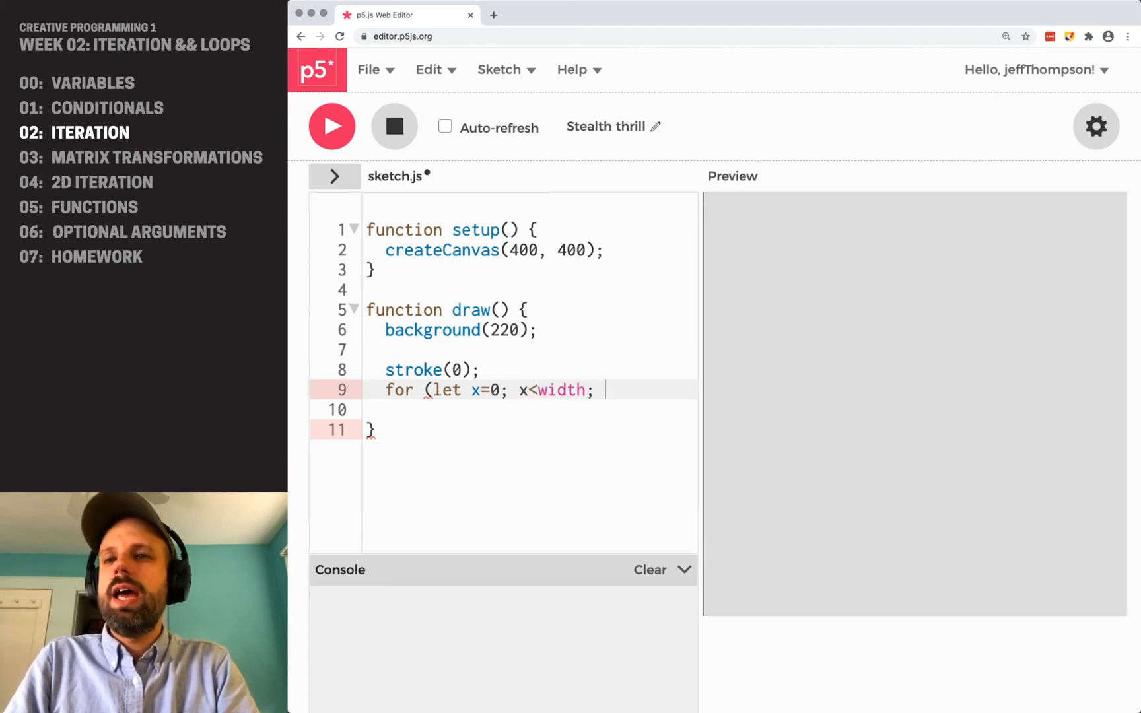
pyautogui.write('x')
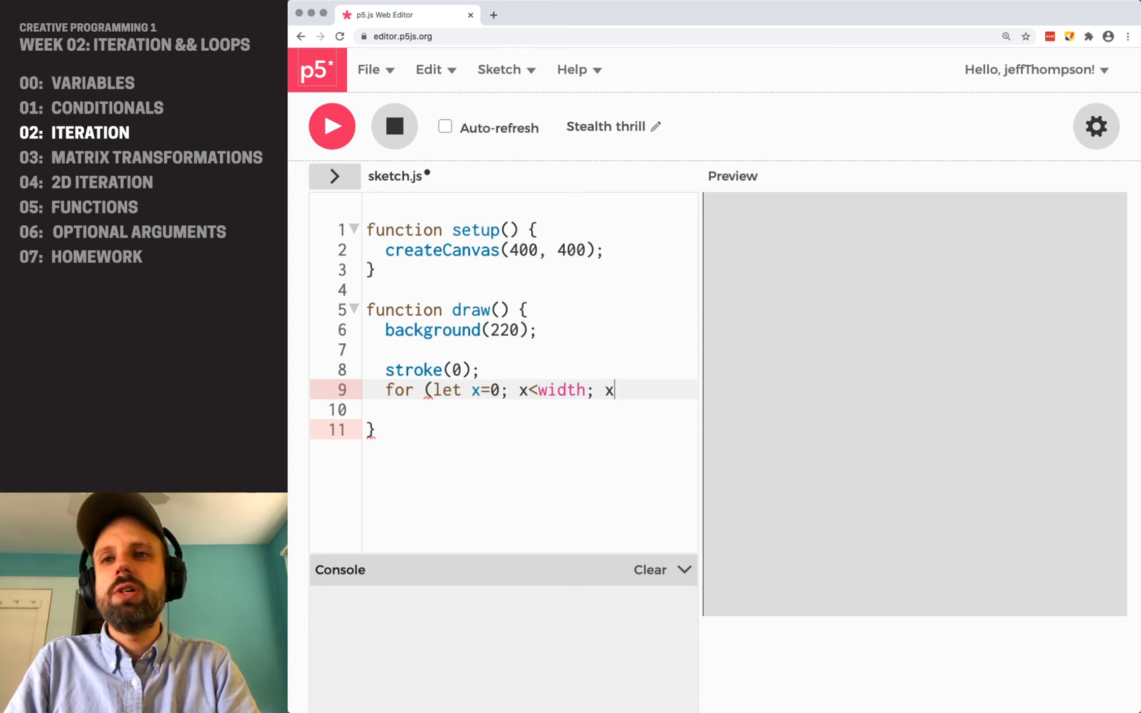
pyautogui.write('+=1')
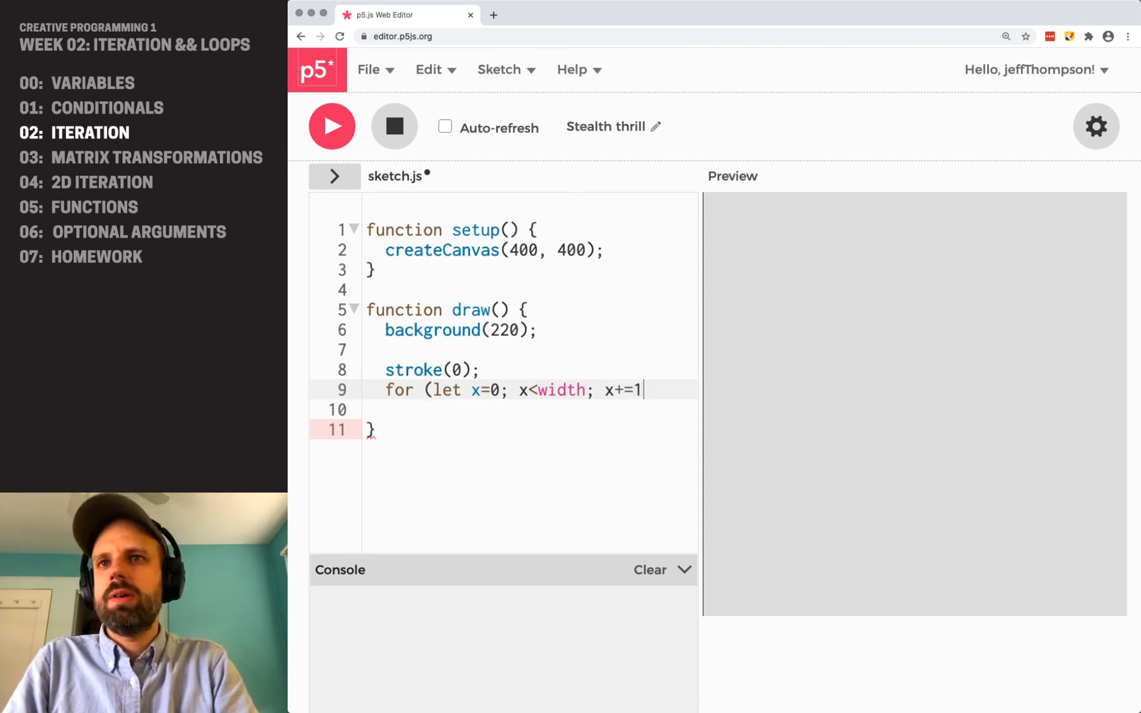
pyautogui.write('0) {')
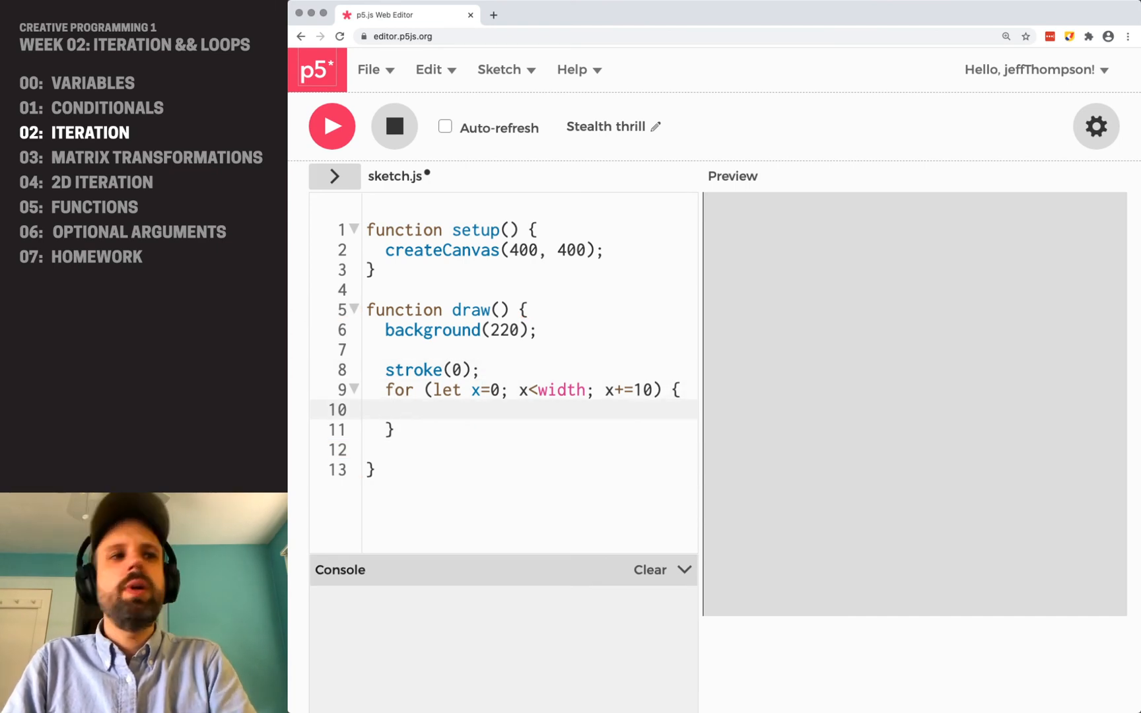
pyautogui.write('line(')
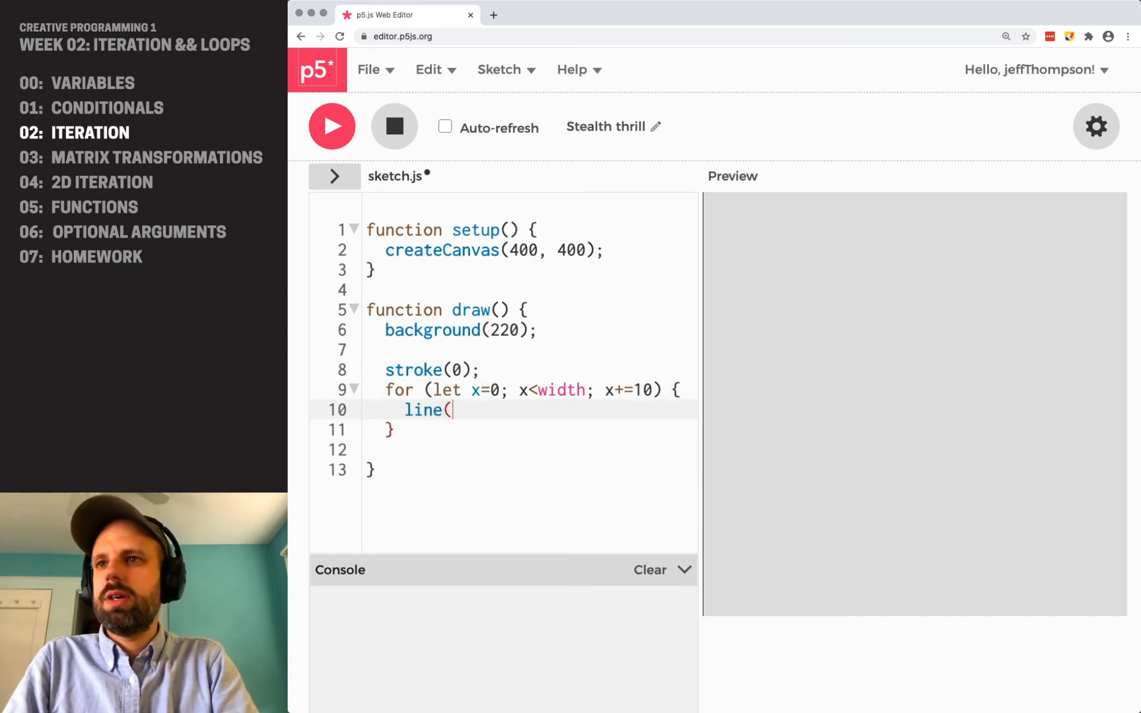
pyautogui.write('x,0, x,height);')
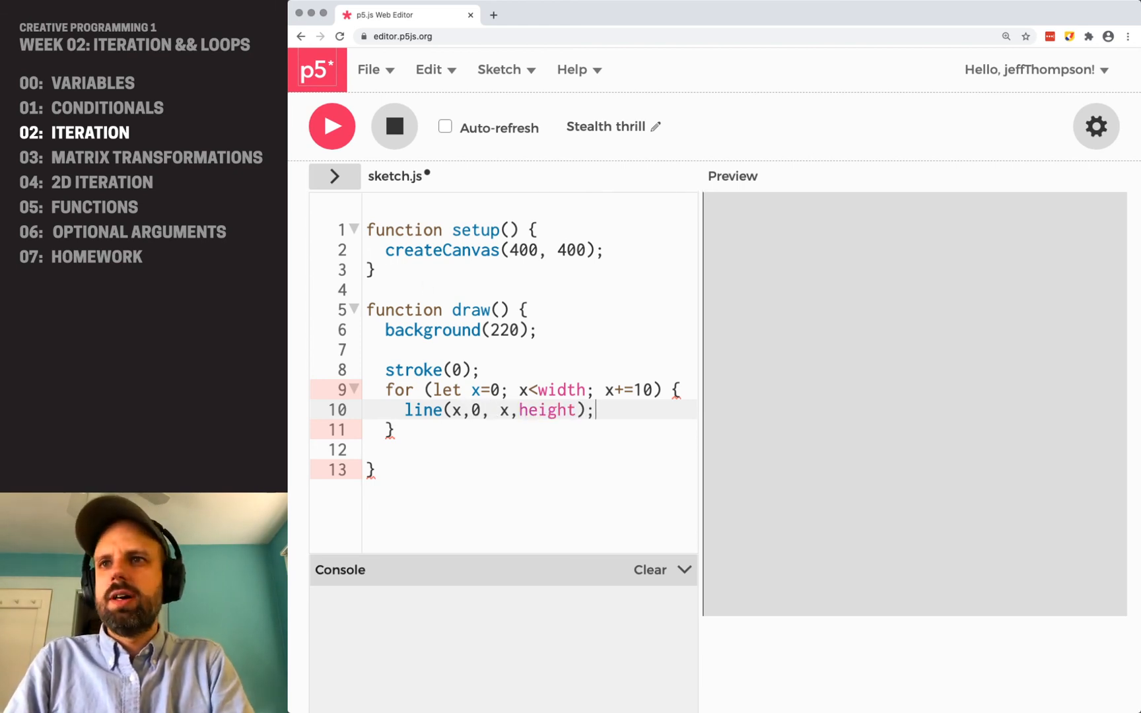
pyautogui.moveTo(332, 126)
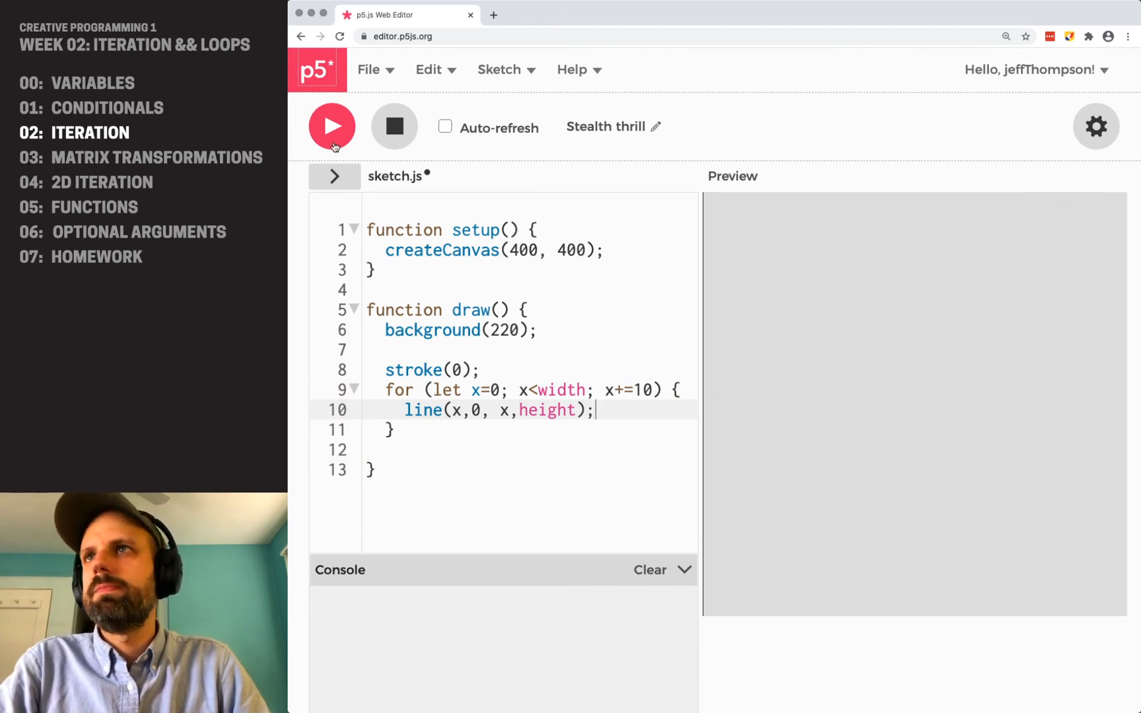
# Run the sketch to show vertical lines and experiment with the step value
pyautogui.click(332, 126)
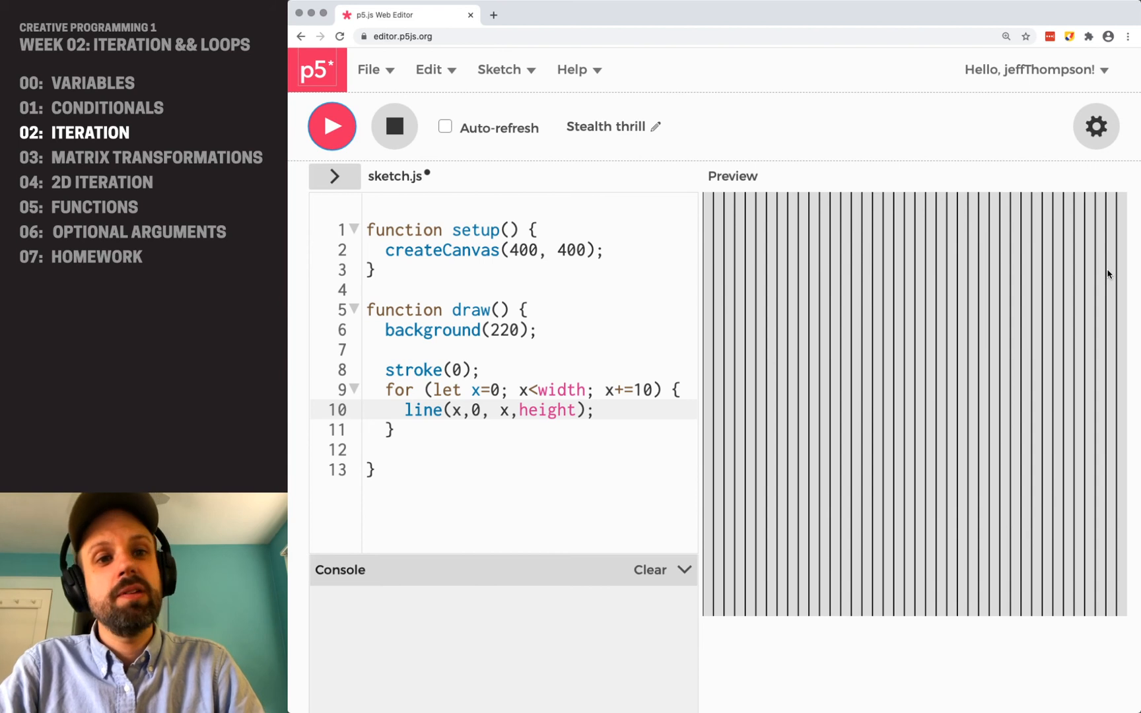
pyautogui.moveTo(401, 420)
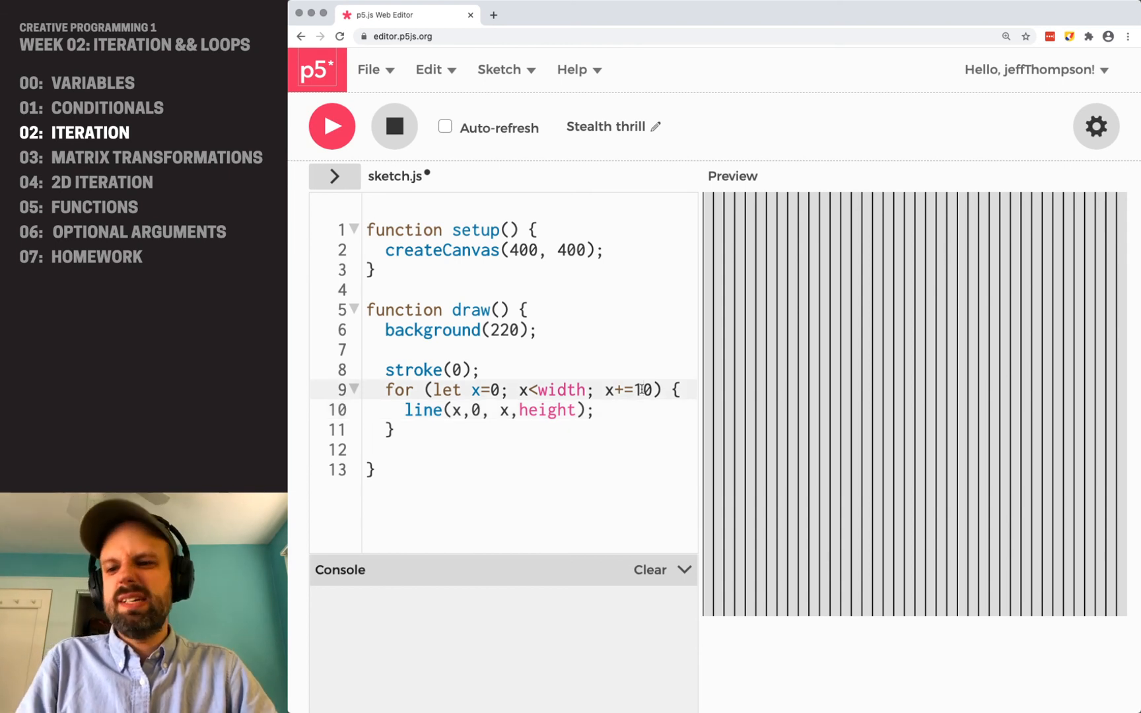
pyautogui.write('1')
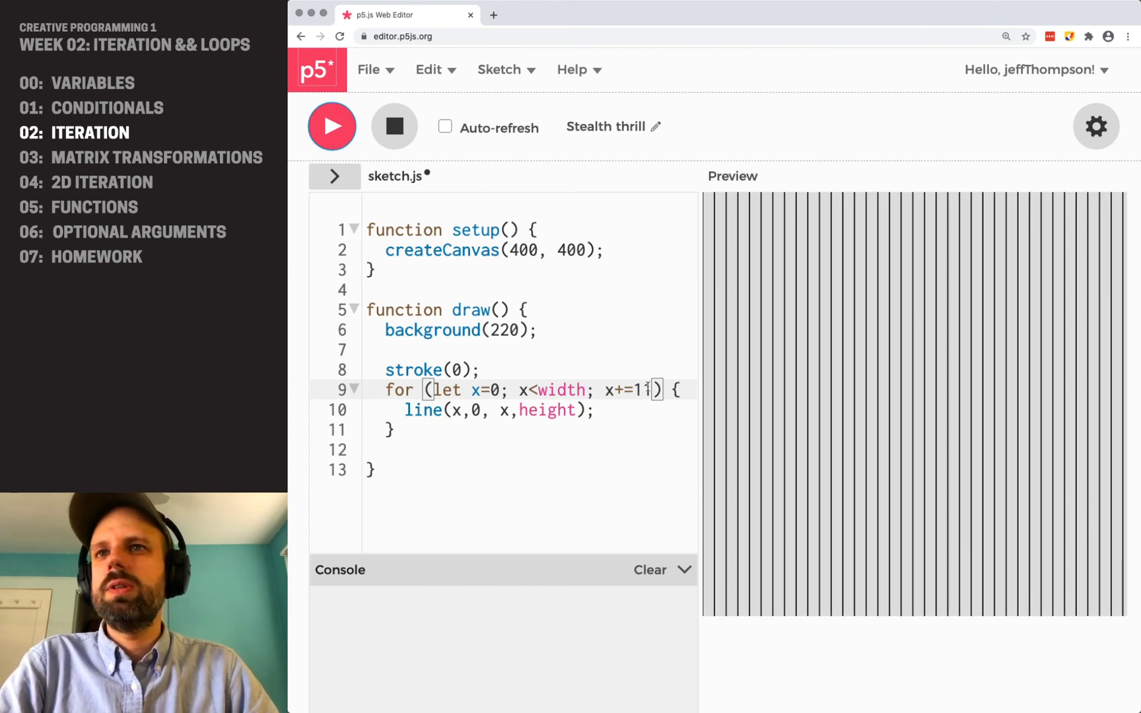
pyautogui.write('2')
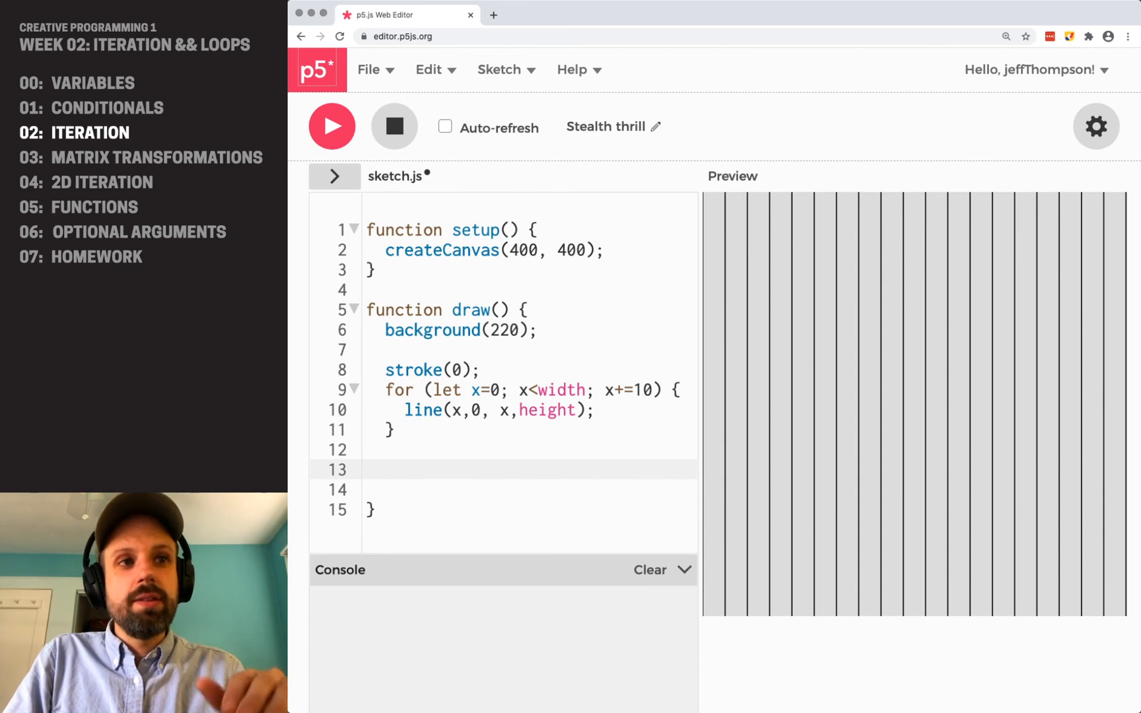
# Add a loop stepping y by 10 to height drawing line(0,y,width,y), then run it
pyautogui.write('for (l')
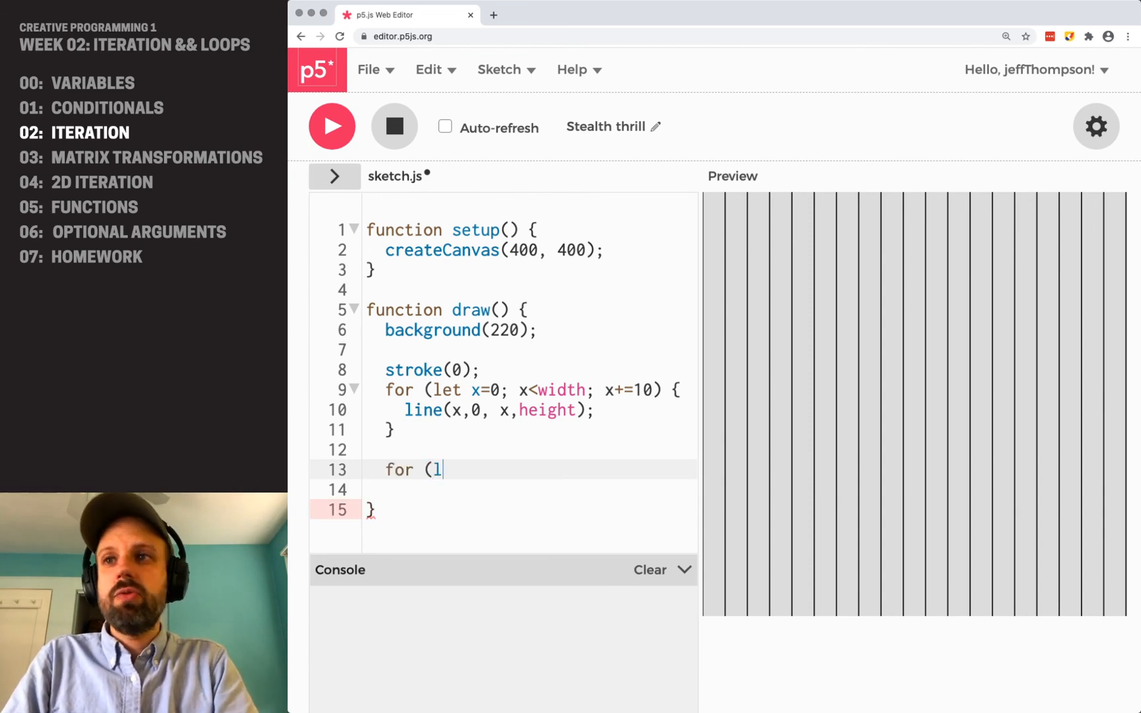
pyautogui.write('et y=0;')
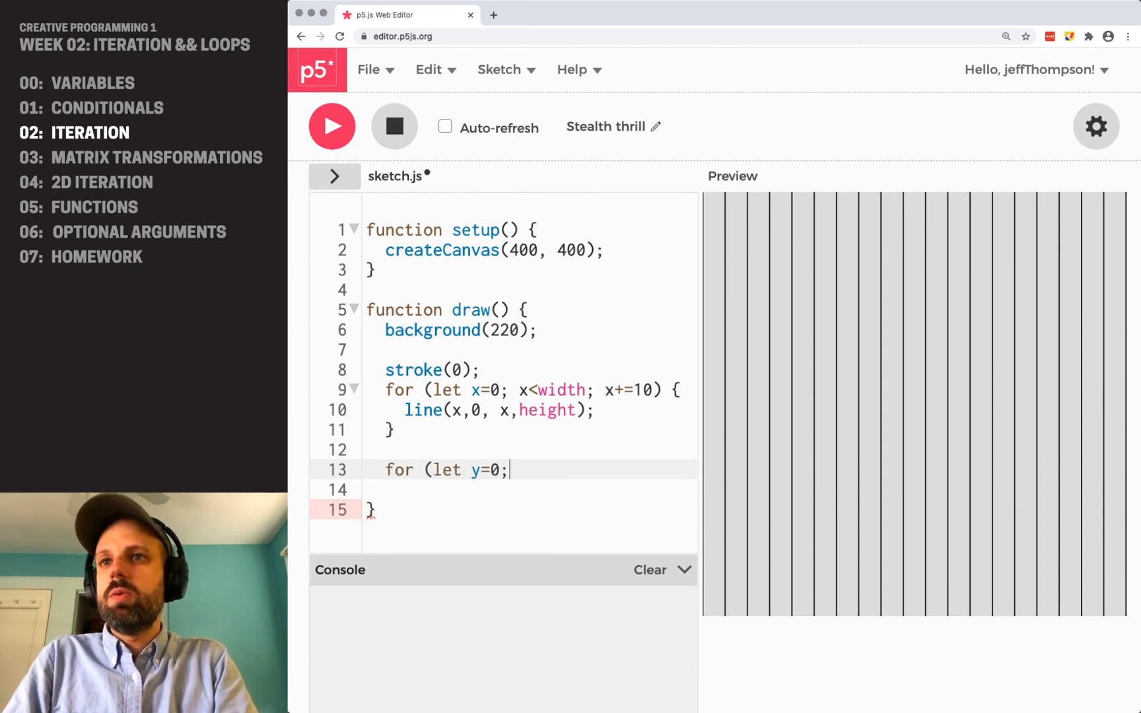
pyautogui.write('y<height ;')
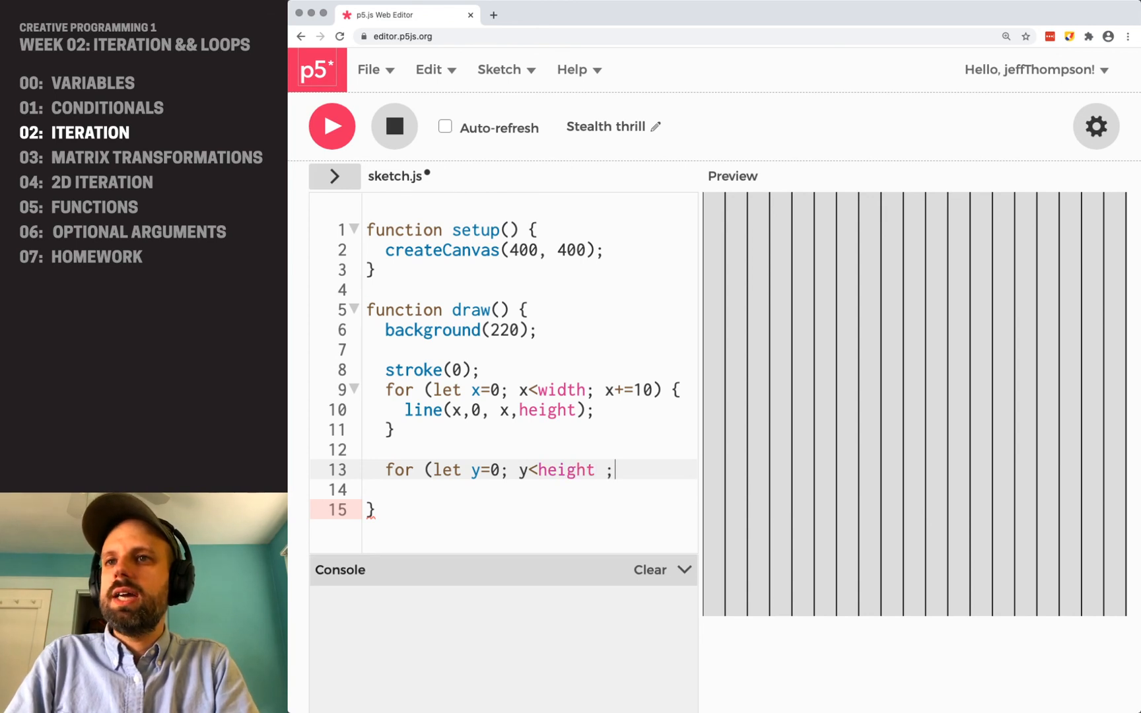
pyautogui.write('y+=1')
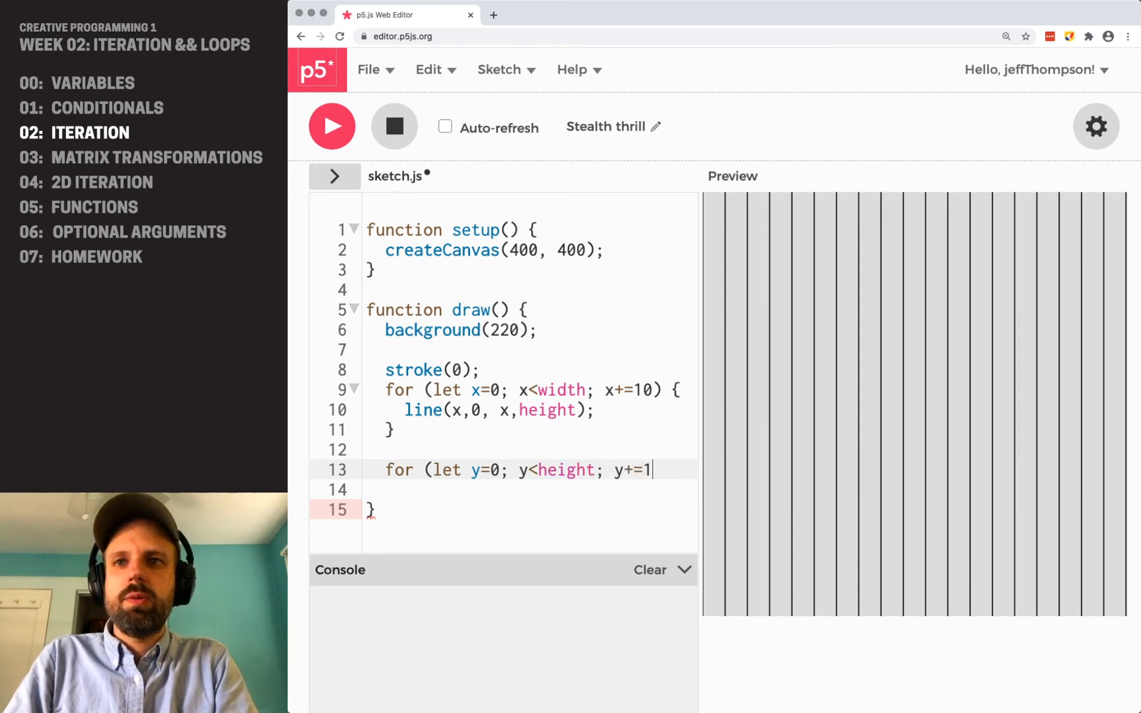
pyautogui.write('0) {')
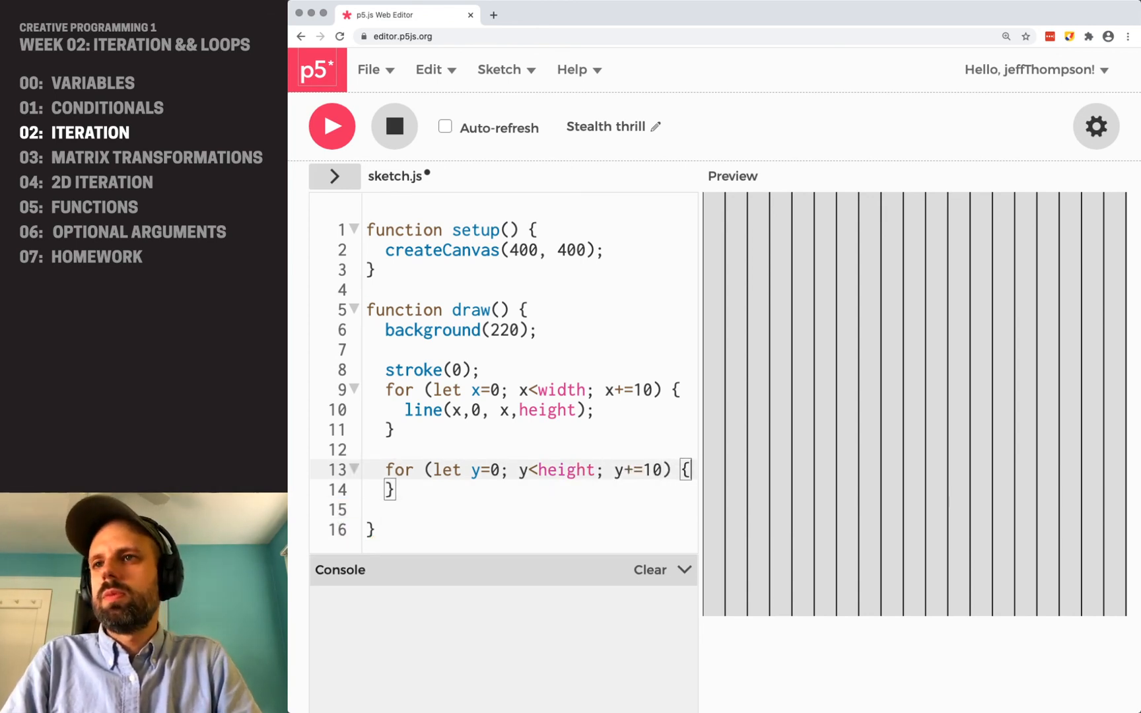
pyautogui.write('line(0,')
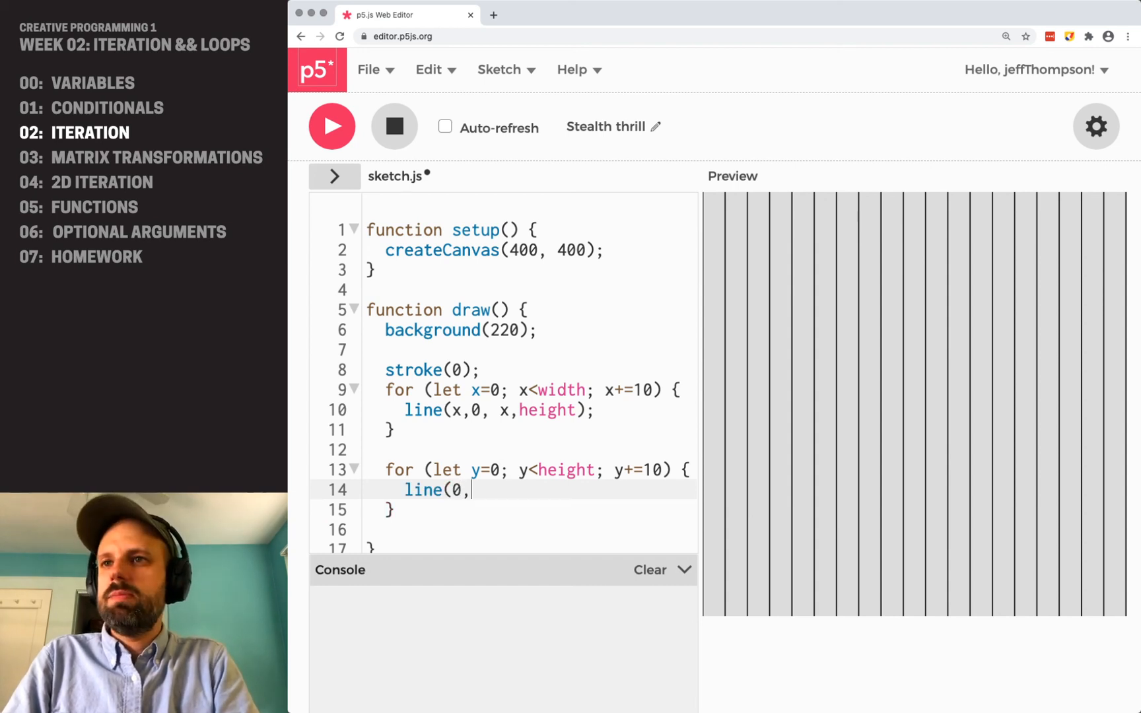
pyautogui.write('y, width,y);')
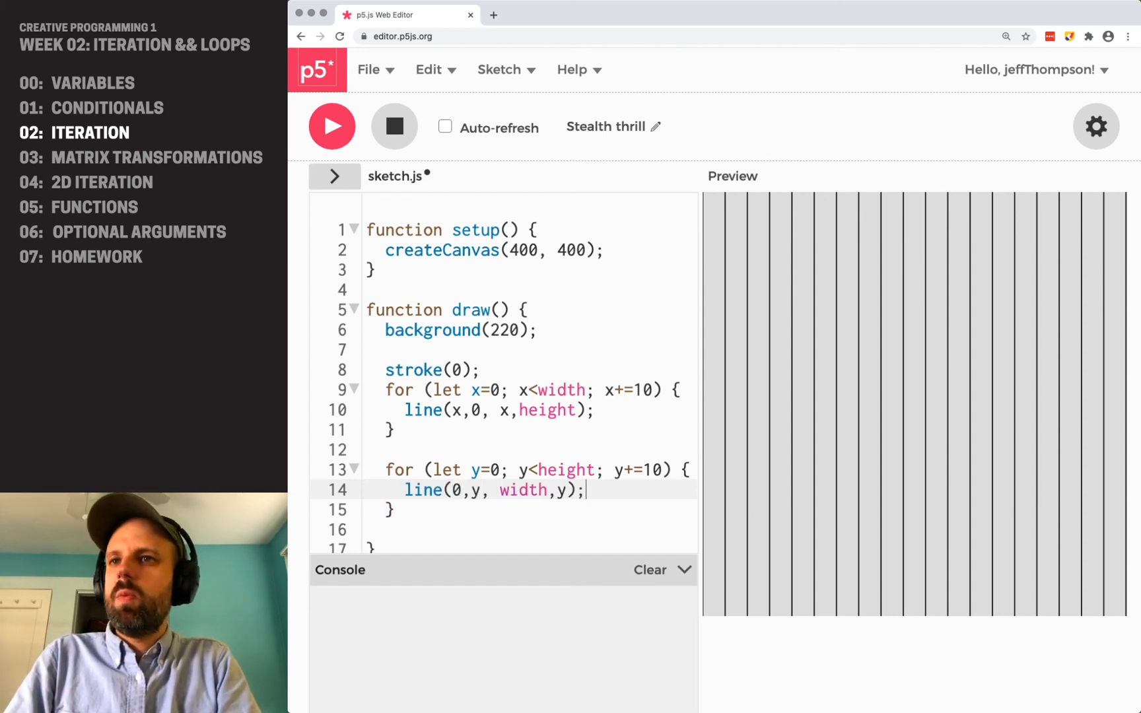
pyautogui.click(332, 126)
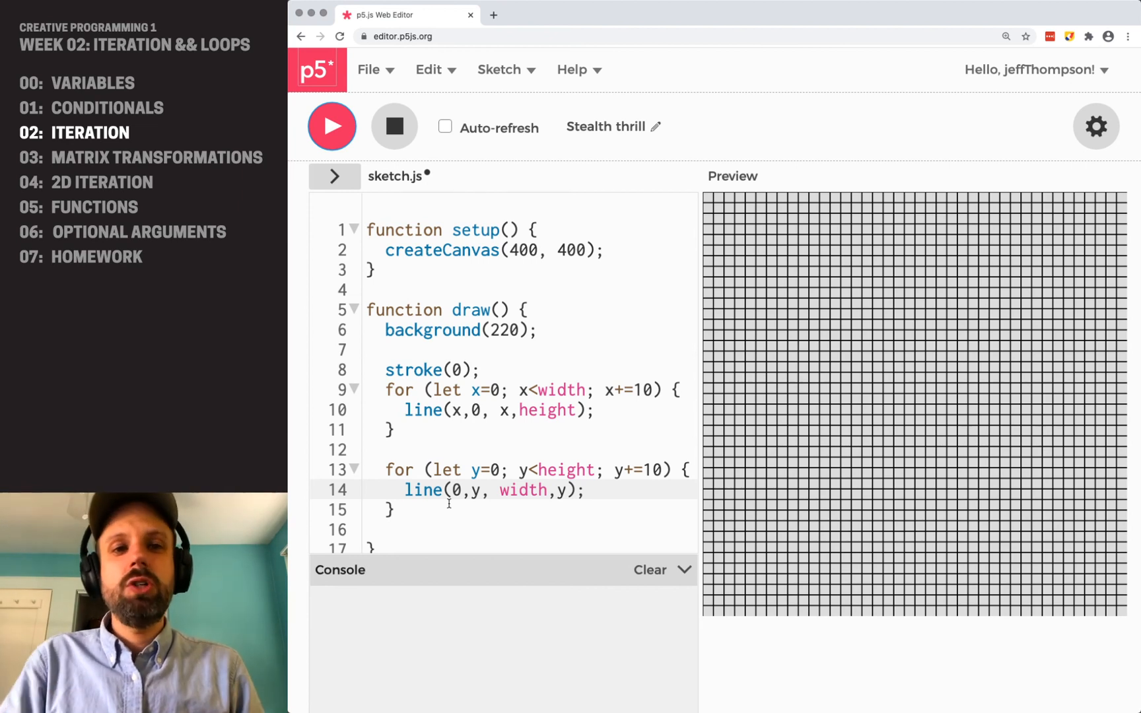
pyautogui.moveTo(1112, 306)
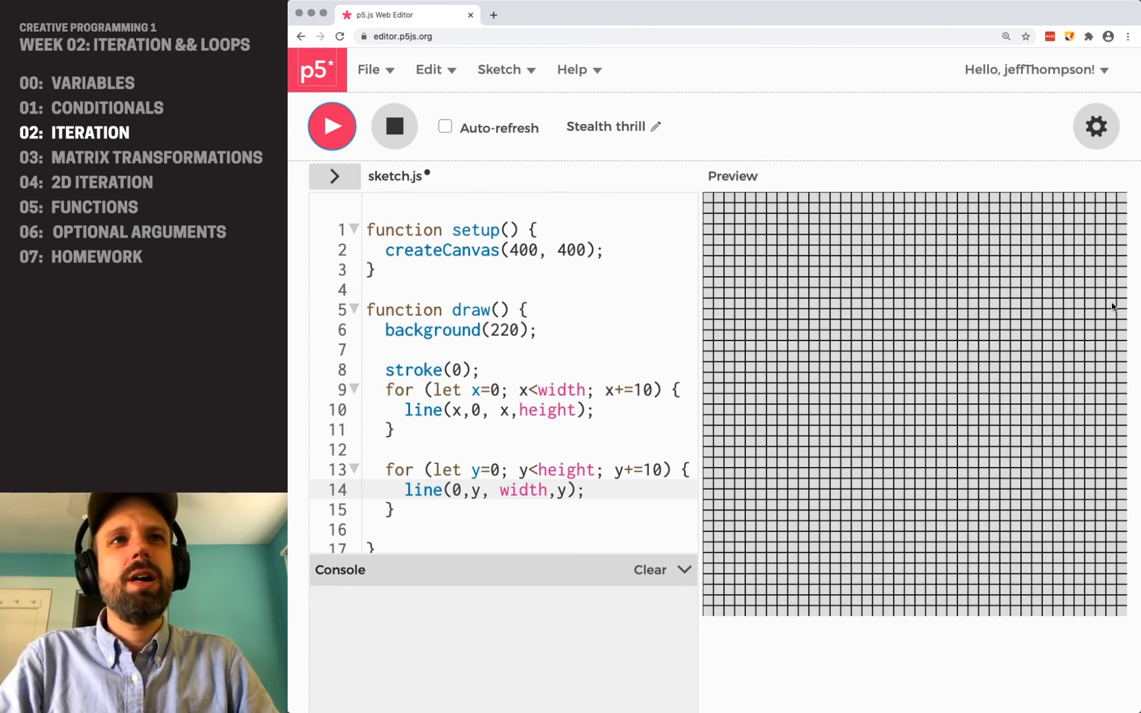
pyautogui.moveTo(824, 527)
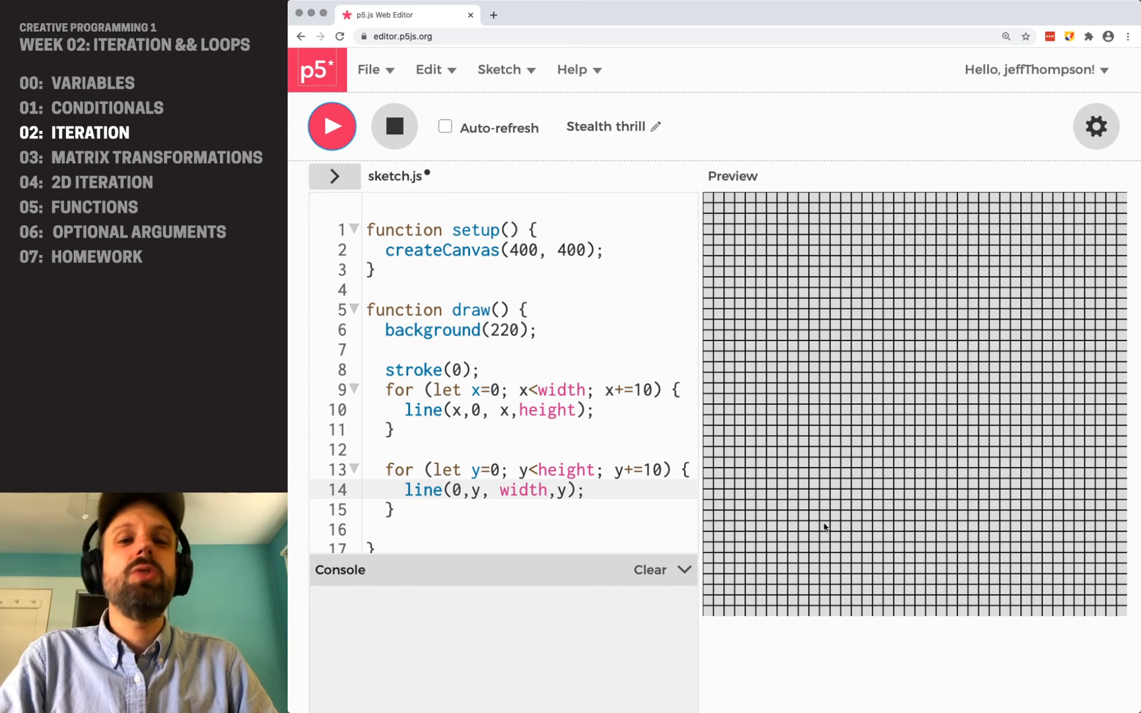